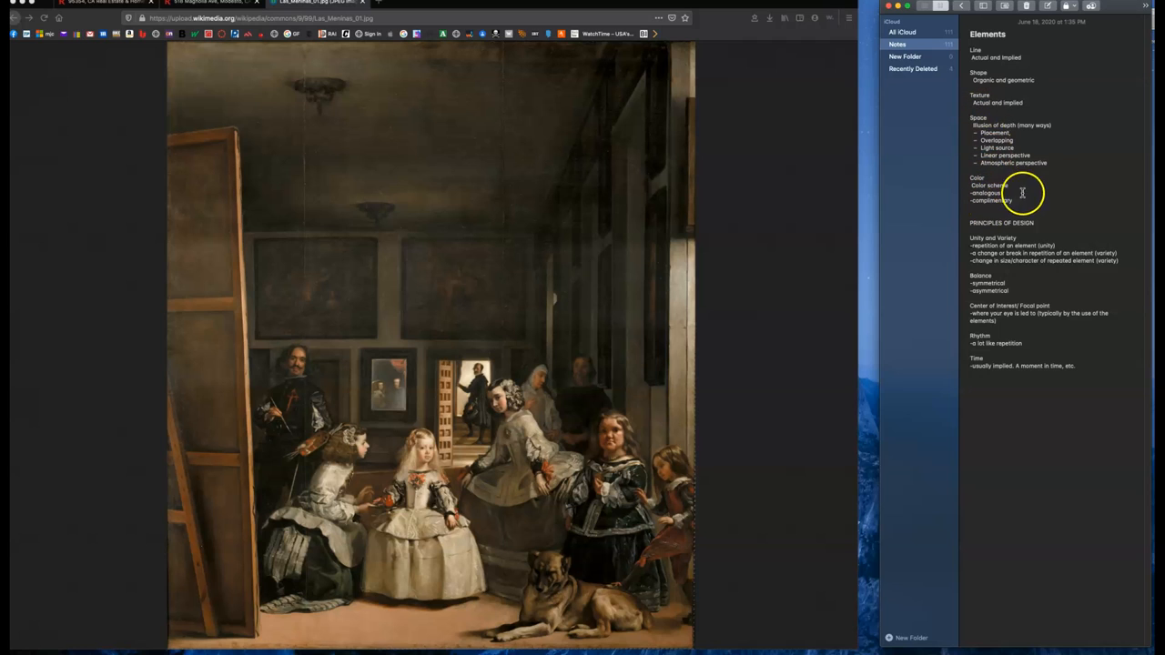
pyautogui.moveTo(1030, 184)
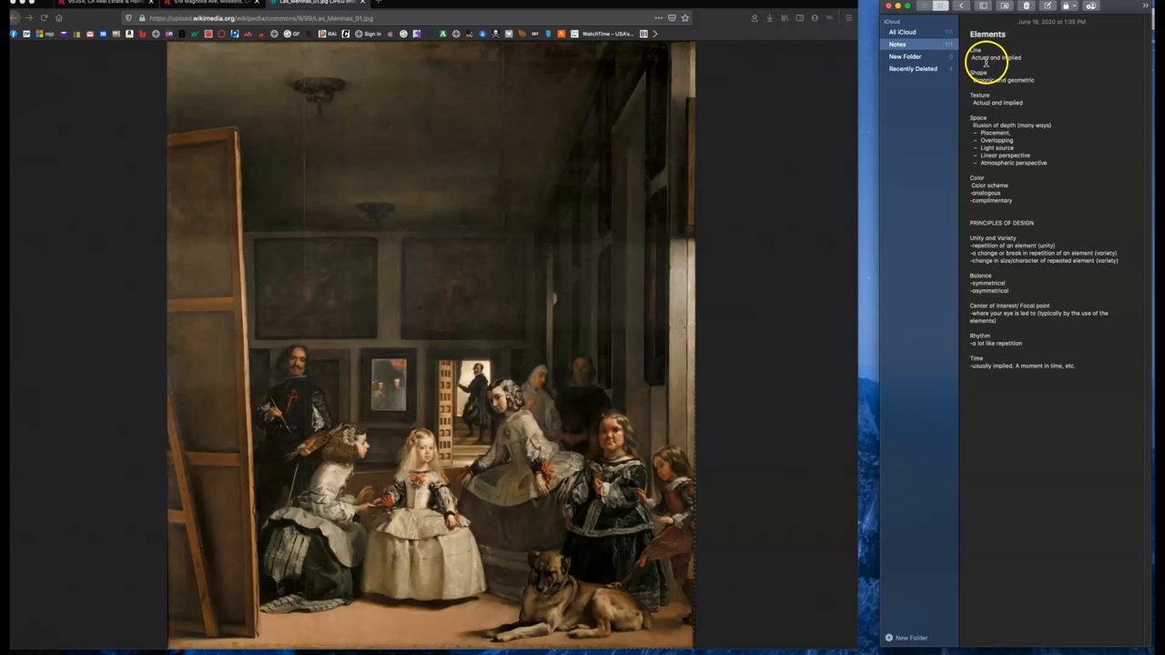
pyautogui.moveTo(1028, 59)
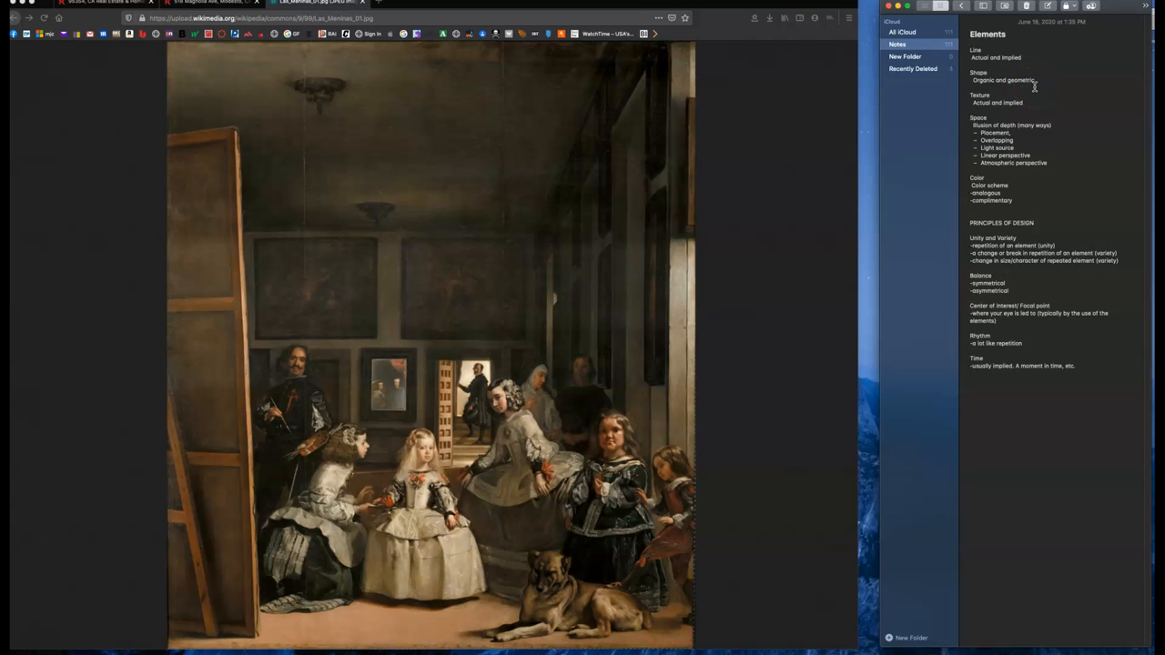
pyautogui.click(968, 390)
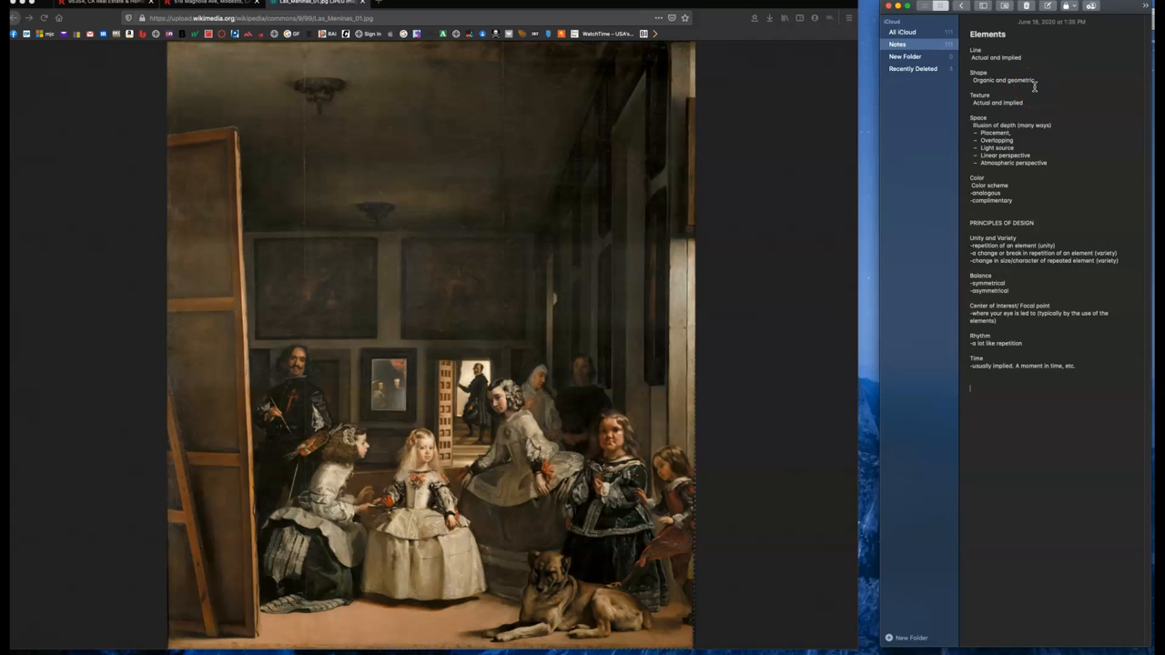
pyautogui.click(1022, 124)
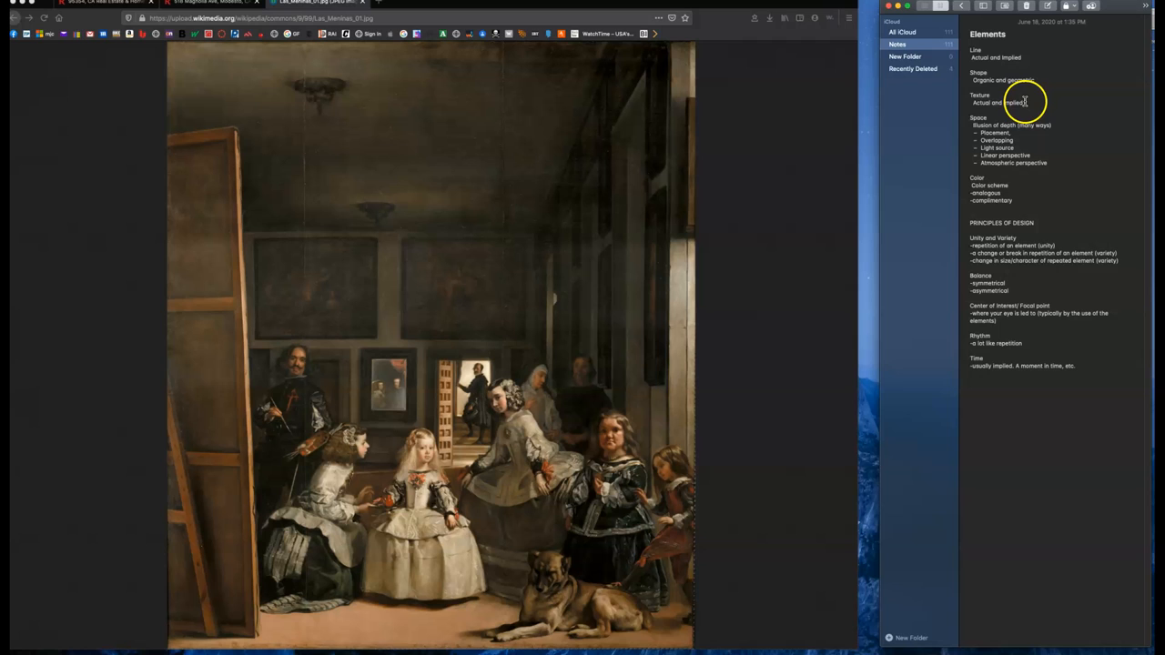
pyautogui.moveTo(1032, 104)
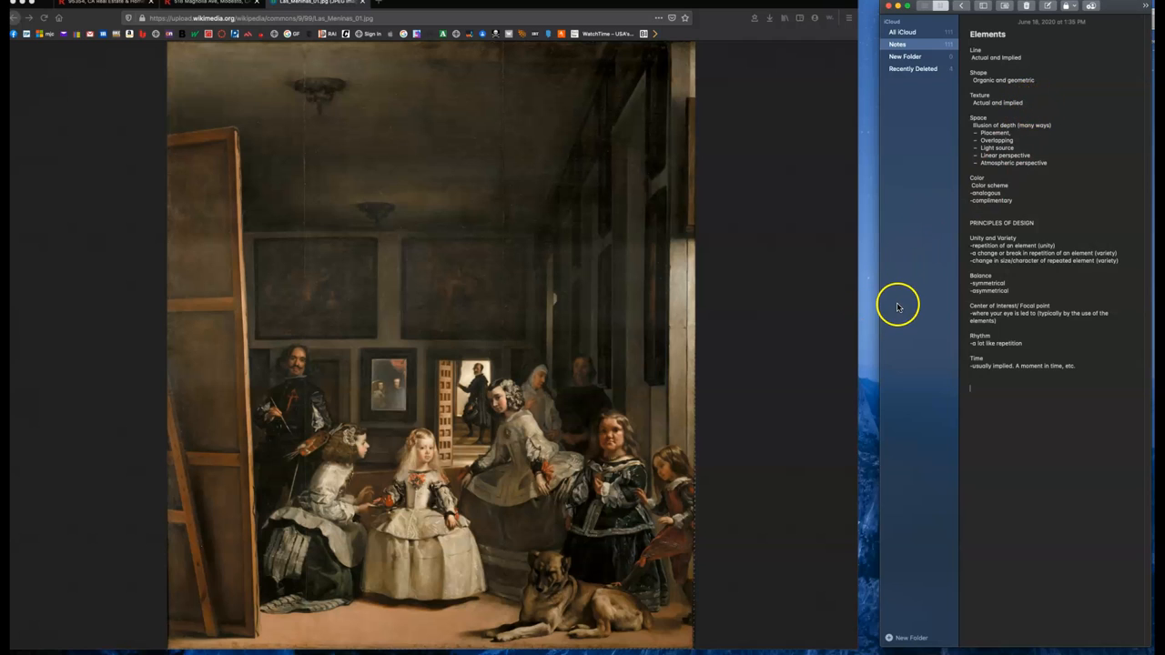
pyautogui.moveTo(928, 307)
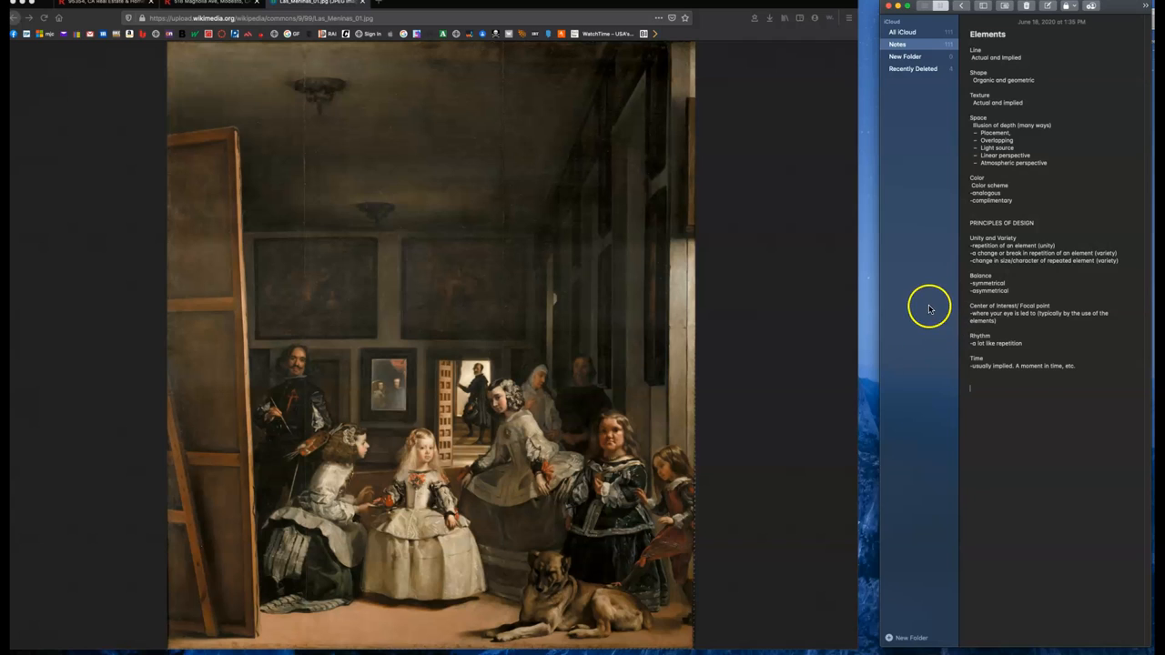
pyautogui.moveTo(903, 277)
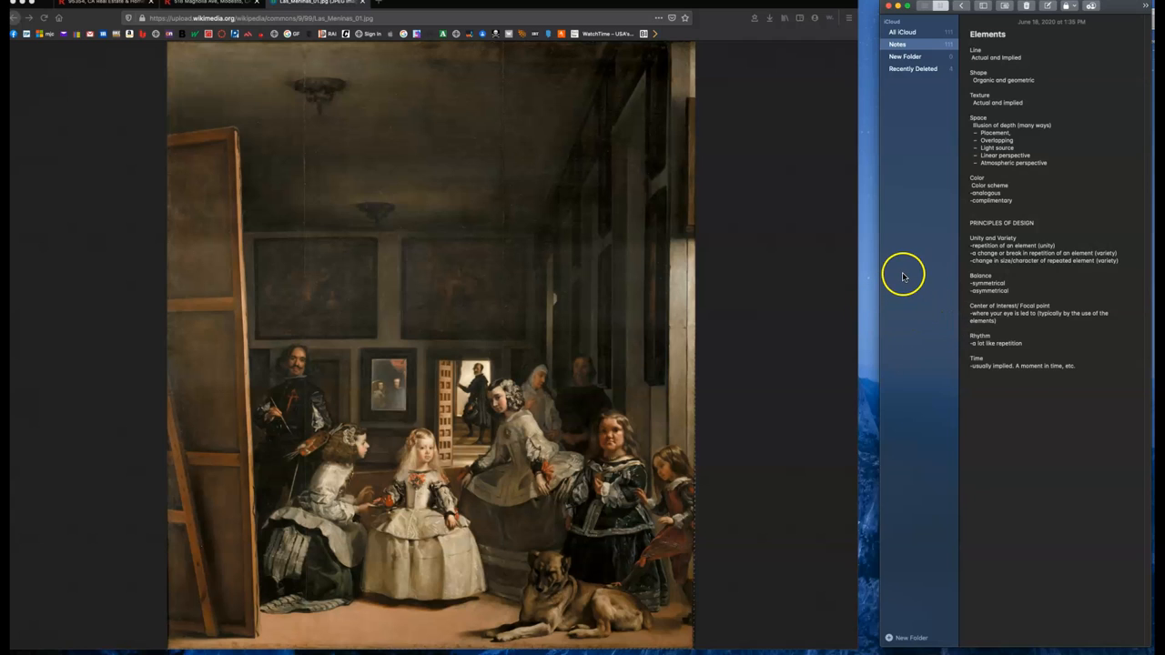
pyautogui.moveTo(1023, 127)
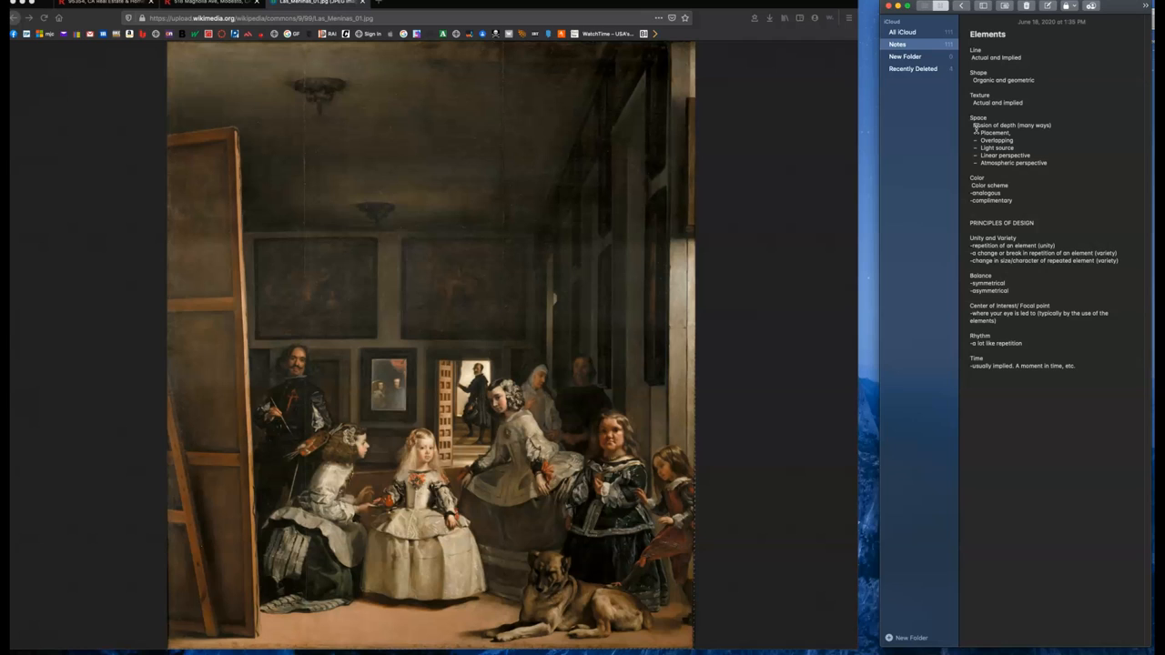
pyautogui.click(972, 391)
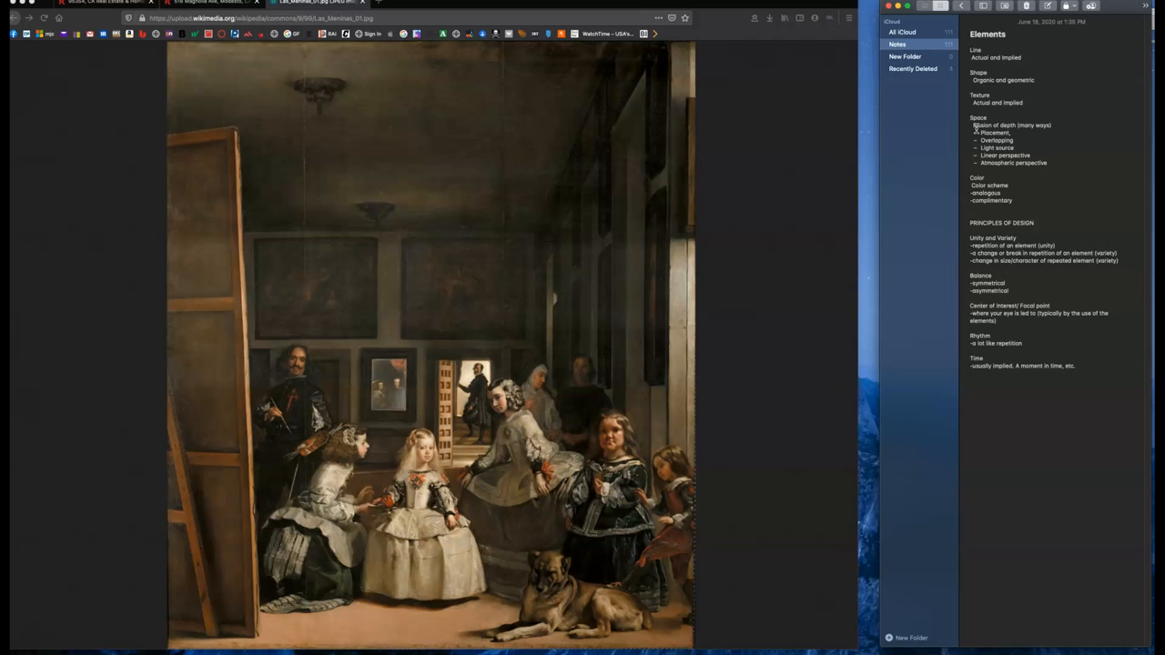
pyautogui.click(968, 385)
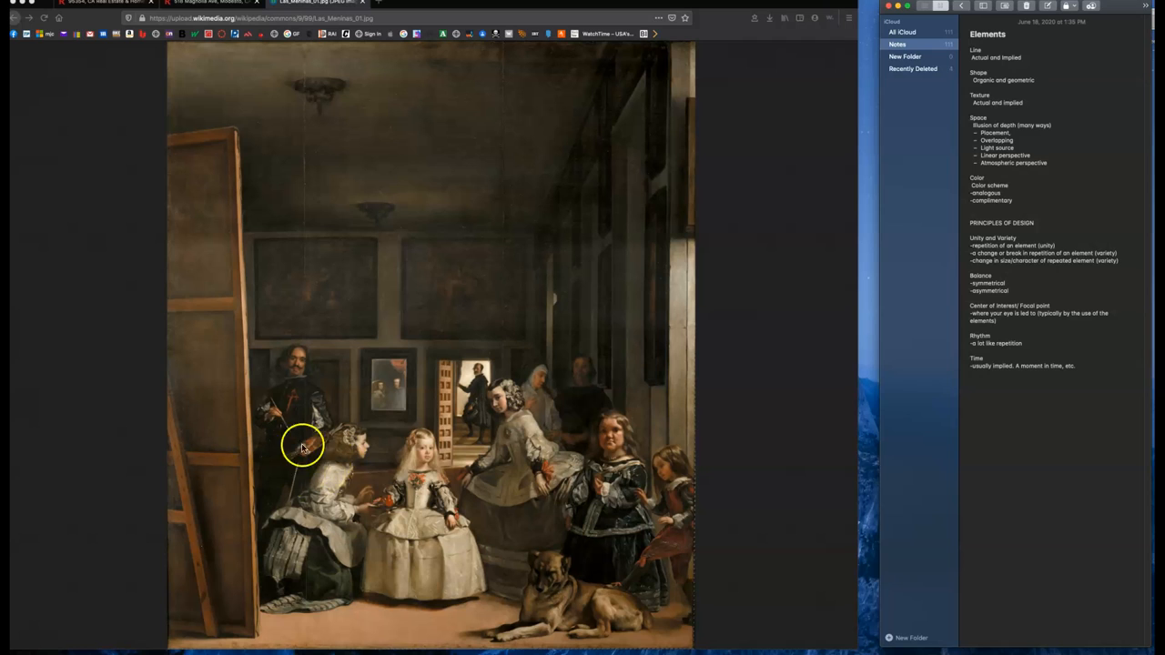
pyautogui.moveTo(435, 466)
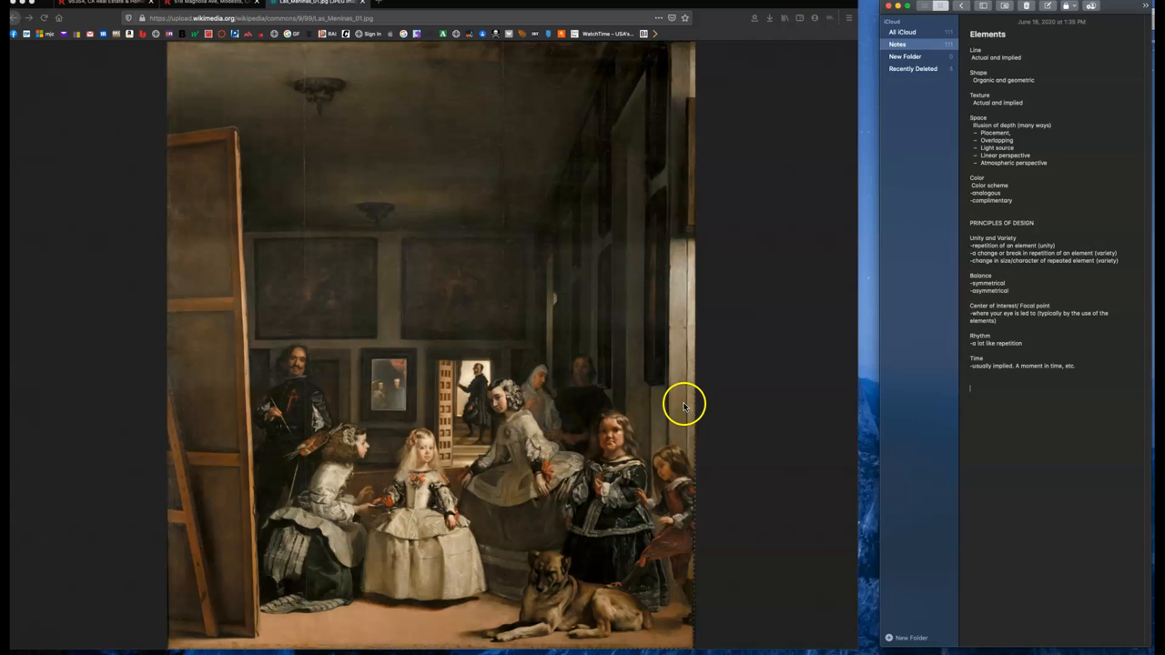
pyautogui.moveTo(695, 287)
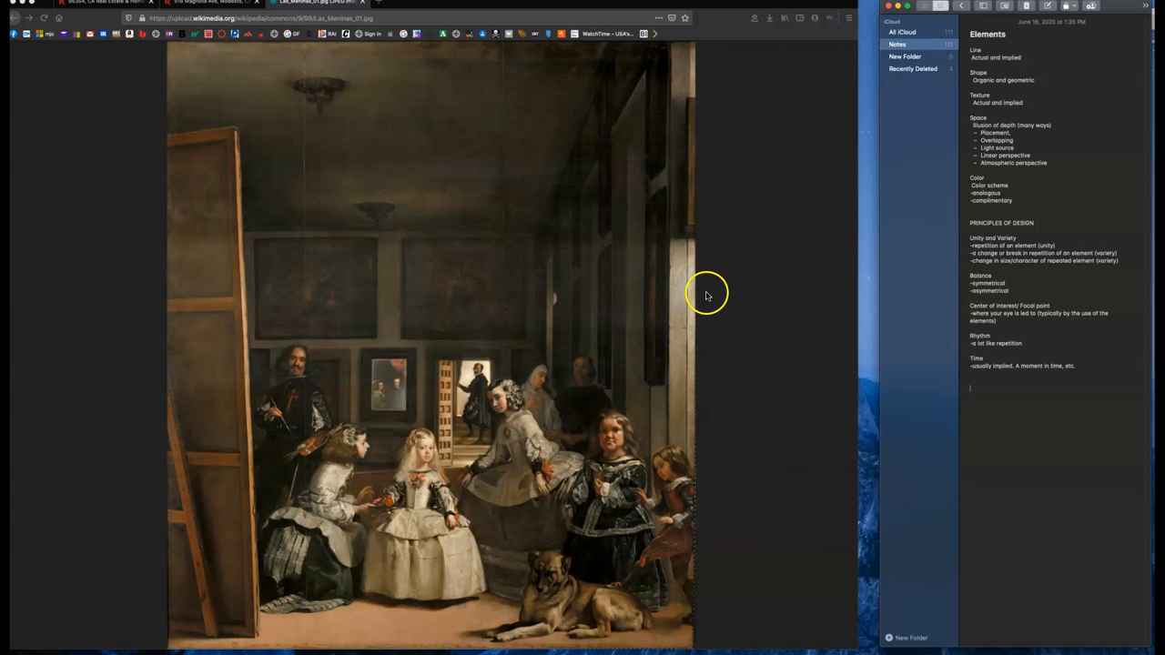
pyautogui.moveTo(466, 394)
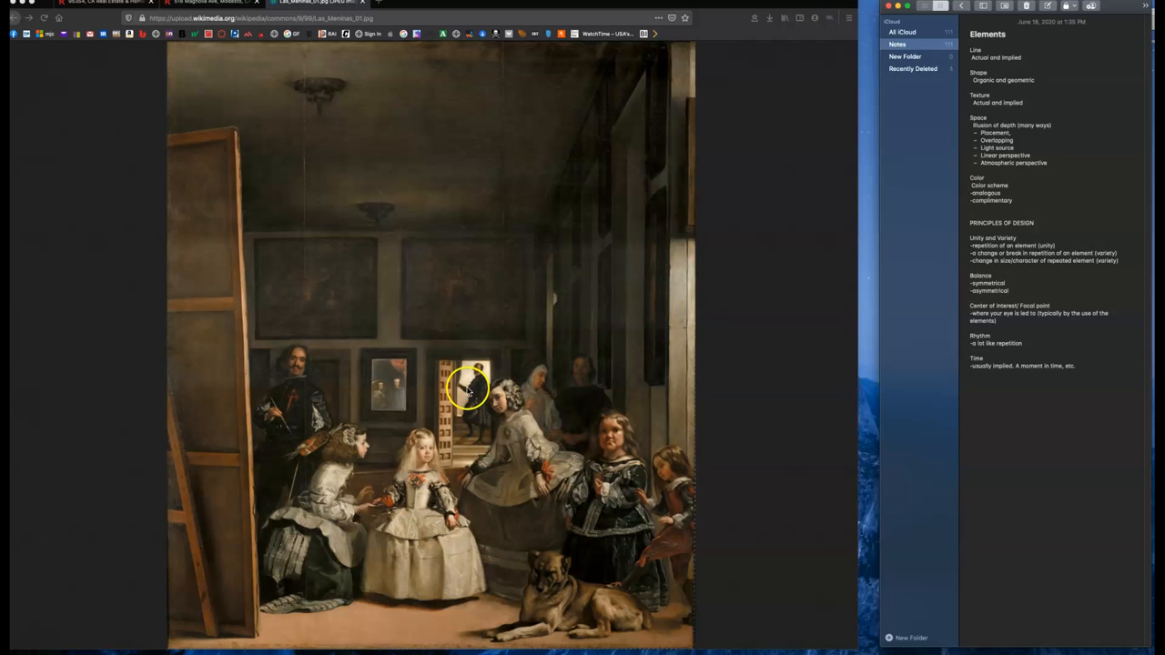
pyautogui.moveTo(495, 410)
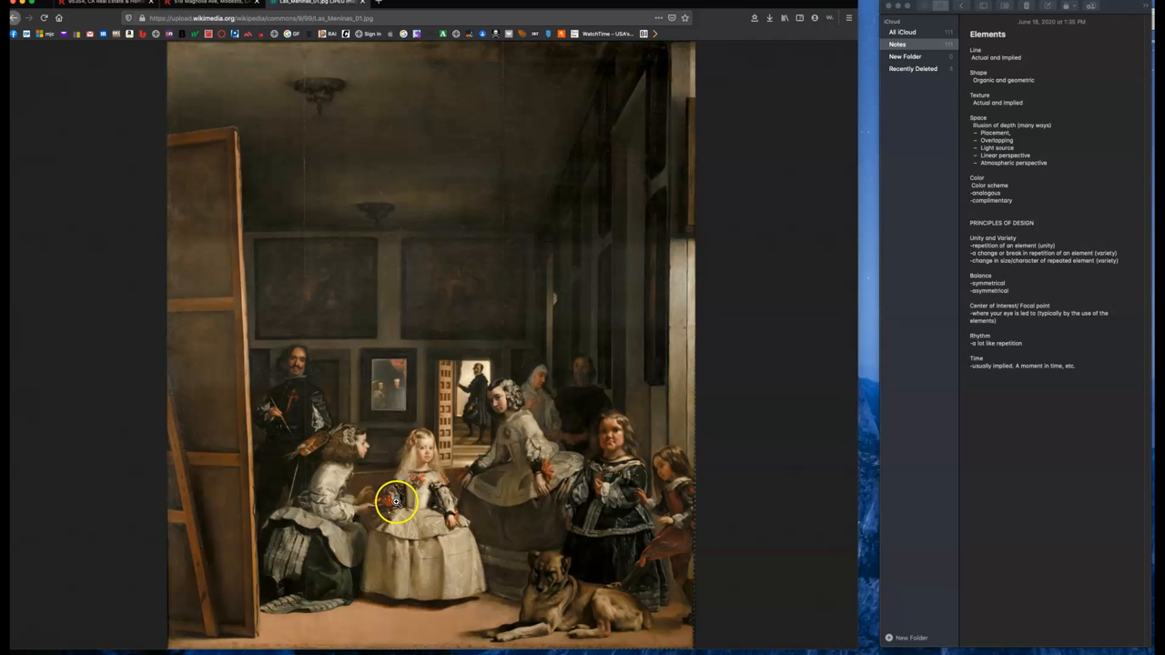
pyautogui.moveTo(822, 309)
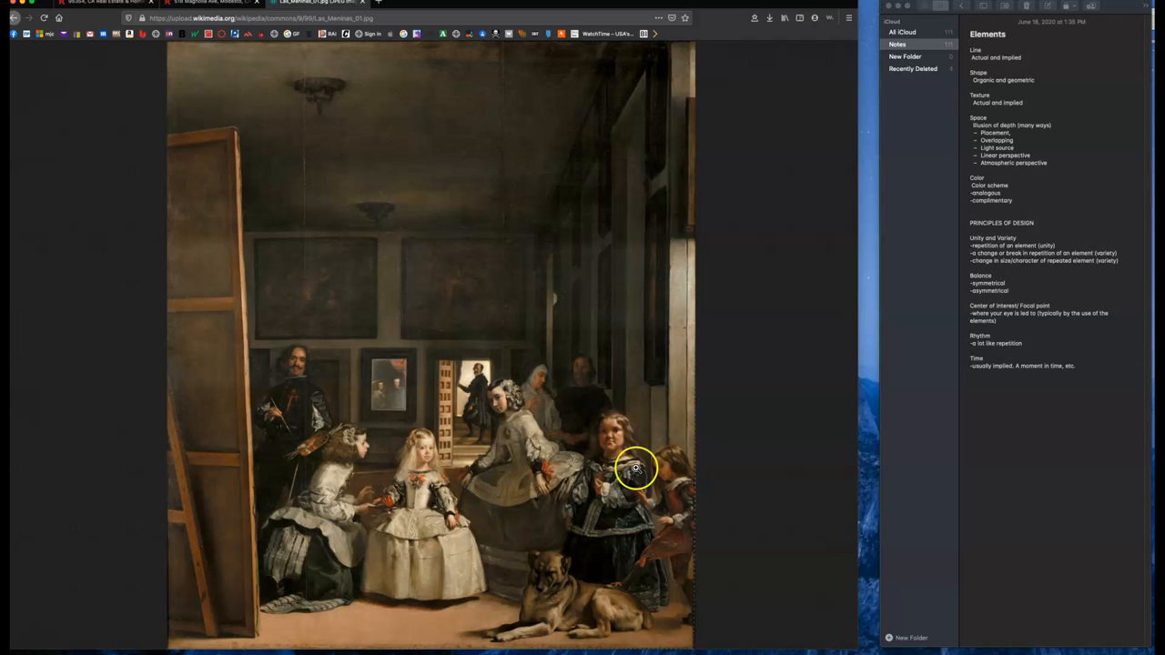
pyautogui.moveTo(986, 207)
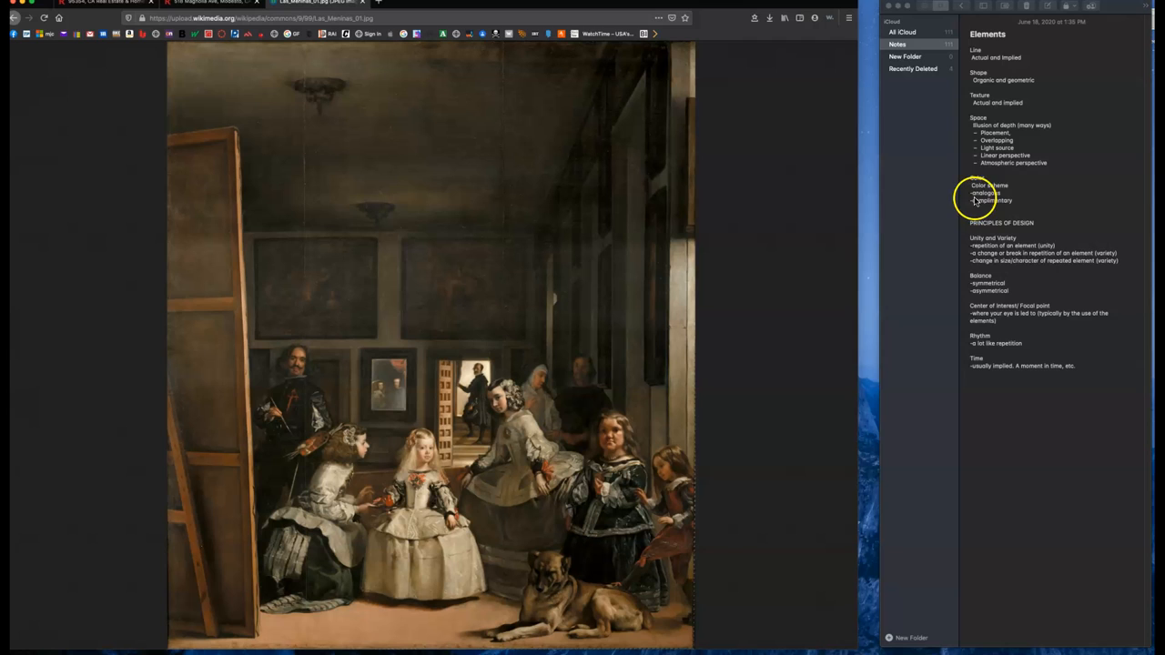
pyautogui.moveTo(955, 208)
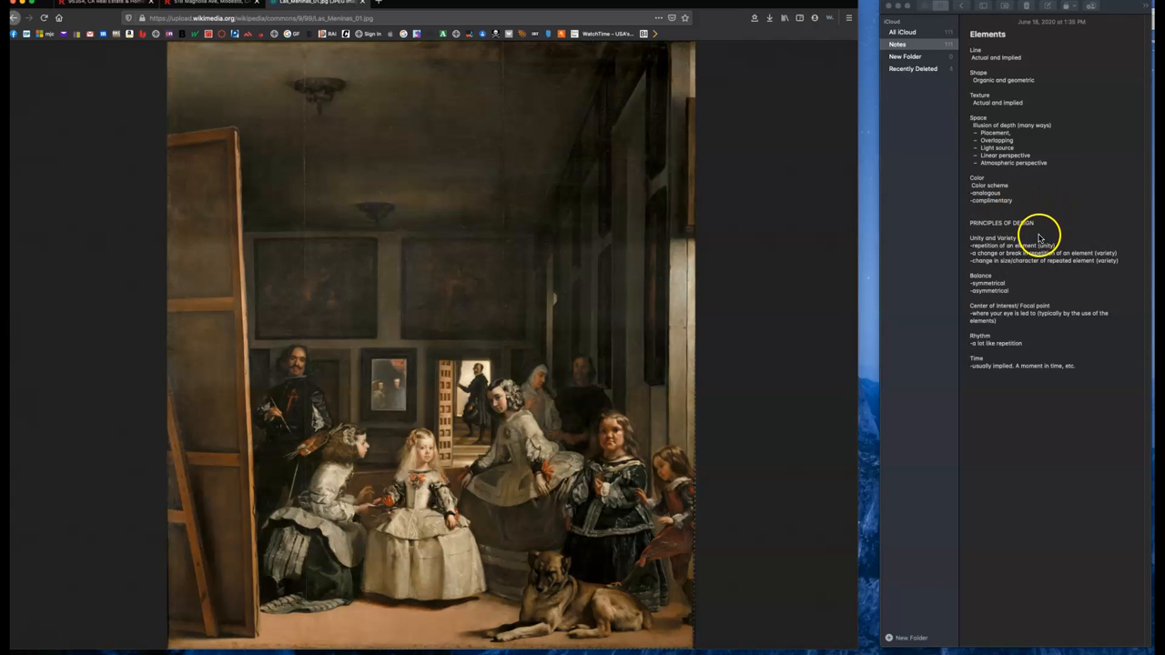
pyautogui.moveTo(965, 379)
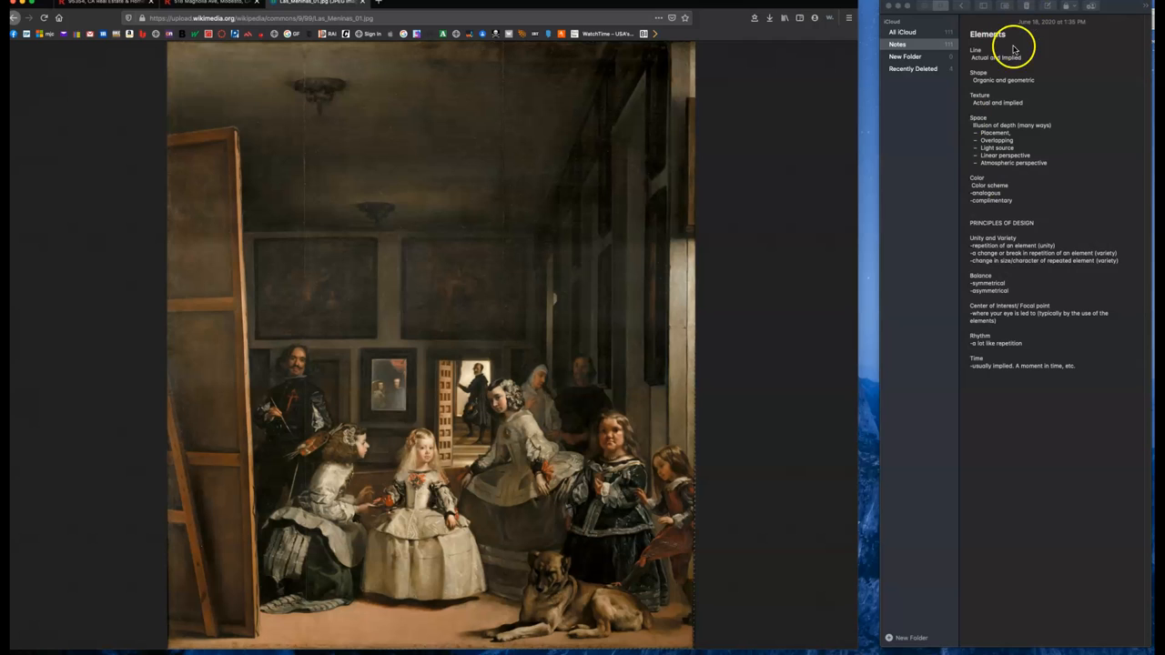
pyautogui.moveTo(1029, 240)
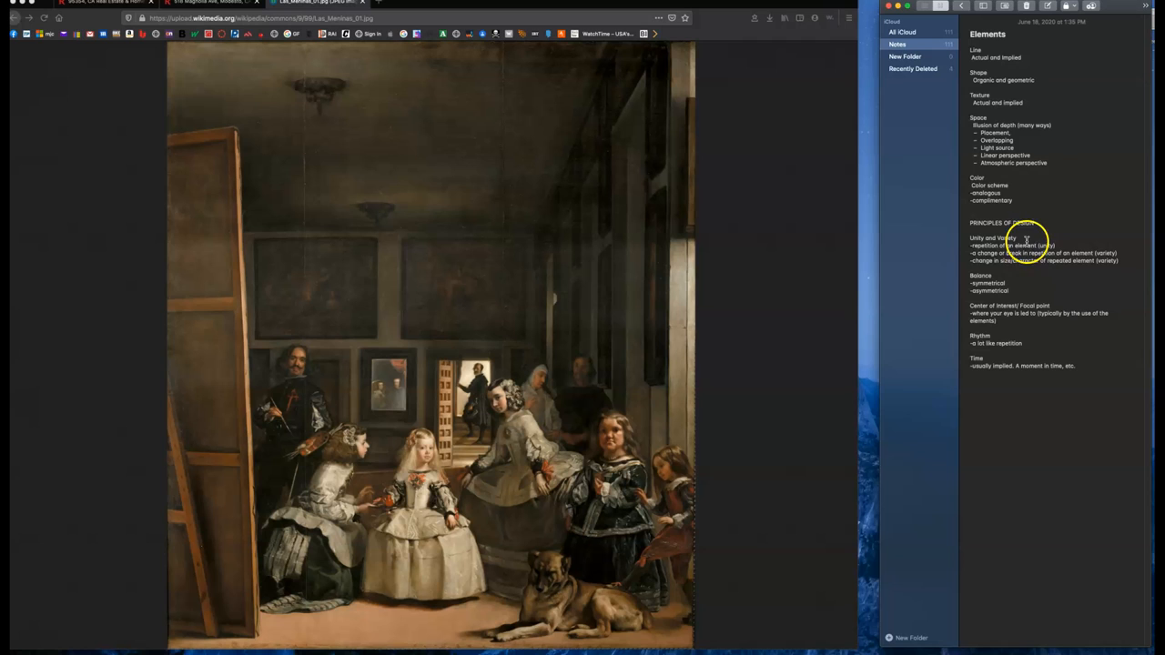
pyautogui.moveTo(1058, 216)
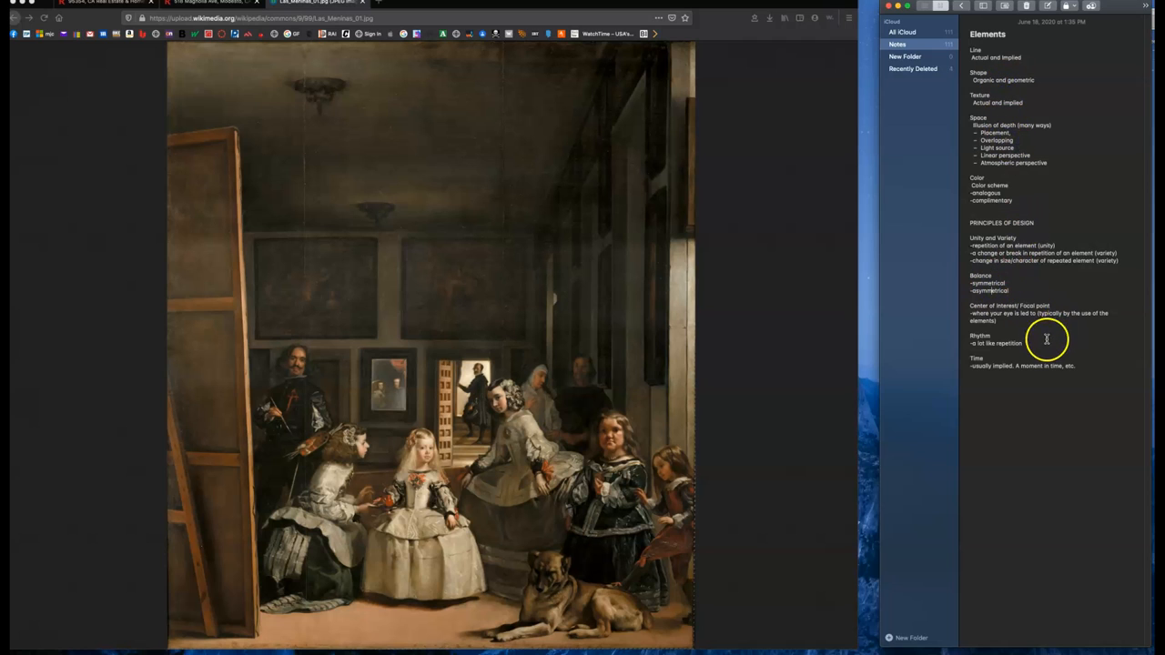
pyautogui.moveTo(994, 313)
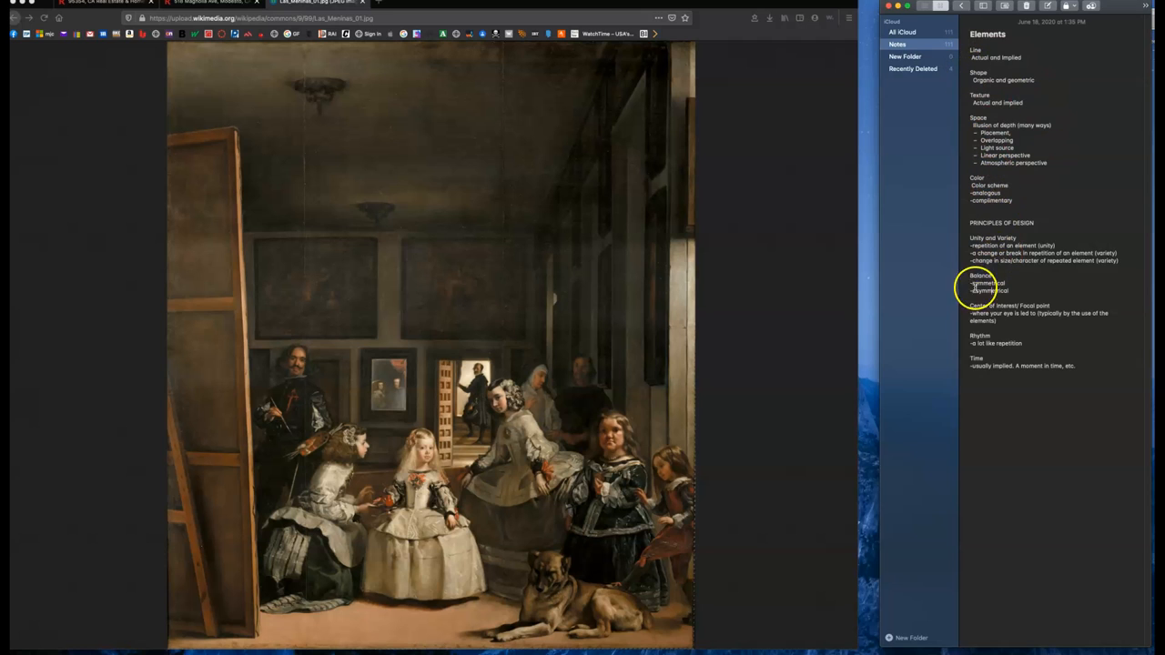
pyautogui.moveTo(1027, 279)
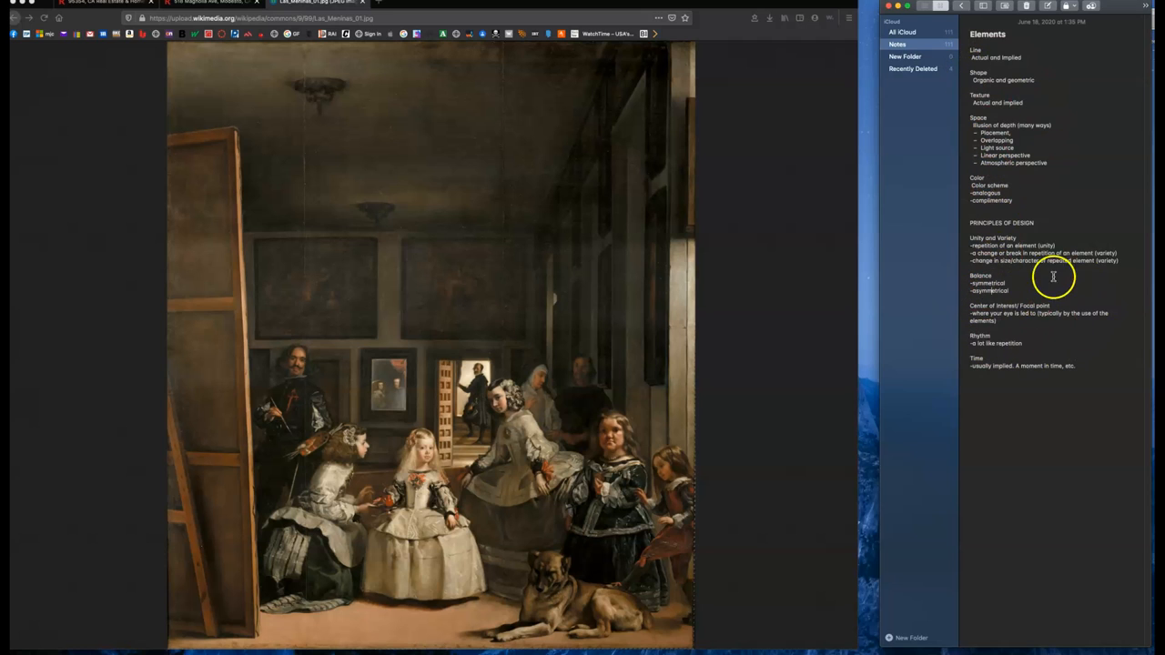
pyautogui.moveTo(1034, 342)
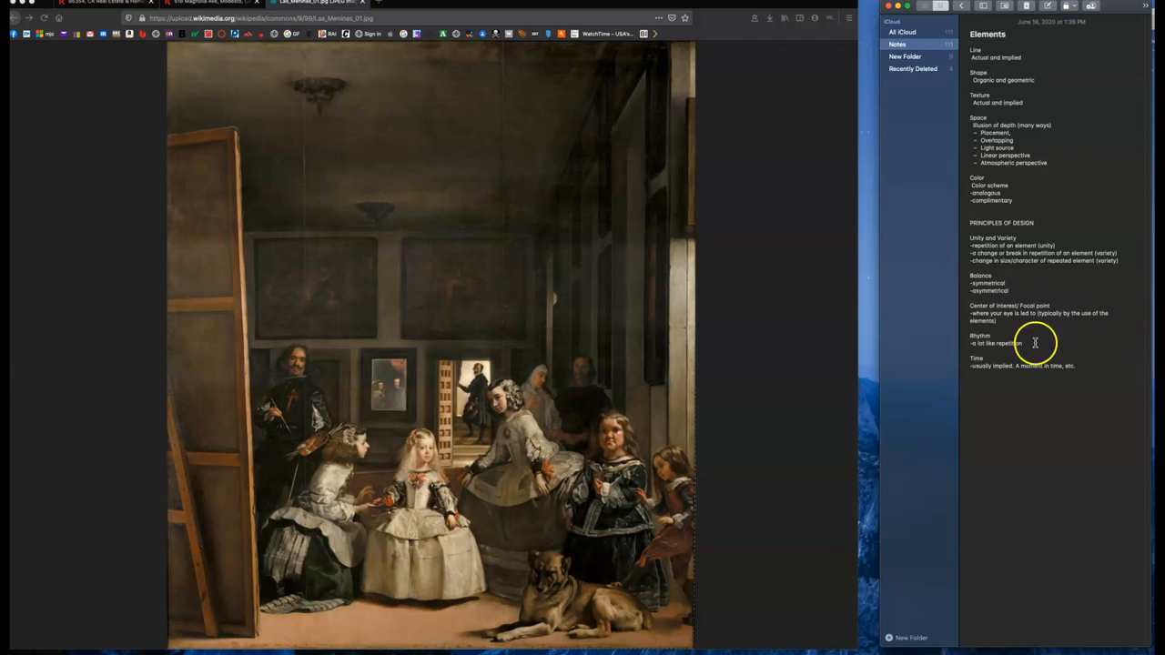
pyautogui.moveTo(1012, 367)
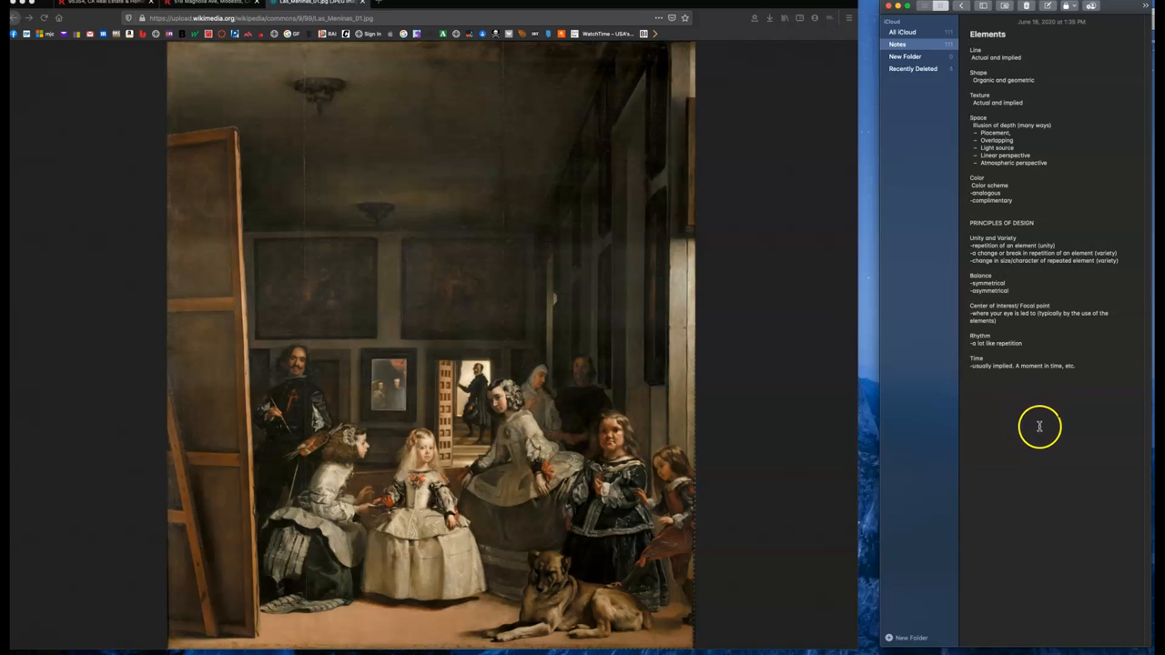
pyautogui.moveTo(401, 404)
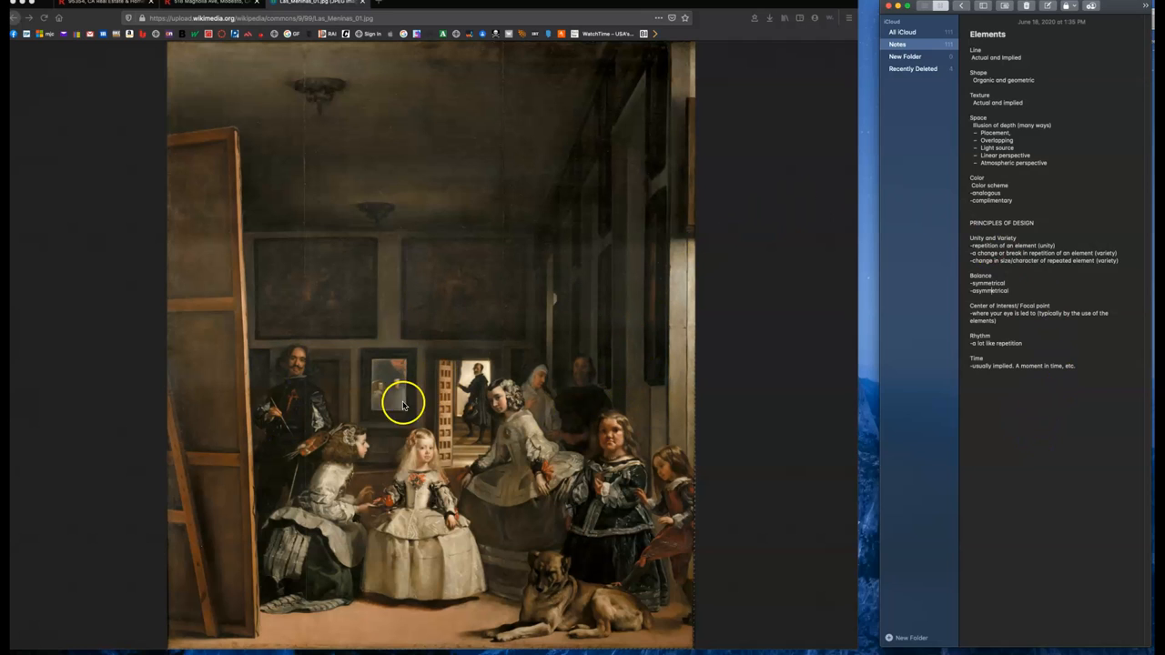
pyautogui.moveTo(464, 375)
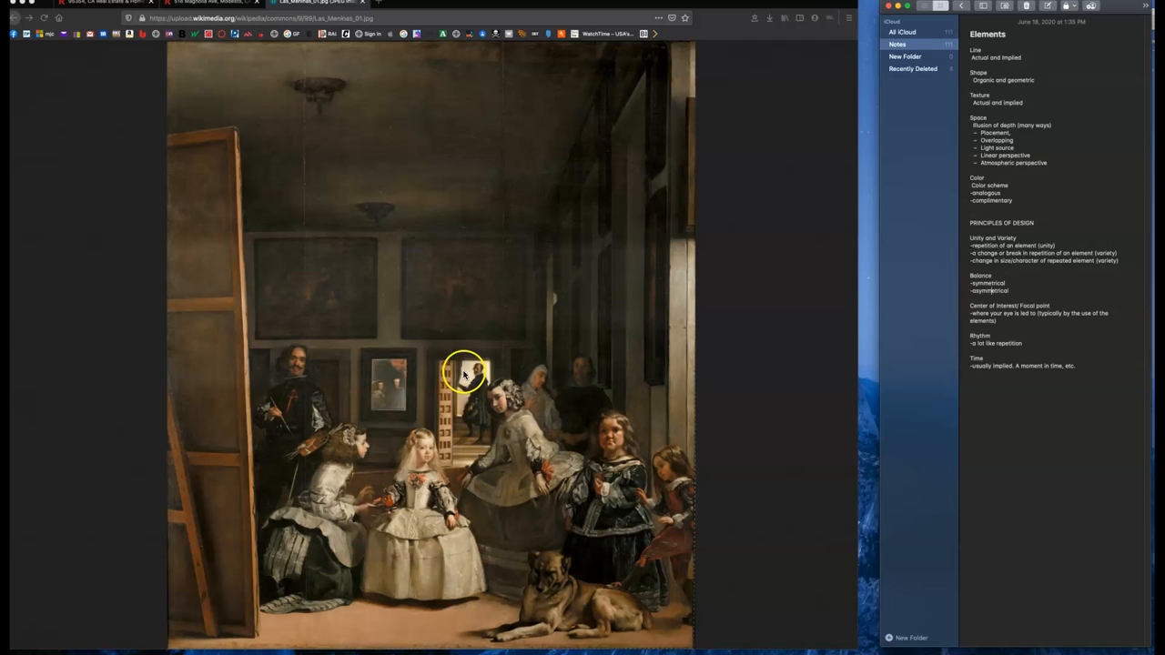
pyautogui.moveTo(394, 336)
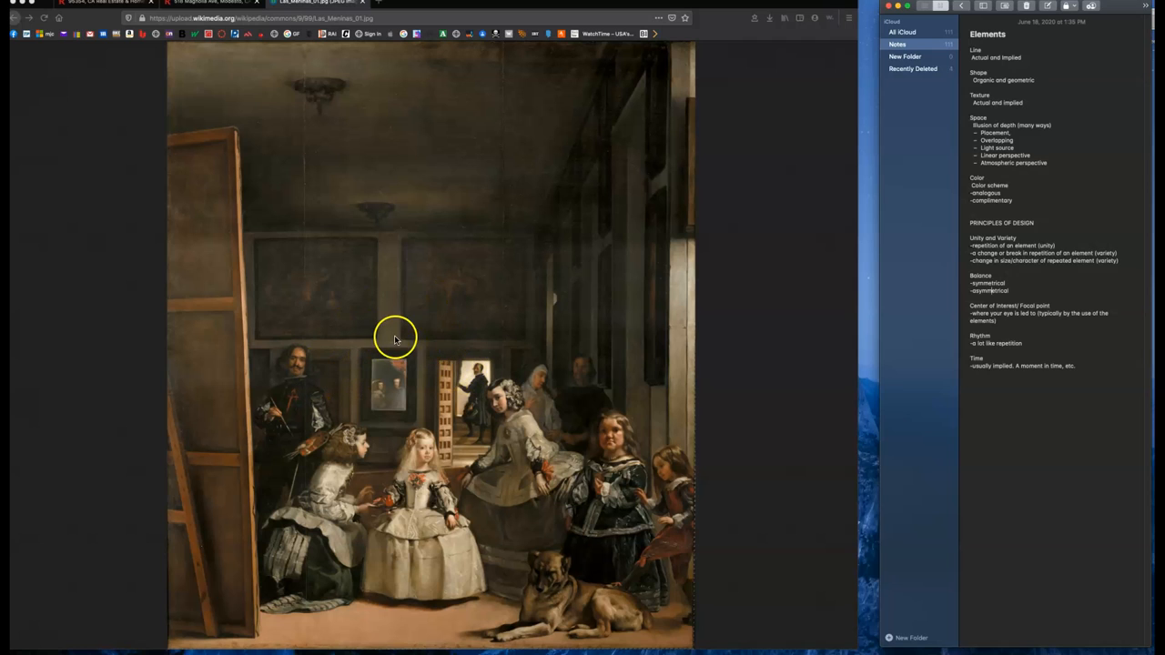
pyautogui.moveTo(542, 364)
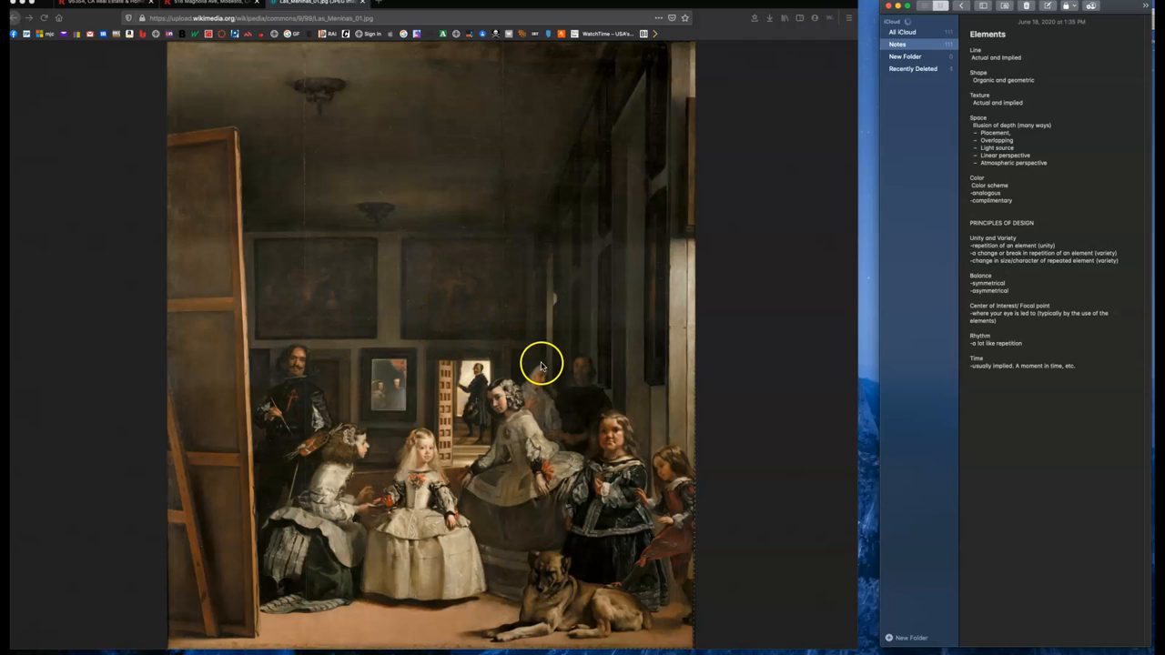
pyautogui.moveTo(433, 335)
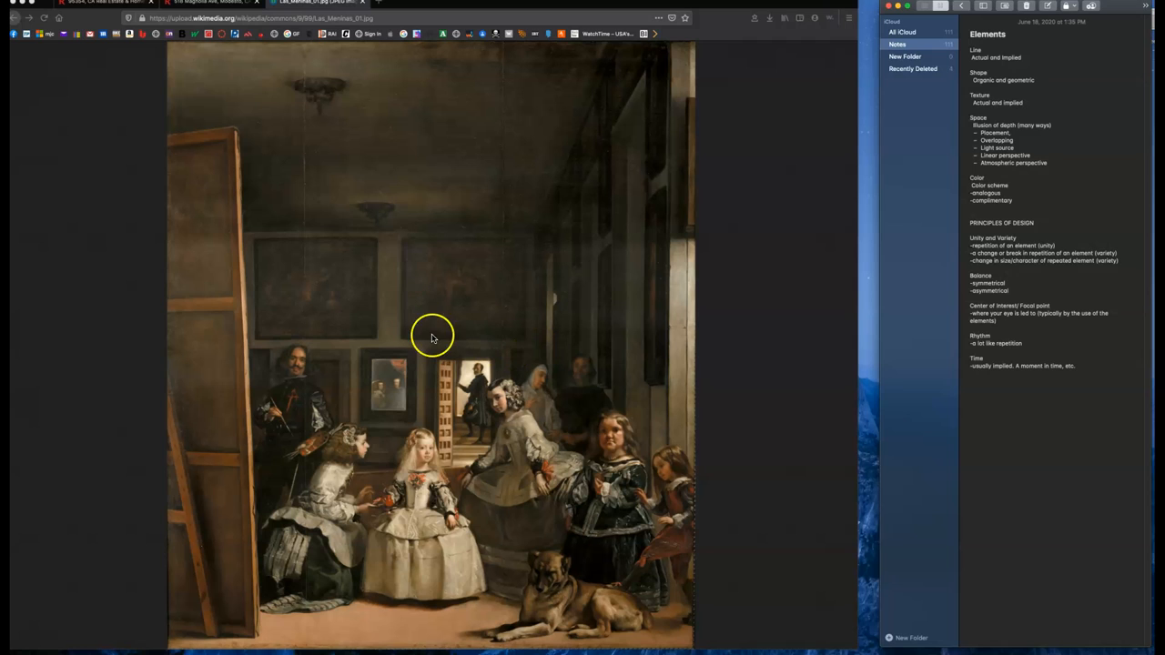
pyautogui.moveTo(338, 397)
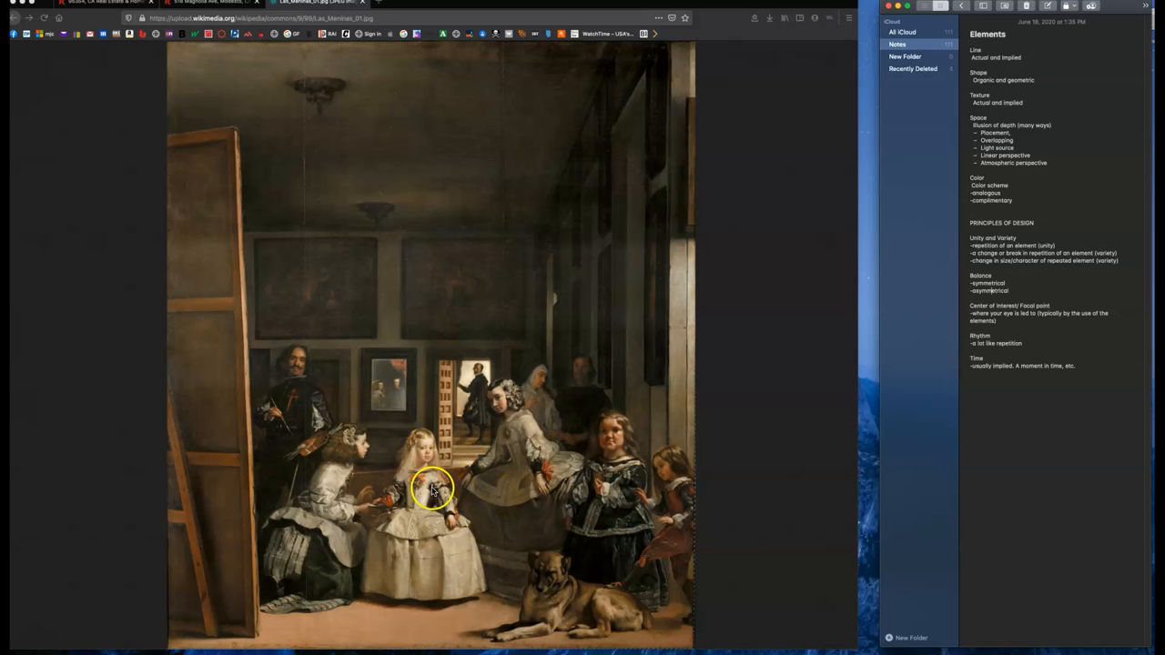
pyautogui.moveTo(233, 259)
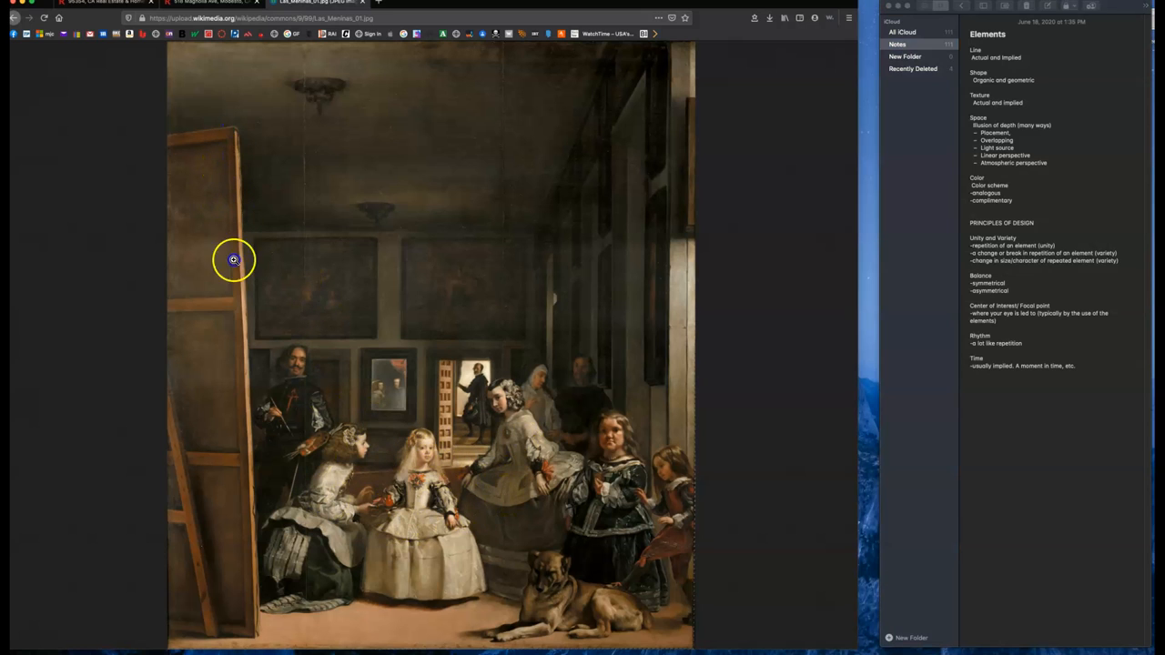
pyautogui.moveTo(213, 450)
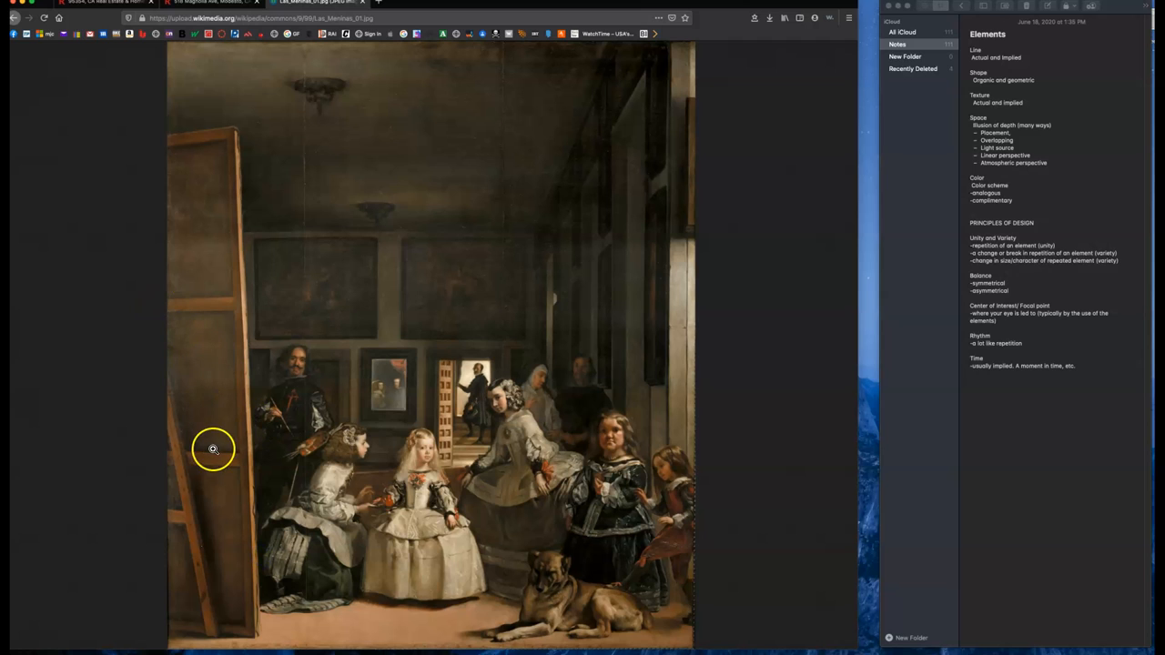
pyautogui.moveTo(203, 349)
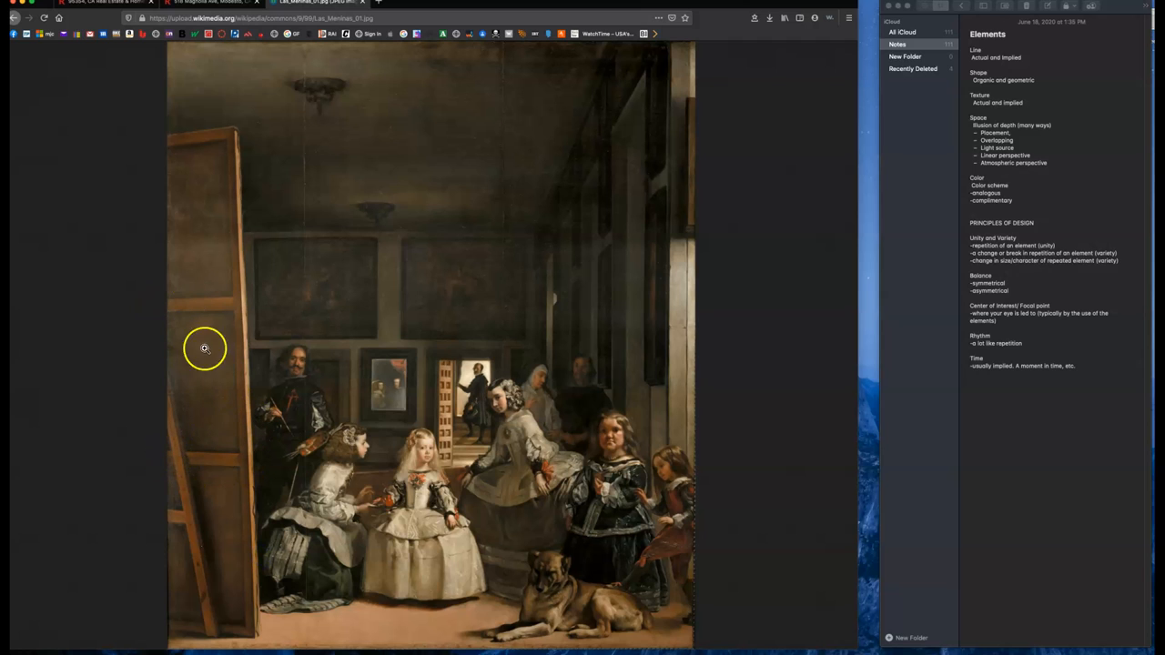
pyautogui.moveTo(408, 382)
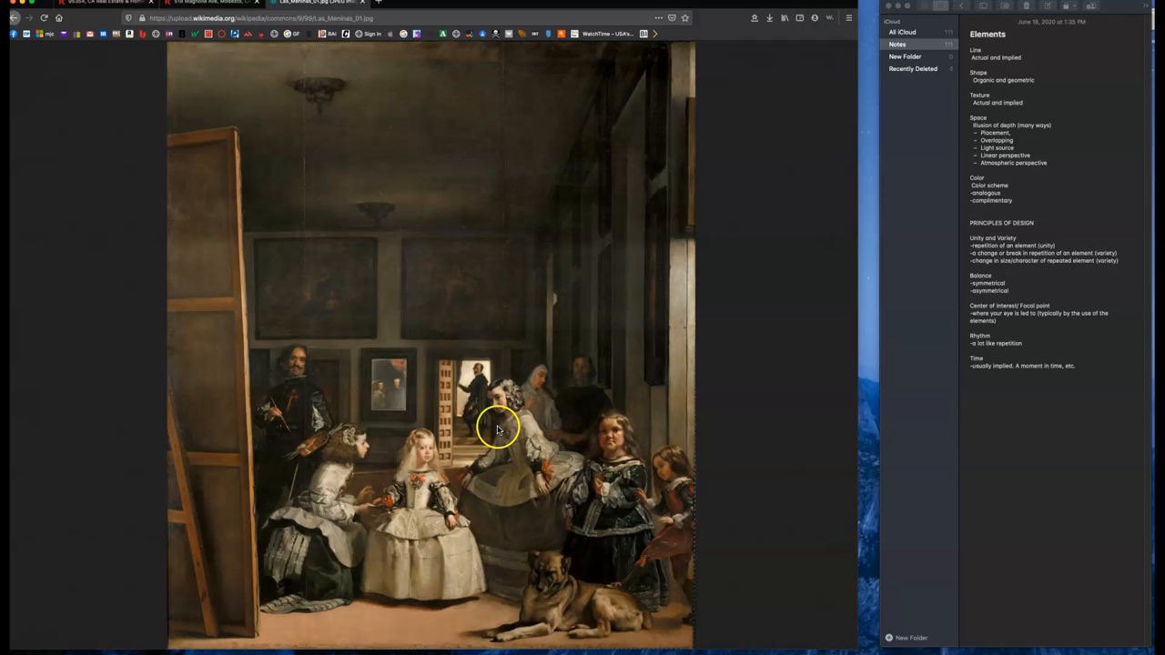
pyautogui.moveTo(495, 437)
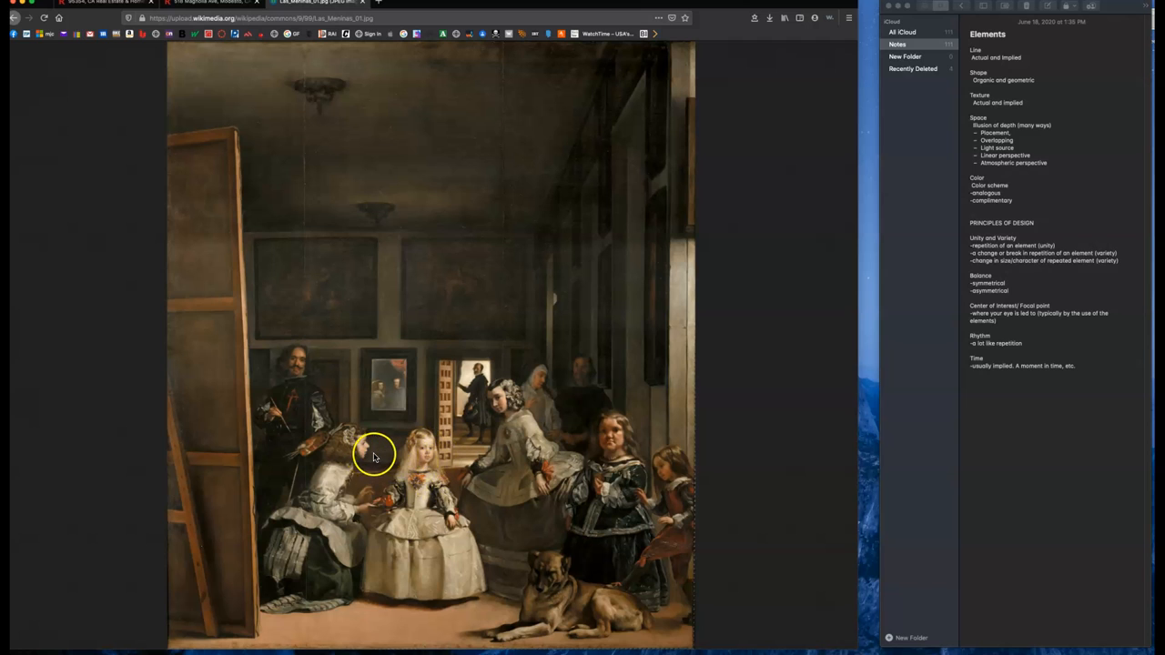
pyautogui.moveTo(410, 568)
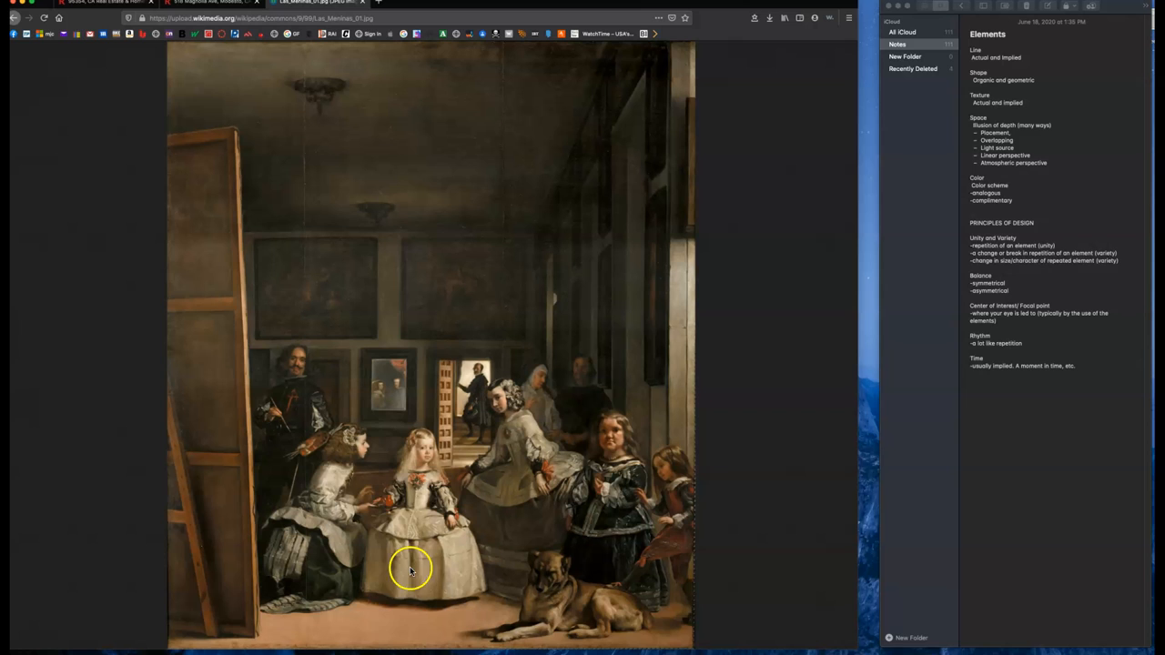
pyautogui.moveTo(615, 482)
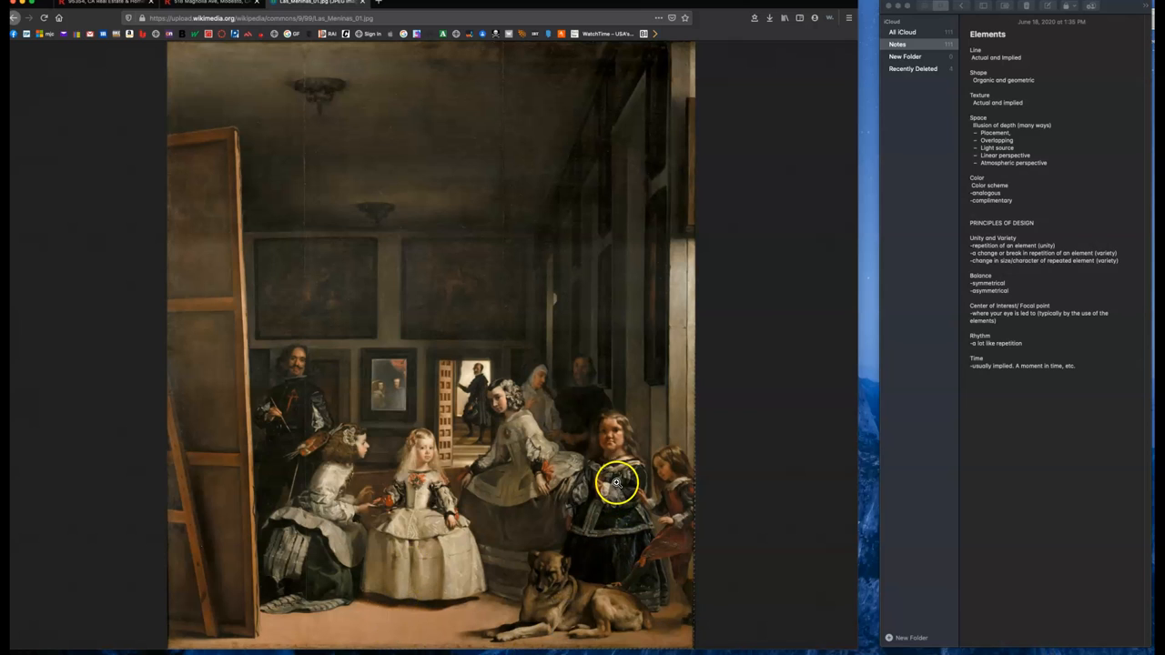
pyautogui.moveTo(513, 634)
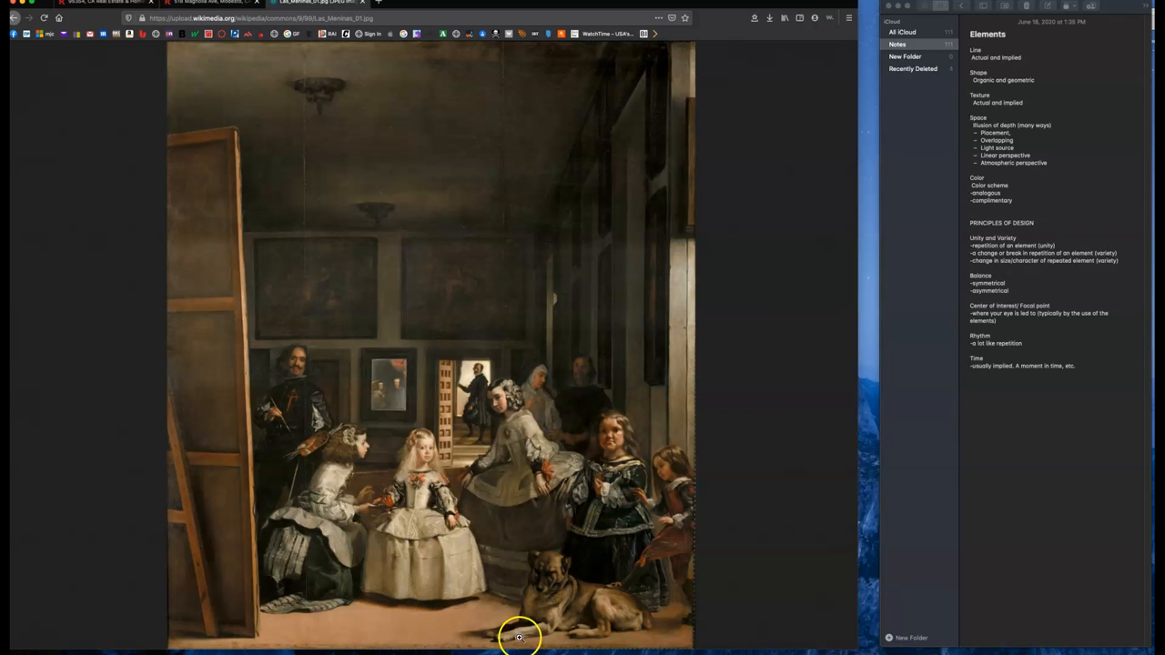
pyautogui.moveTo(444, 450)
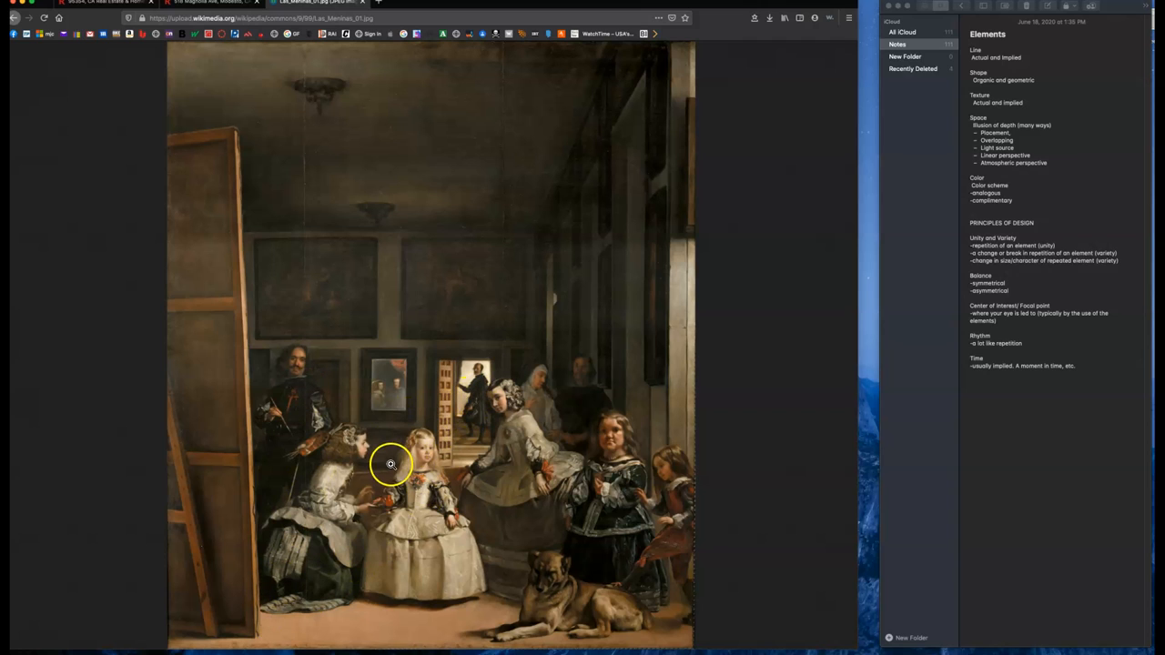
pyautogui.moveTo(338, 393)
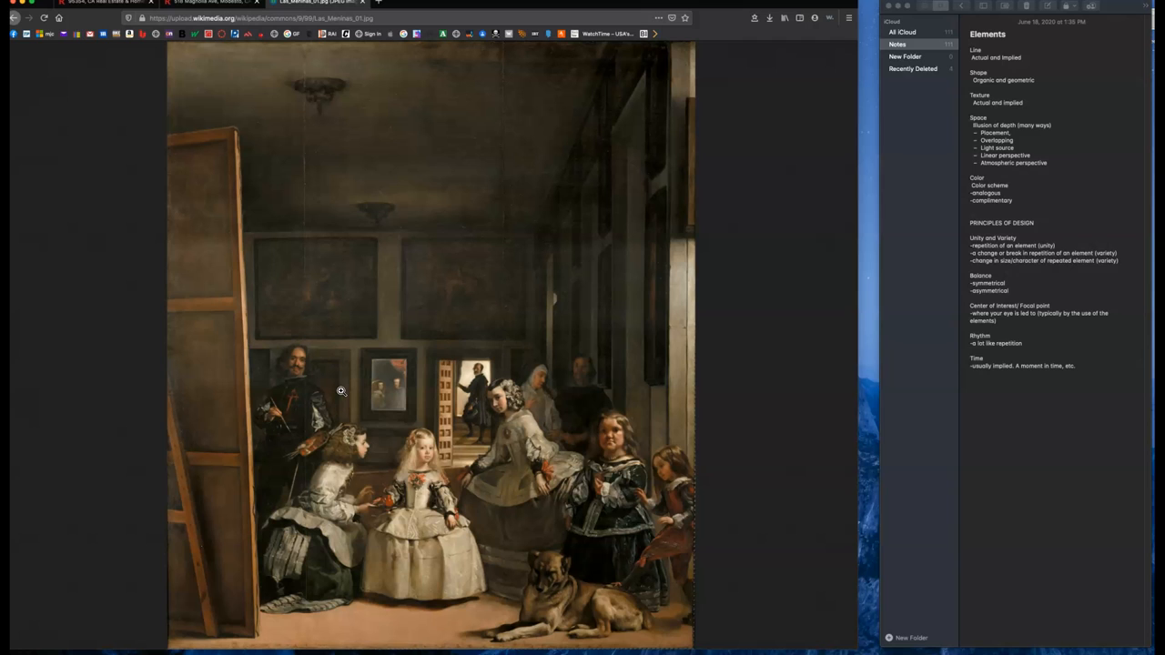
pyautogui.moveTo(1030, 83)
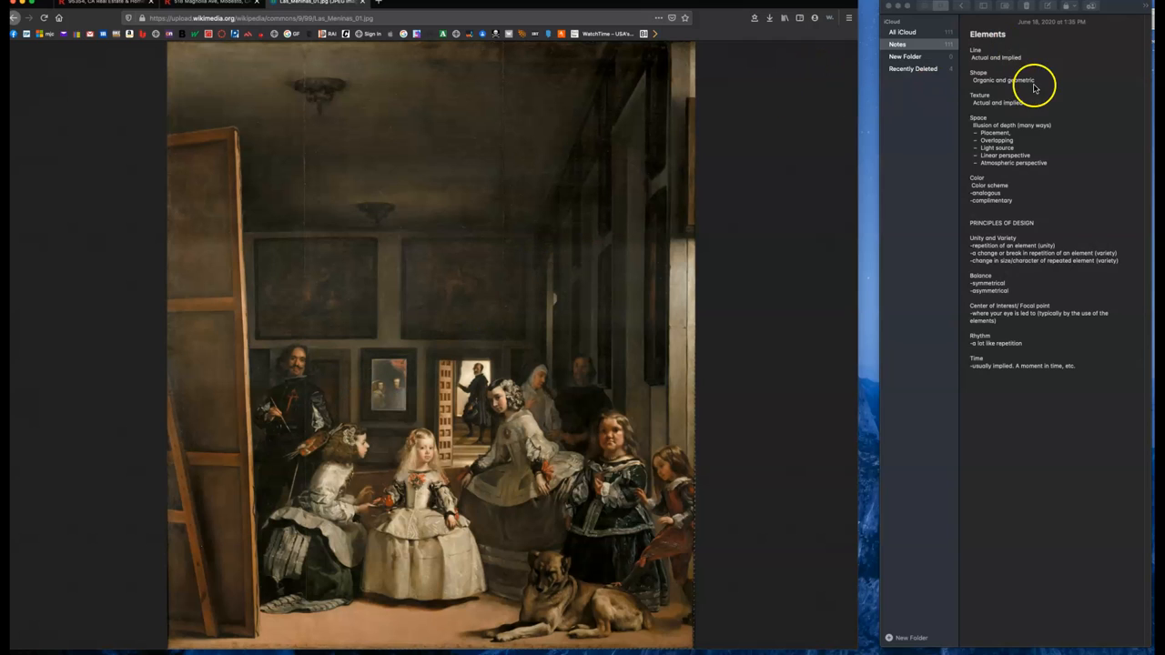
pyautogui.moveTo(480, 506)
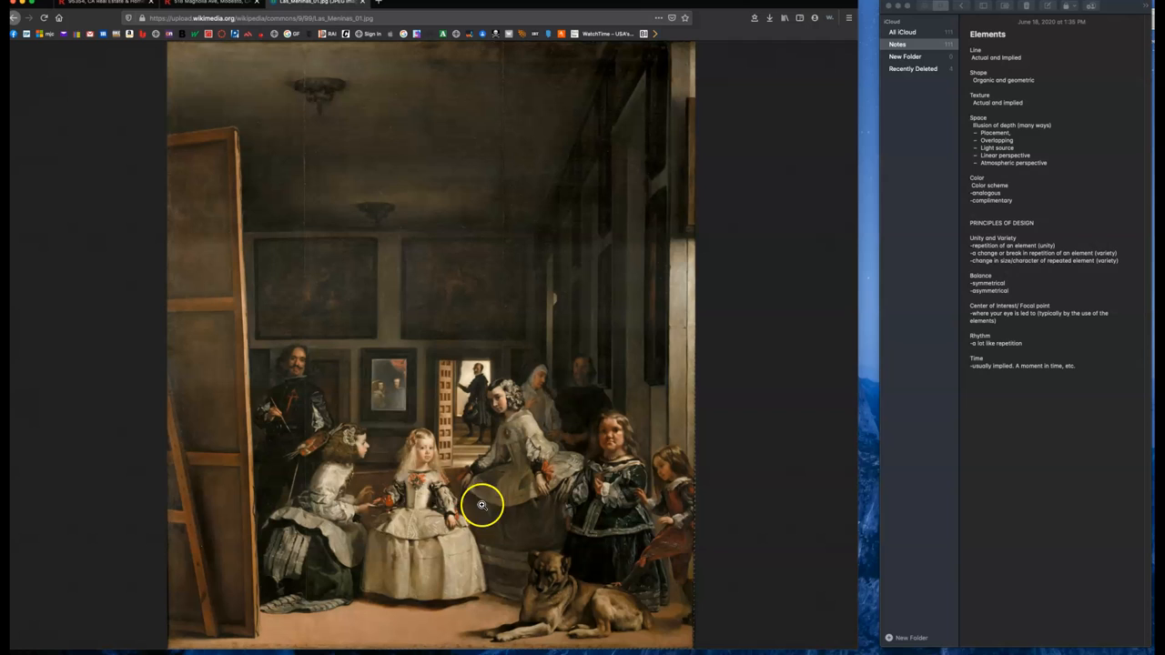
pyautogui.moveTo(524, 517)
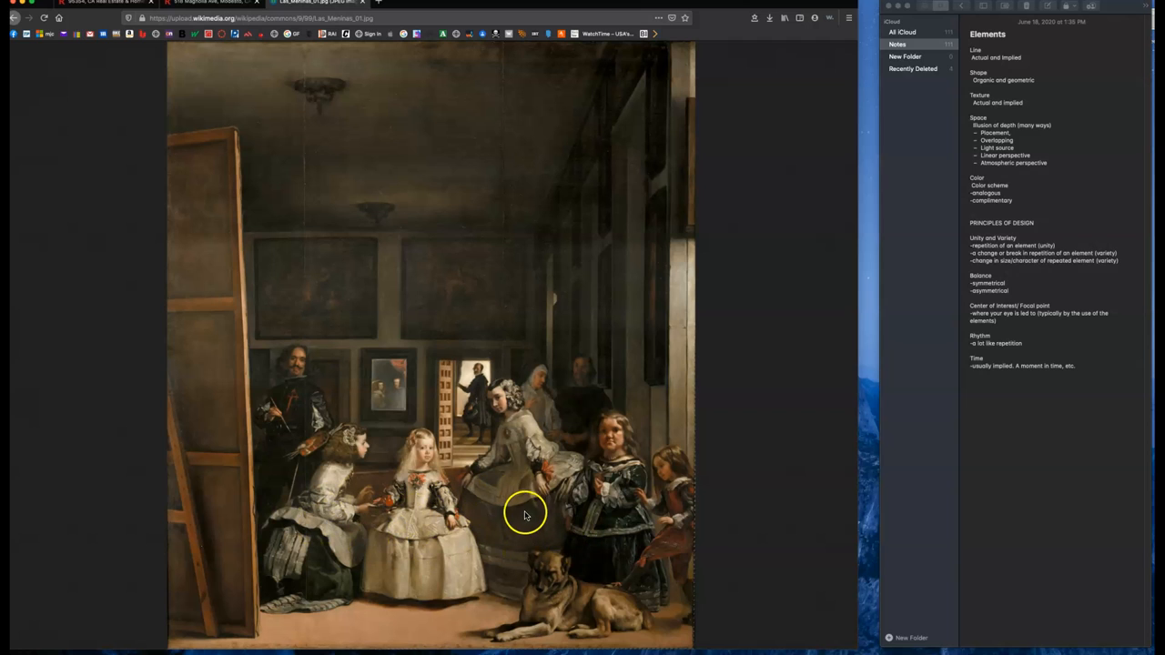
pyautogui.moveTo(409, 262)
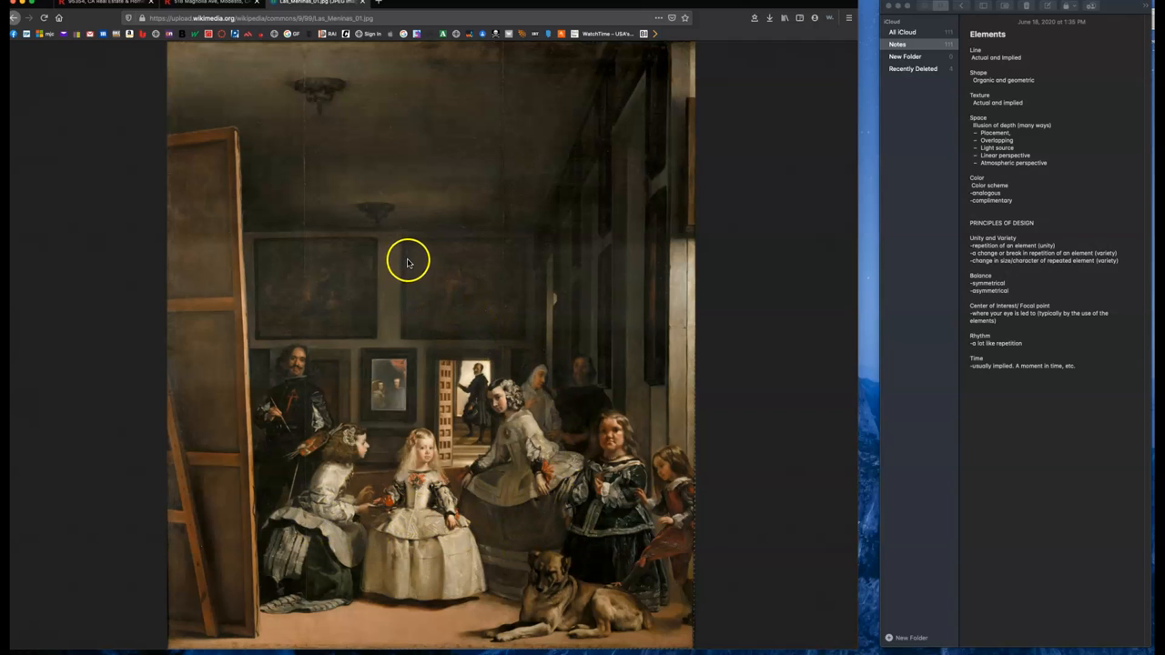
pyautogui.moveTo(470, 234)
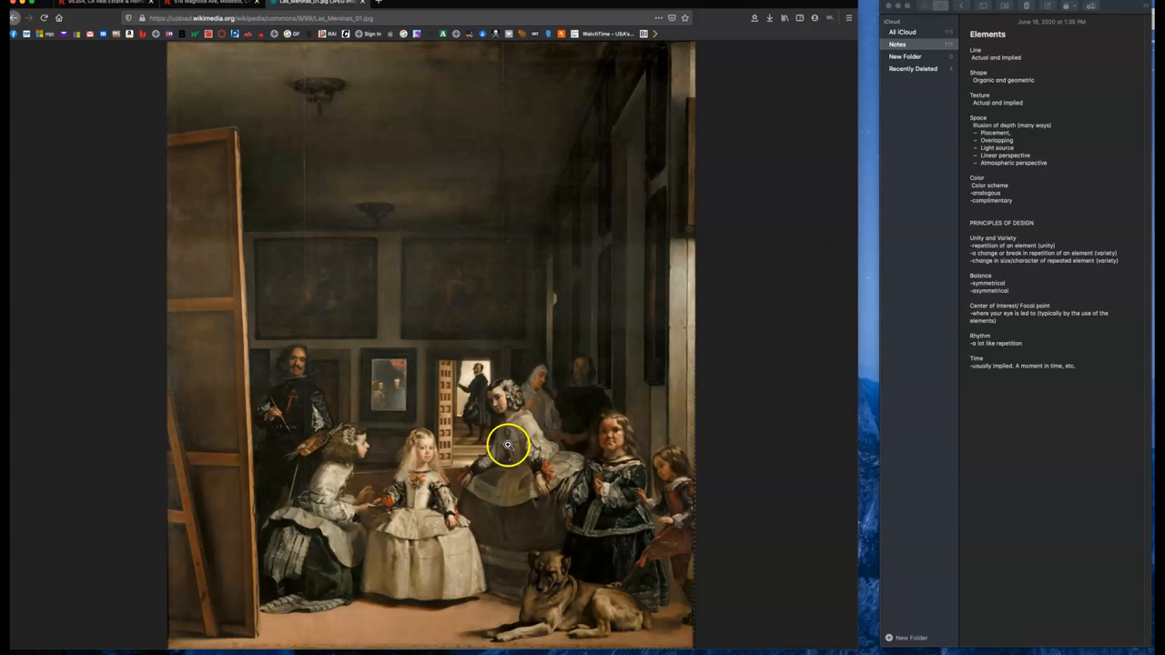
pyautogui.moveTo(923, 153)
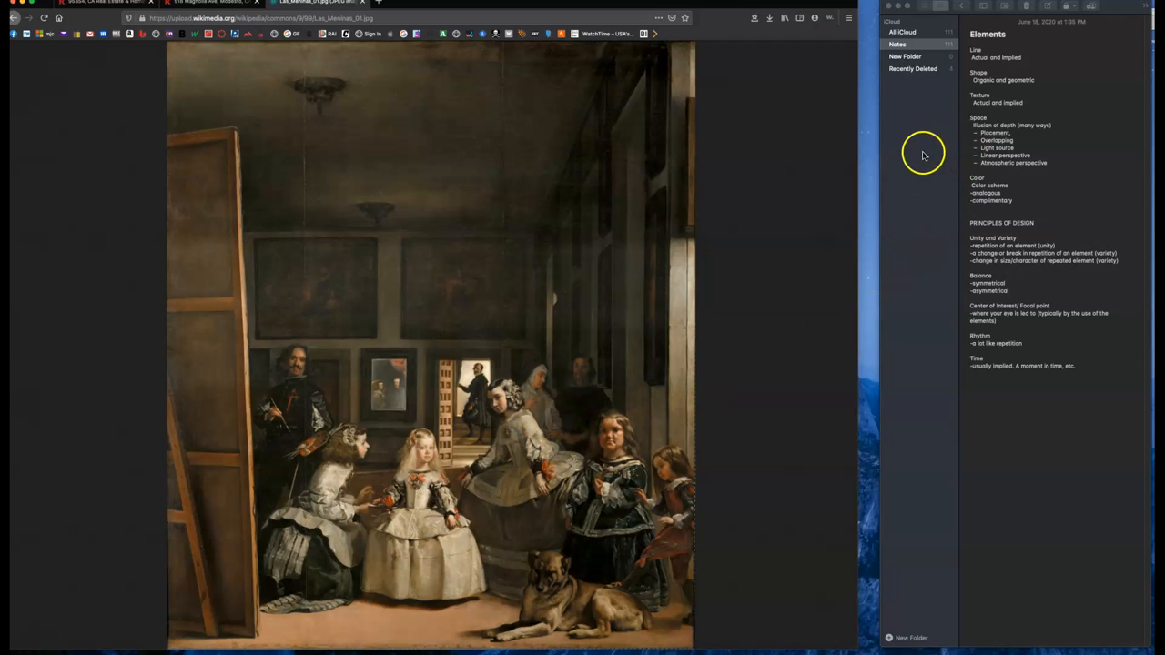
pyautogui.moveTo(895, 138)
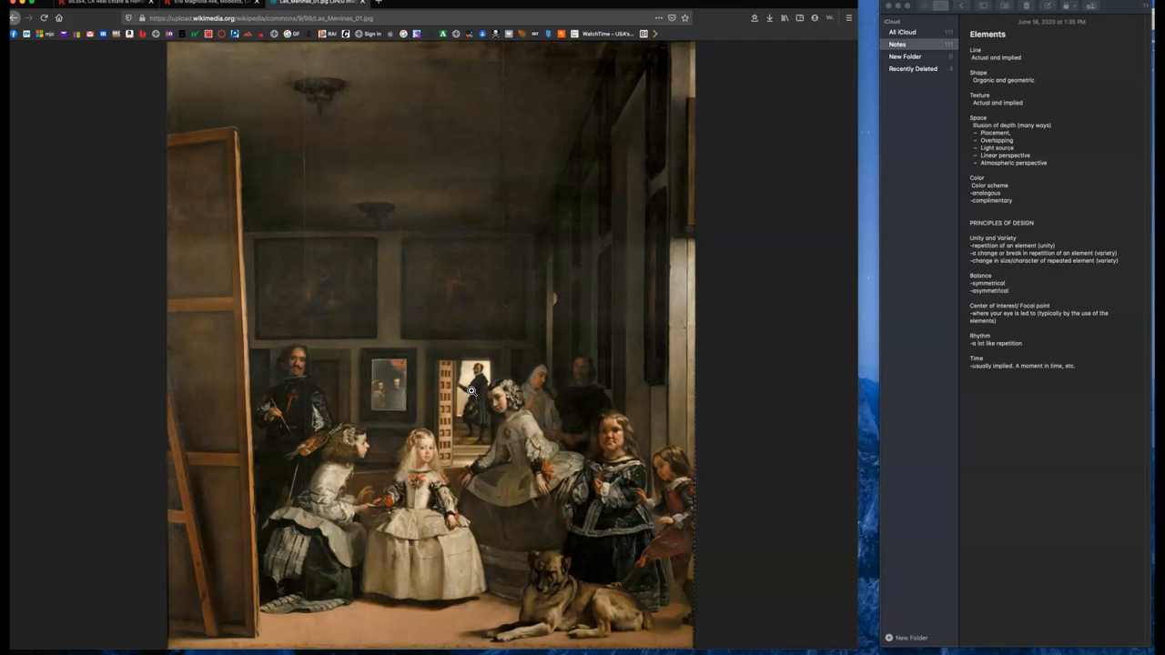
pyautogui.moveTo(495, 360)
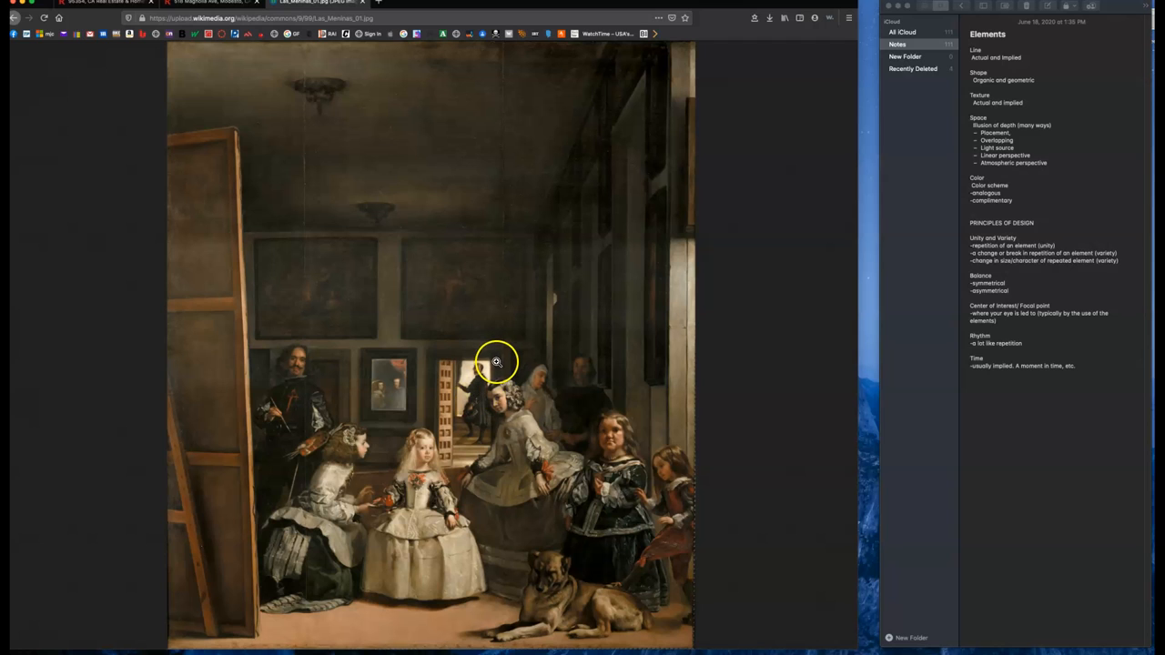
pyautogui.moveTo(953, 138)
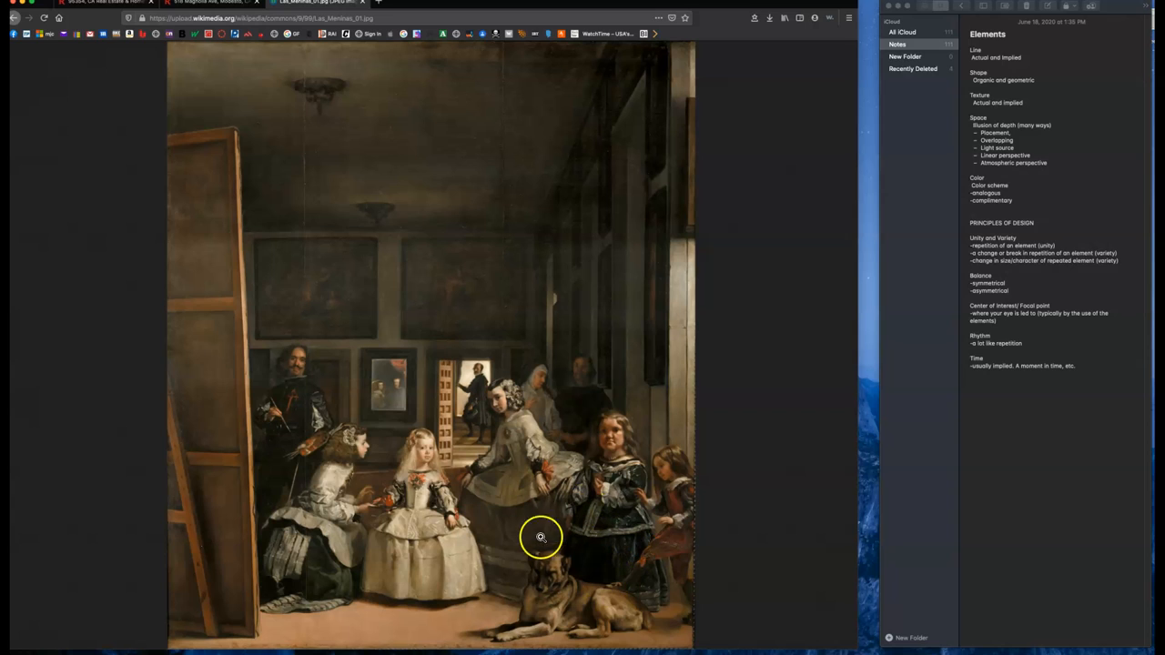
pyautogui.moveTo(528, 547)
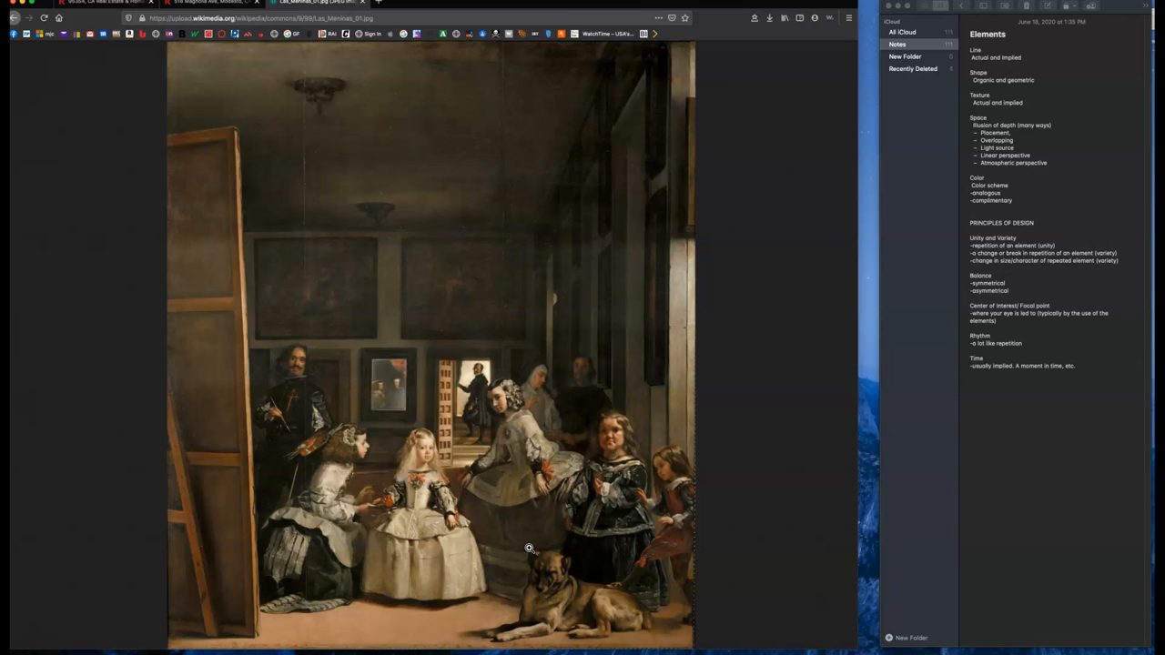
pyautogui.moveTo(706, 319)
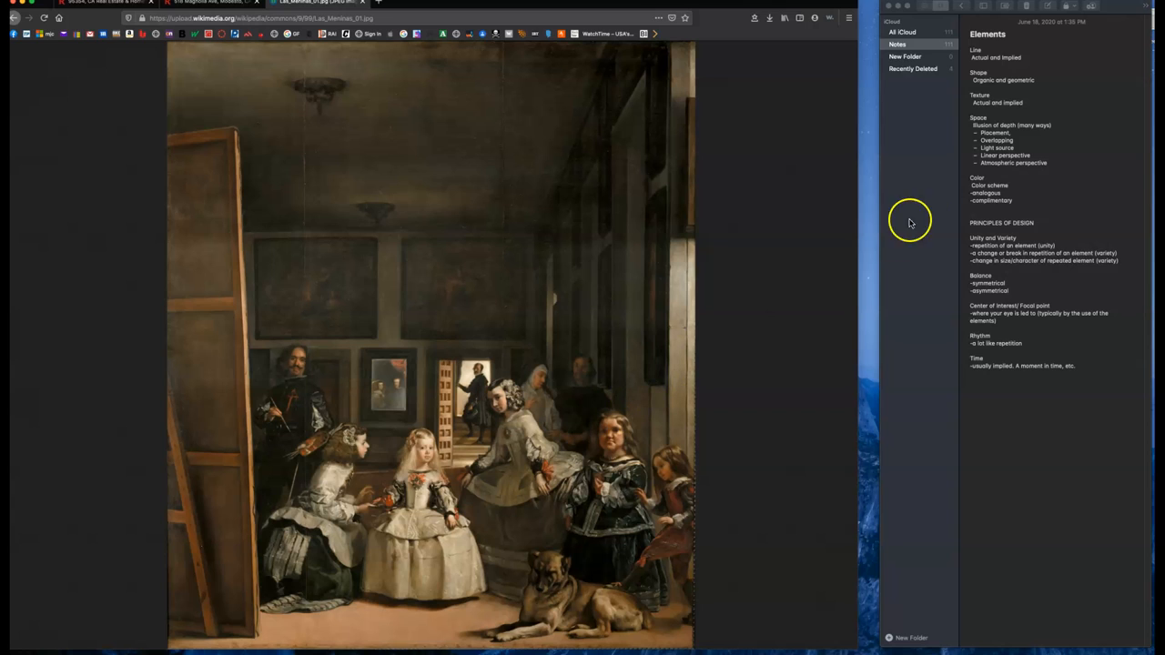
pyautogui.moveTo(630, 64)
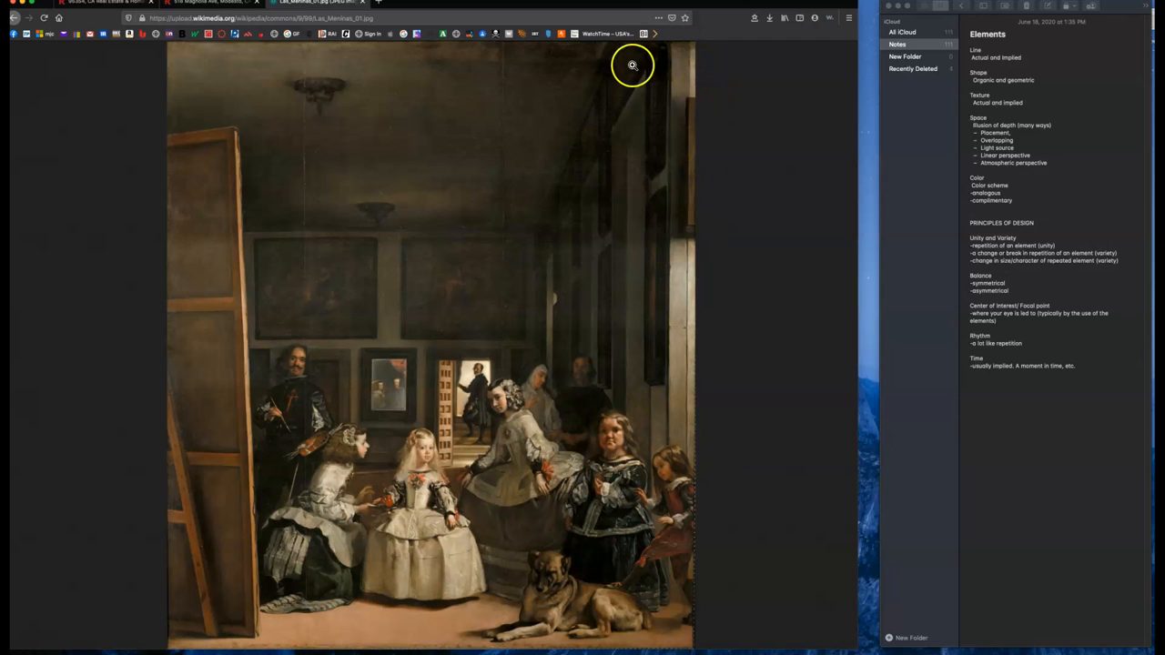
pyautogui.moveTo(62, 56)
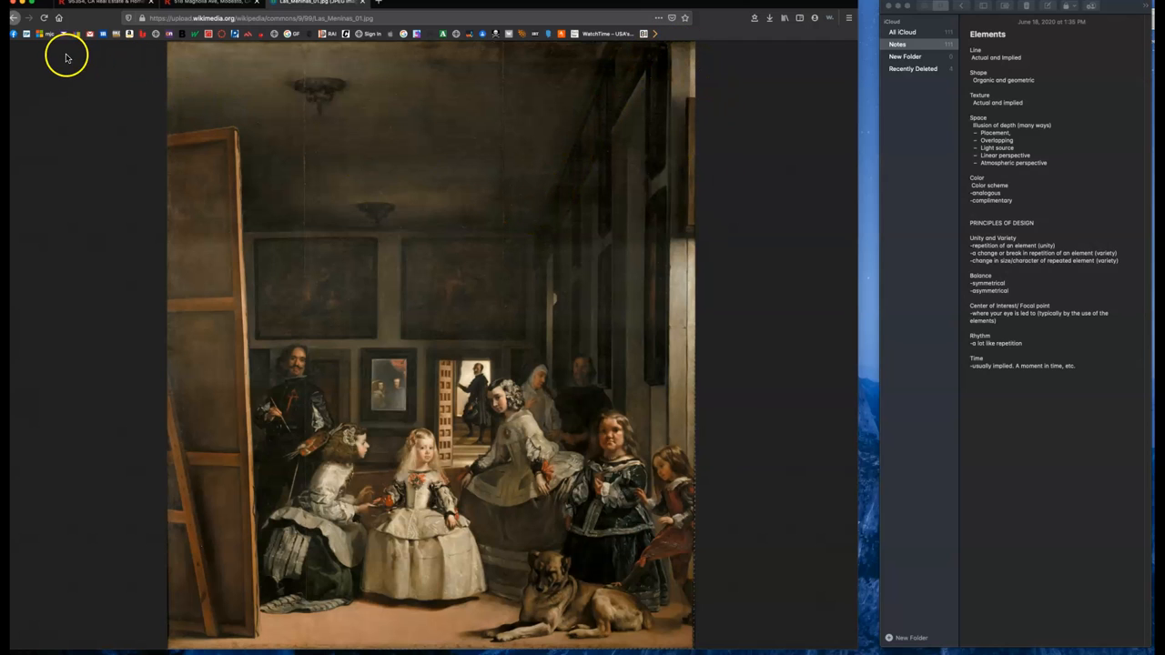
pyautogui.moveTo(433, 375)
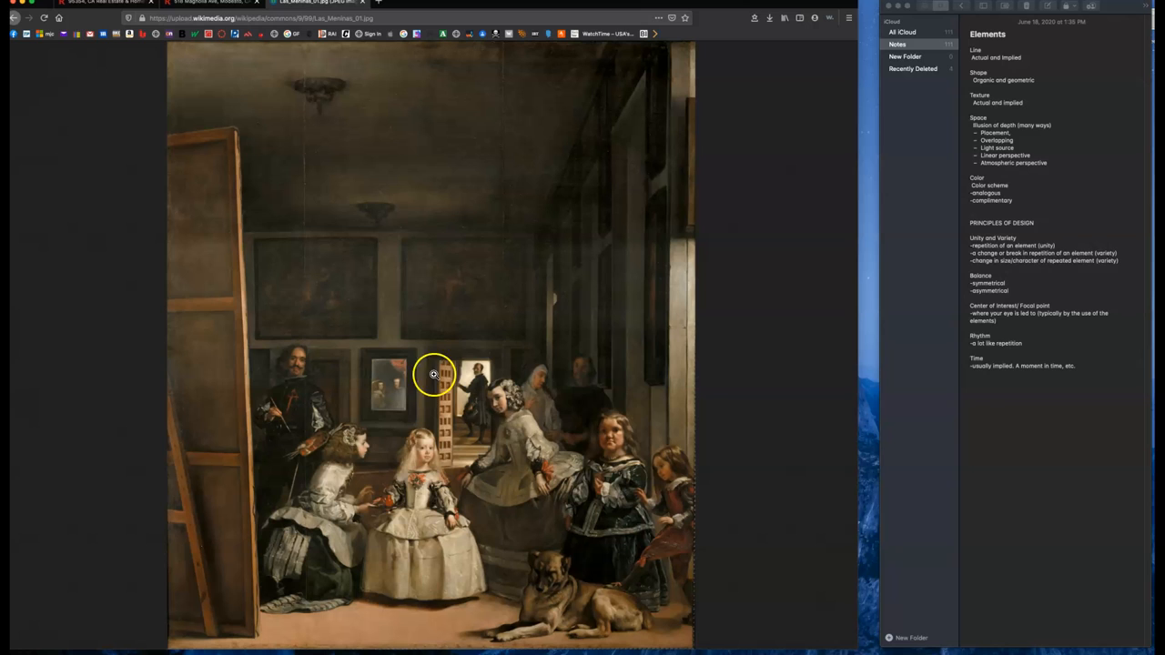
pyautogui.moveTo(428, 408)
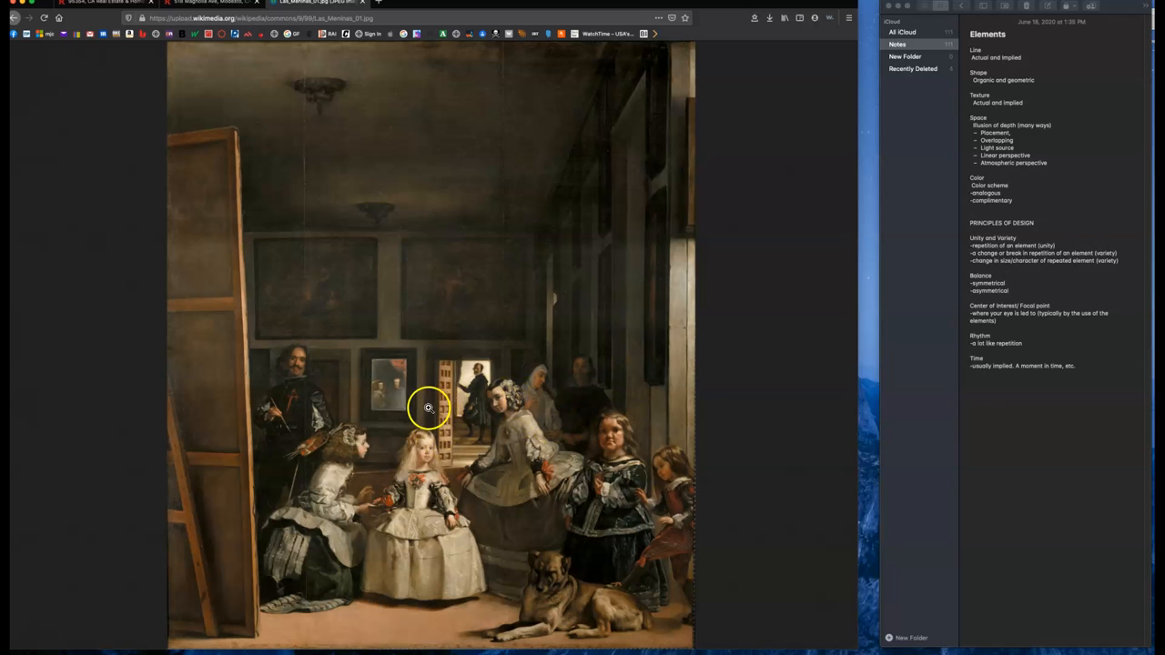
pyautogui.moveTo(440, 415)
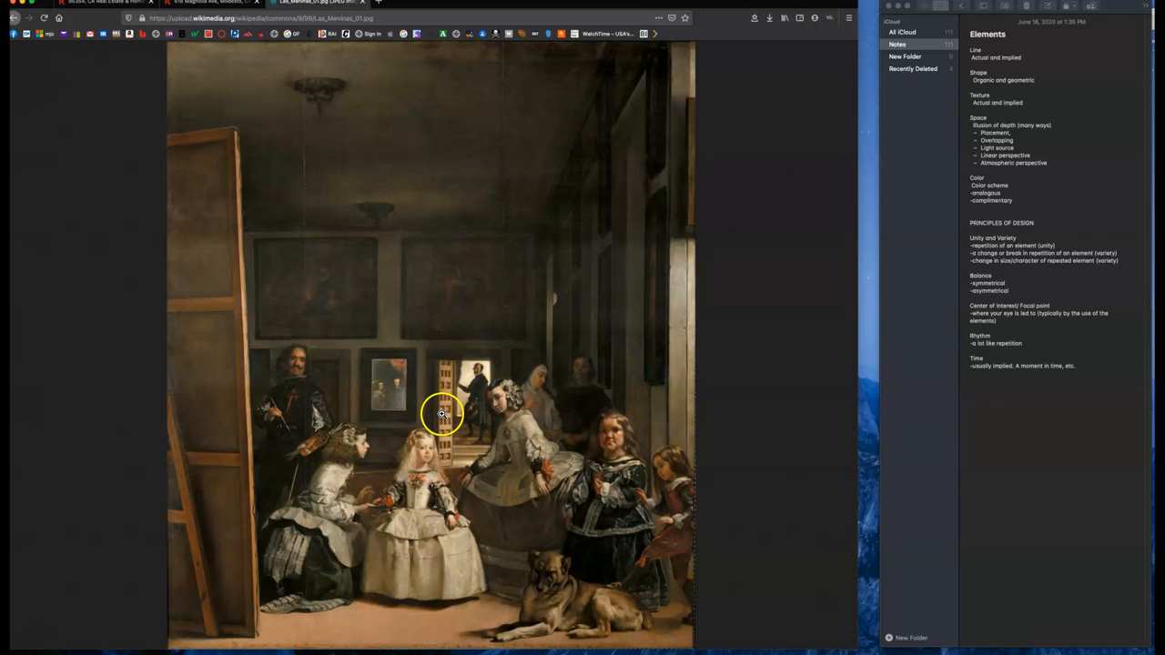
pyautogui.moveTo(877, 262)
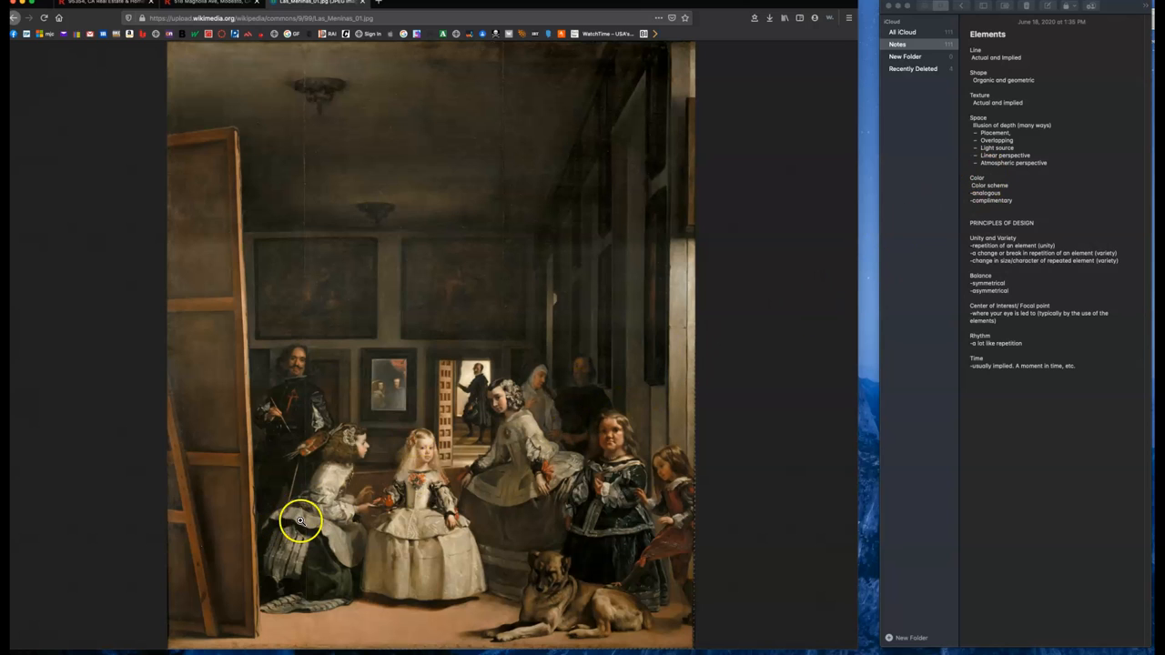
pyautogui.moveTo(475, 477)
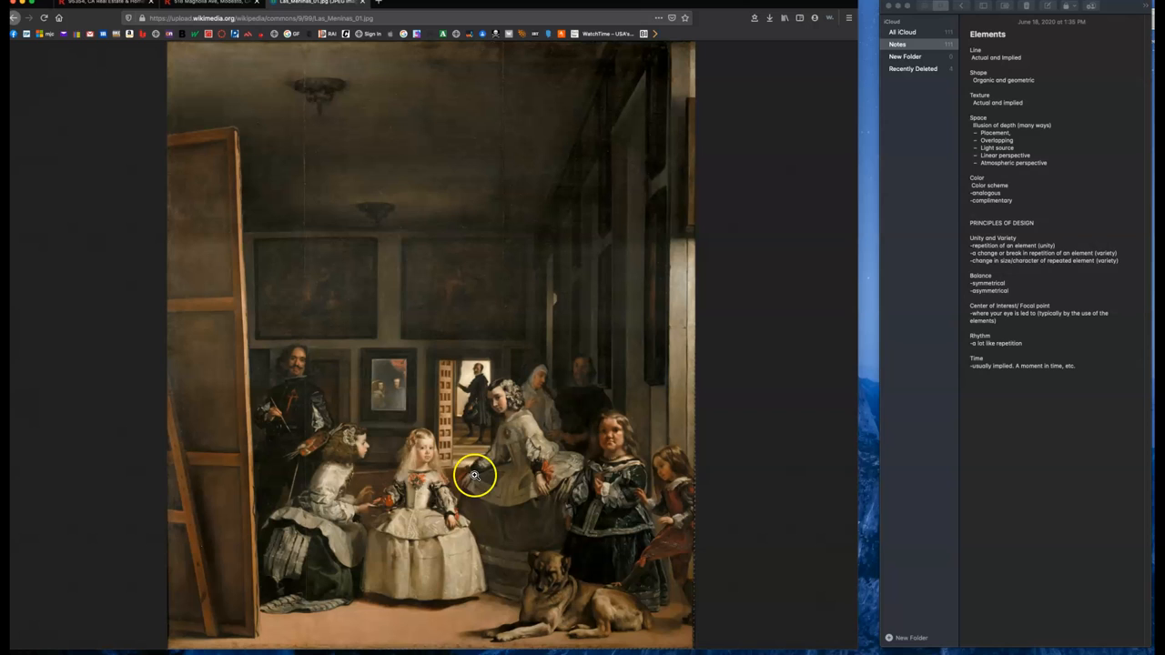
pyautogui.moveTo(478, 586)
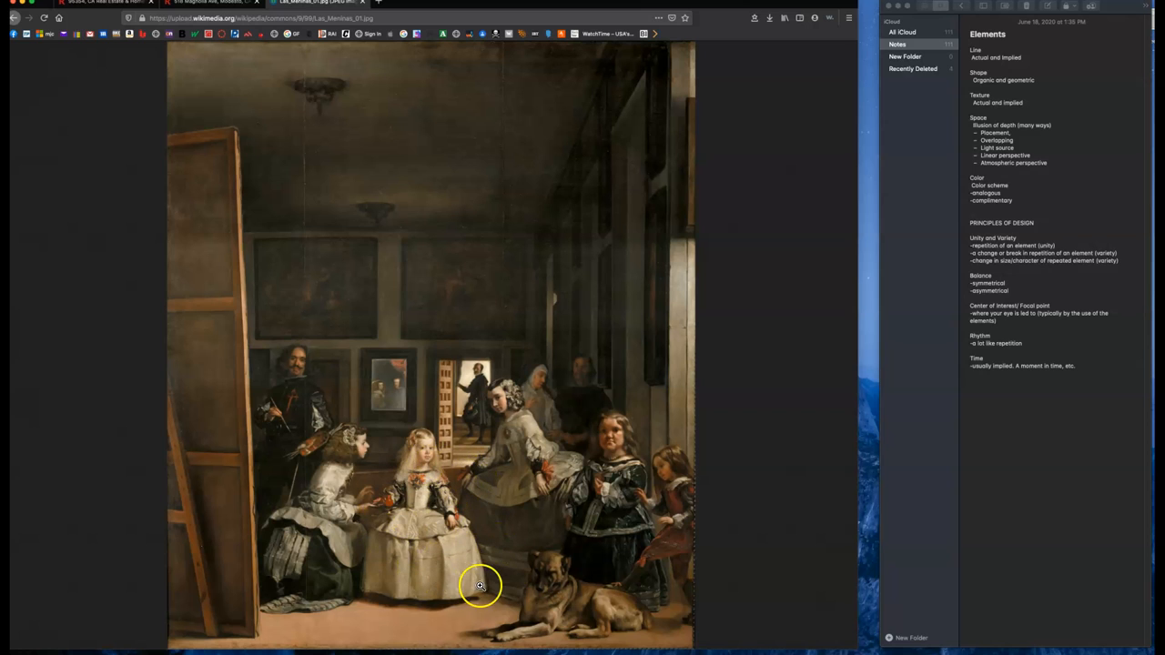
pyautogui.moveTo(452, 404)
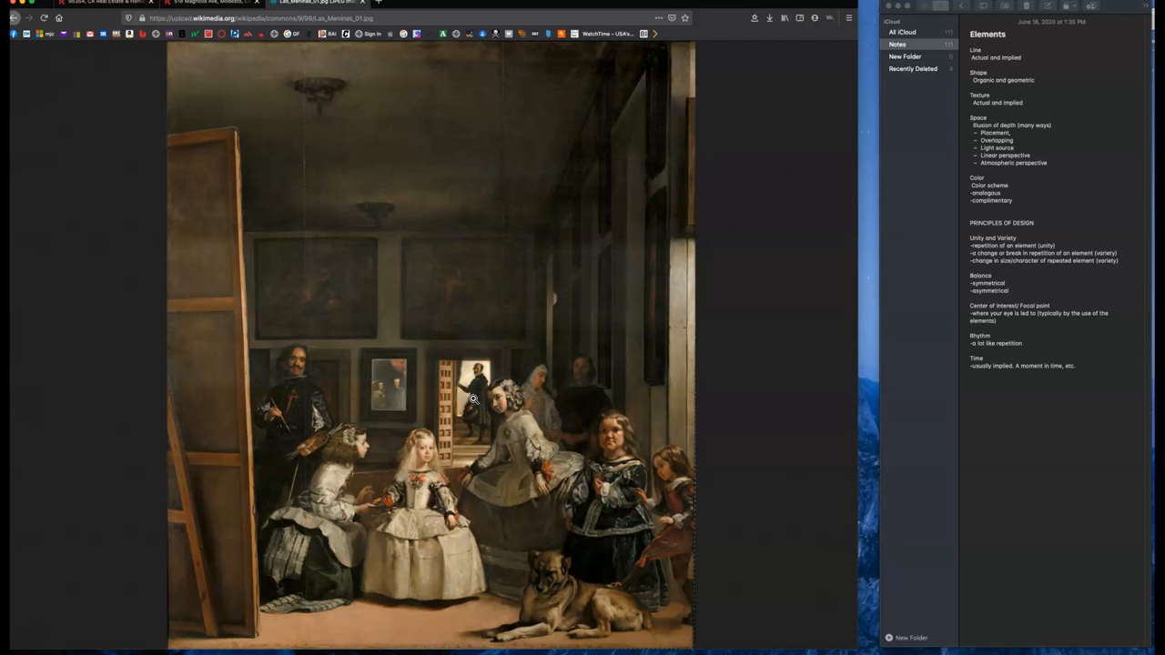
pyautogui.moveTo(462, 604)
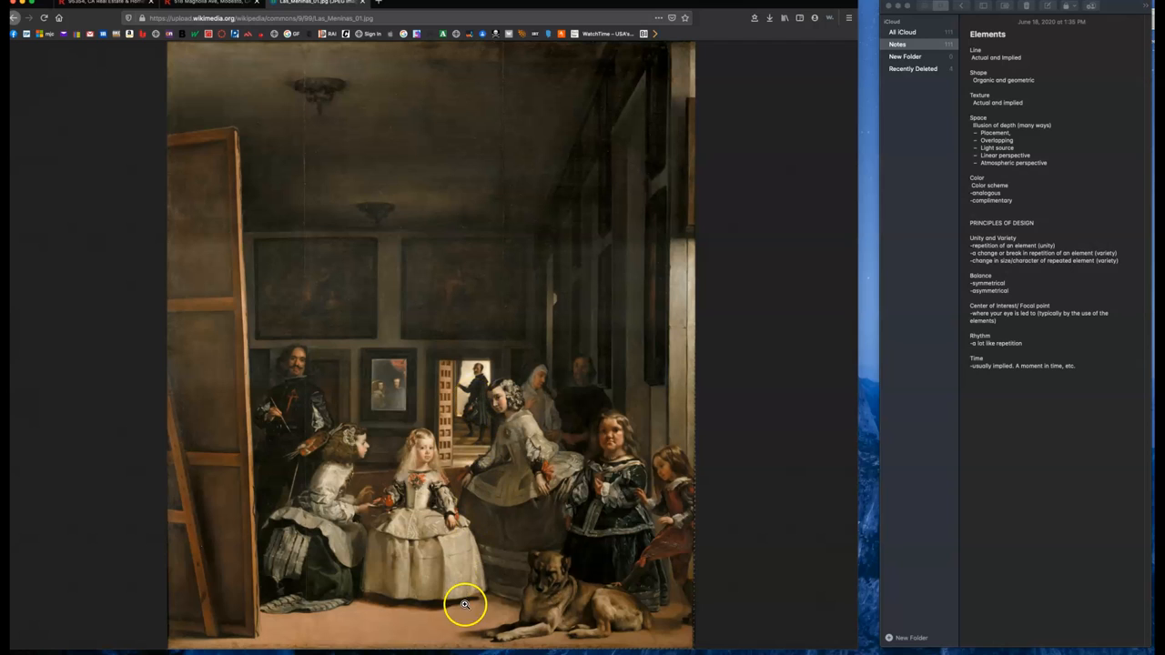
pyautogui.moveTo(464, 364)
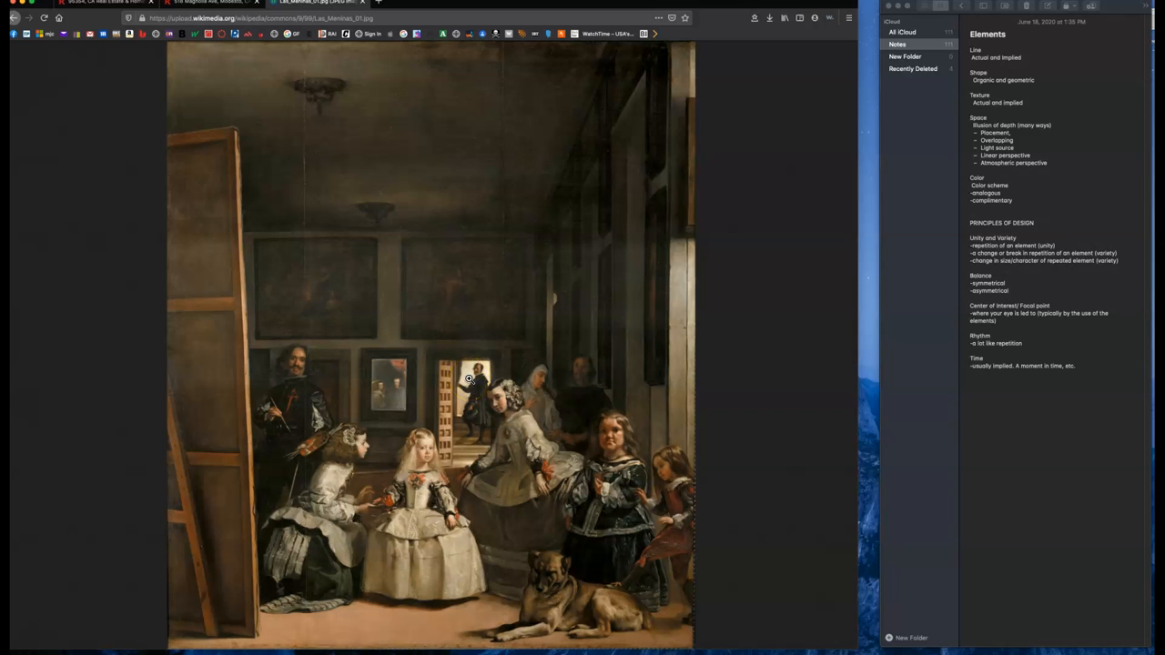
pyautogui.moveTo(958, 189)
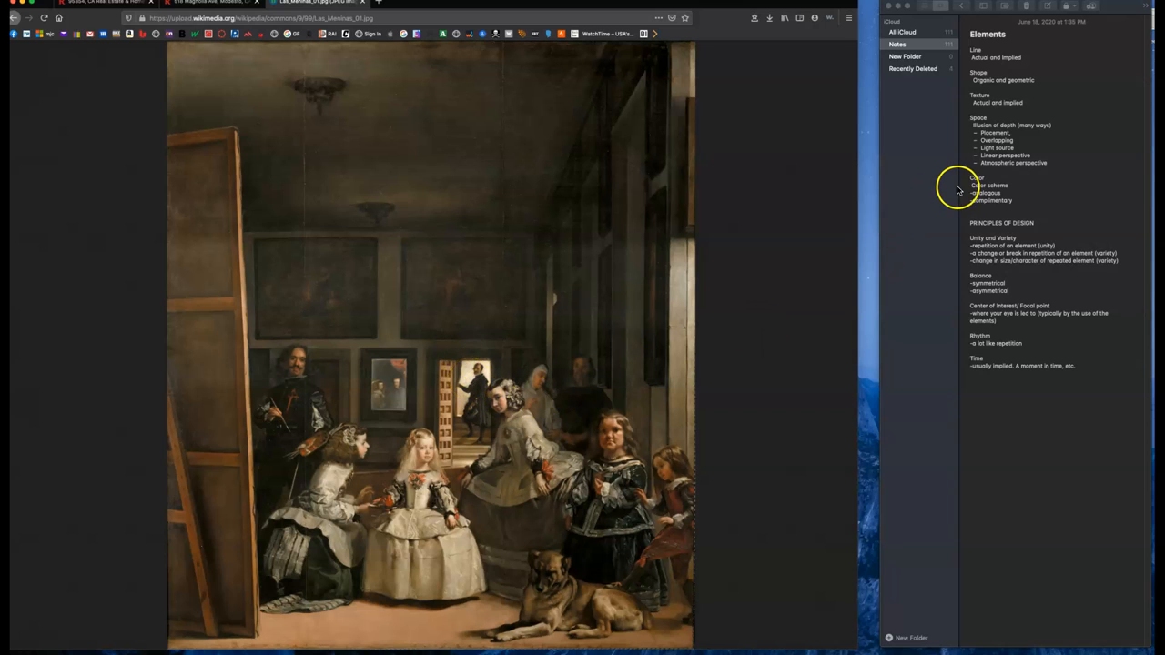
pyautogui.moveTo(998, 202)
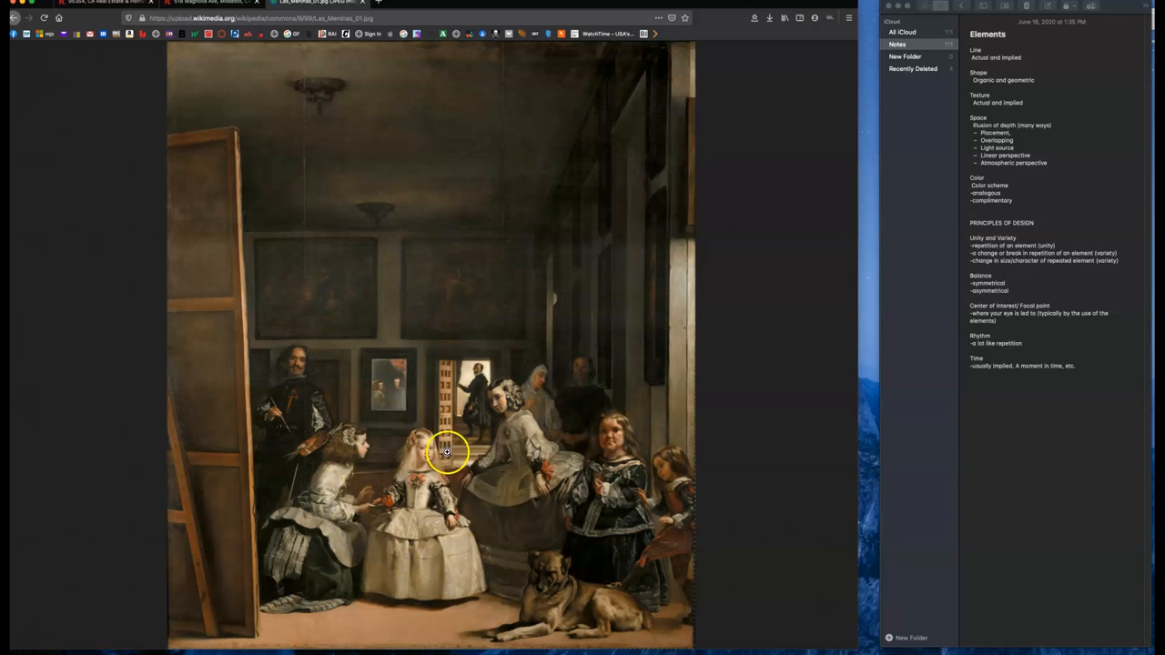
pyautogui.moveTo(638, 523)
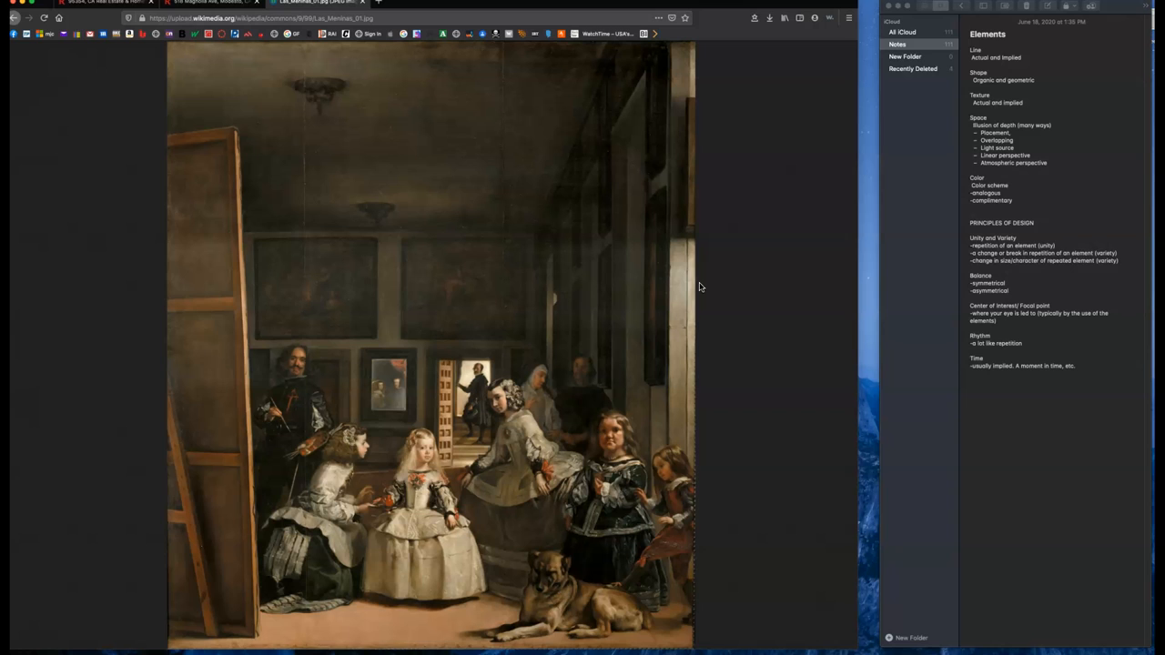
pyautogui.moveTo(641, 281)
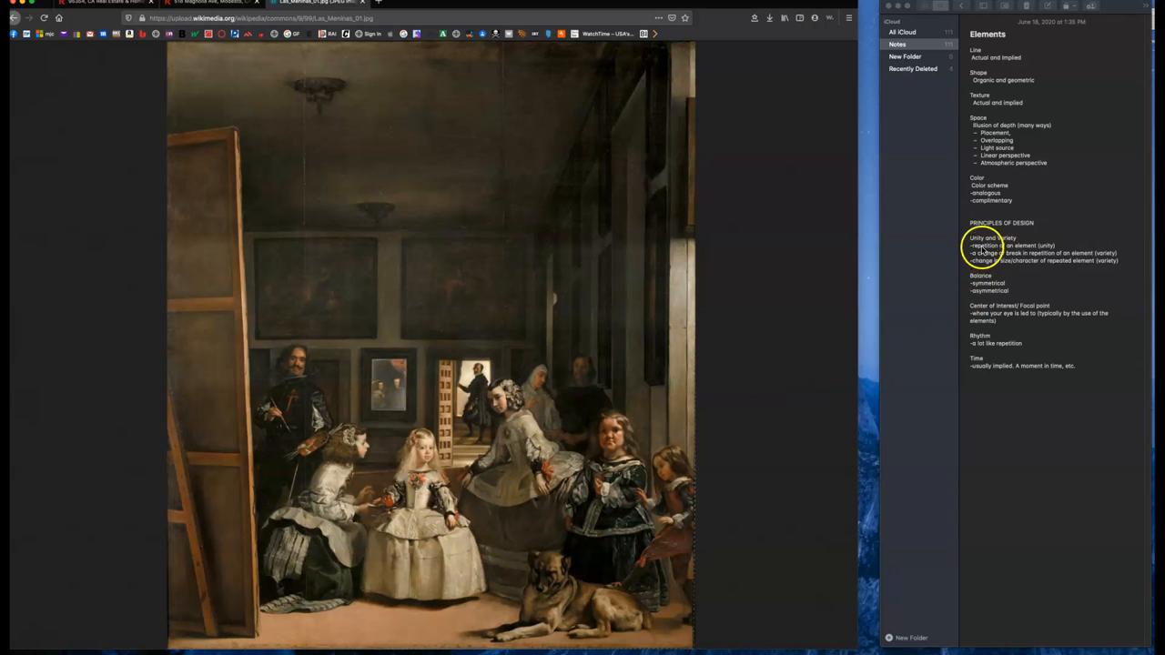
pyautogui.moveTo(612, 426)
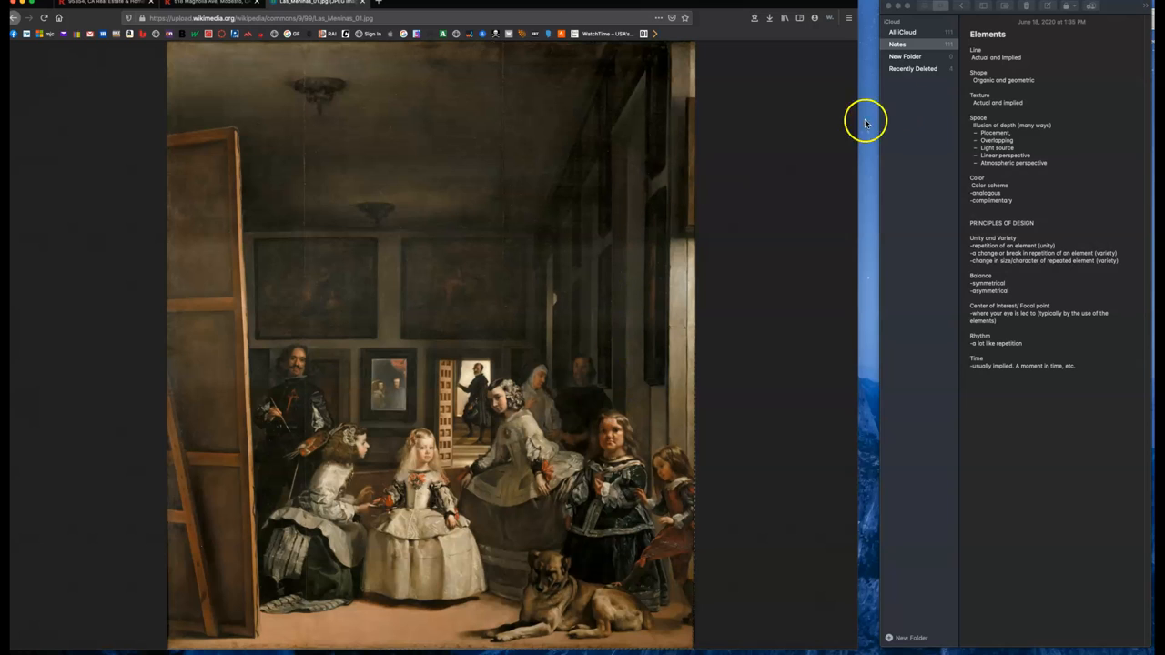
pyautogui.moveTo(878, 428)
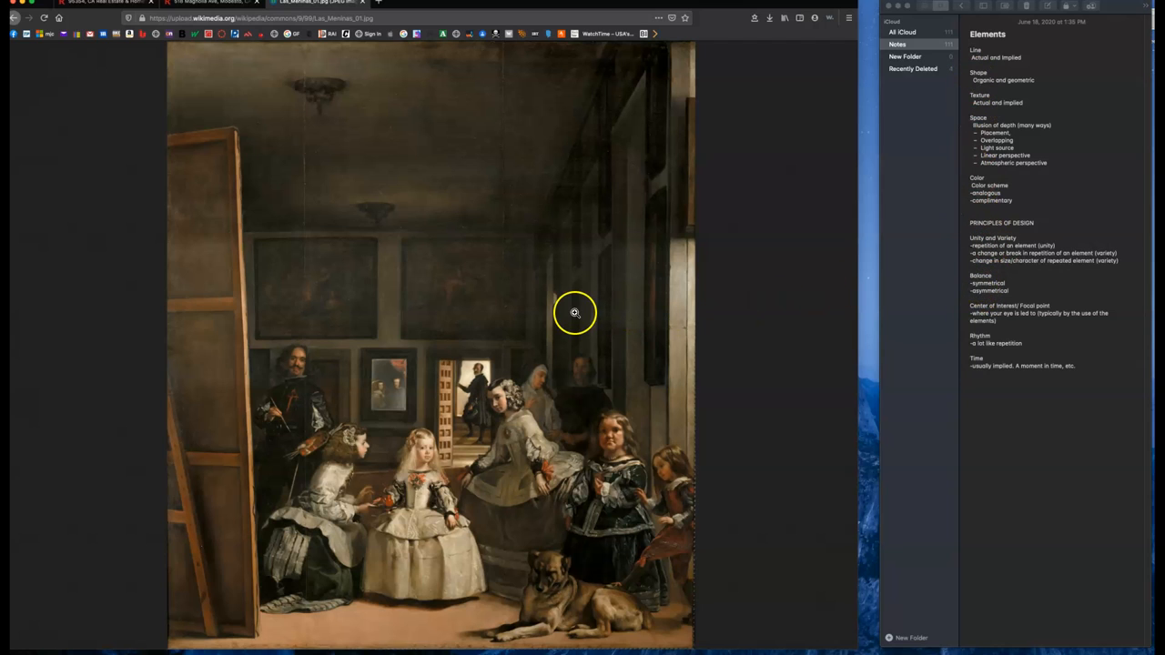
pyautogui.moveTo(560, 429)
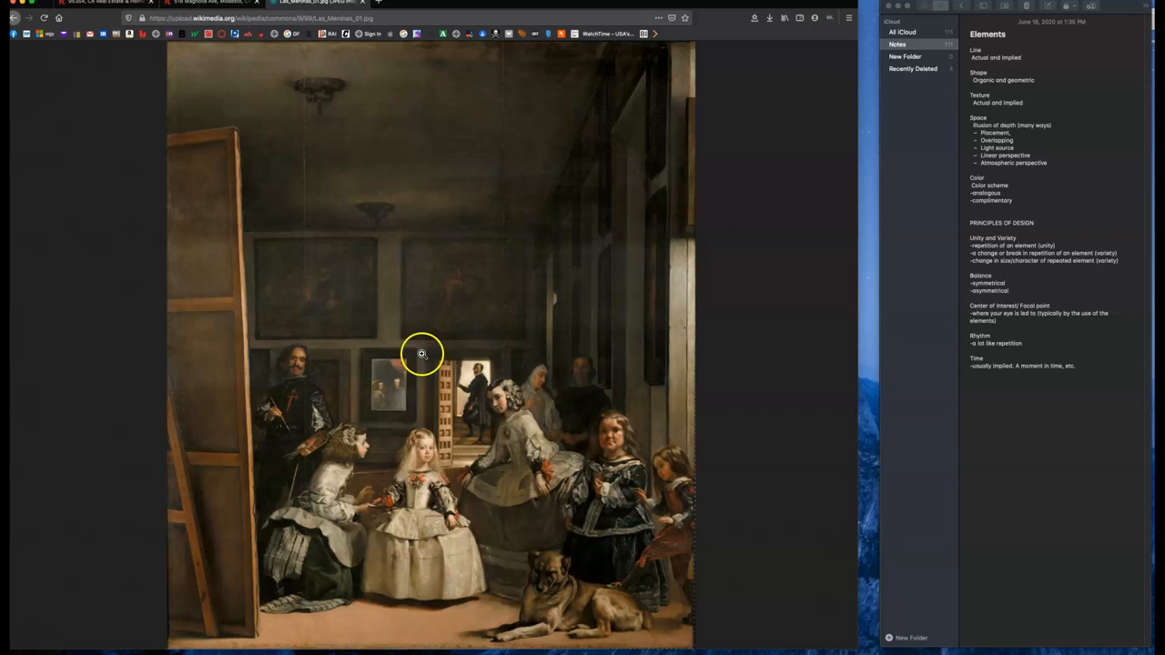
pyautogui.moveTo(415, 415)
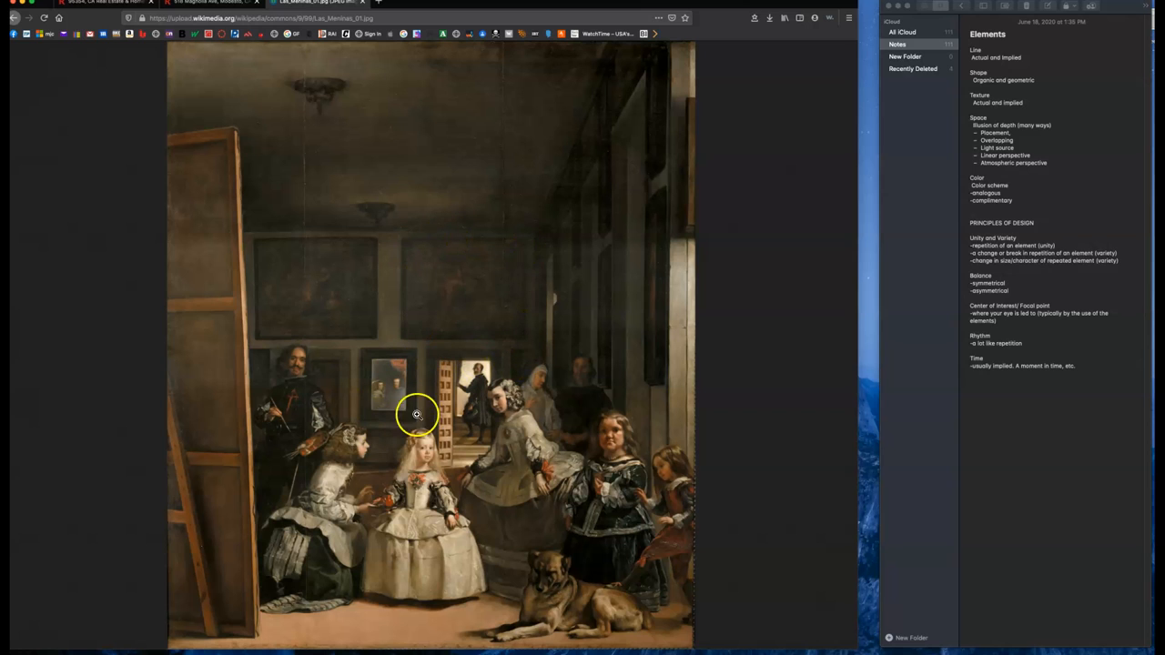
pyautogui.moveTo(211, 144)
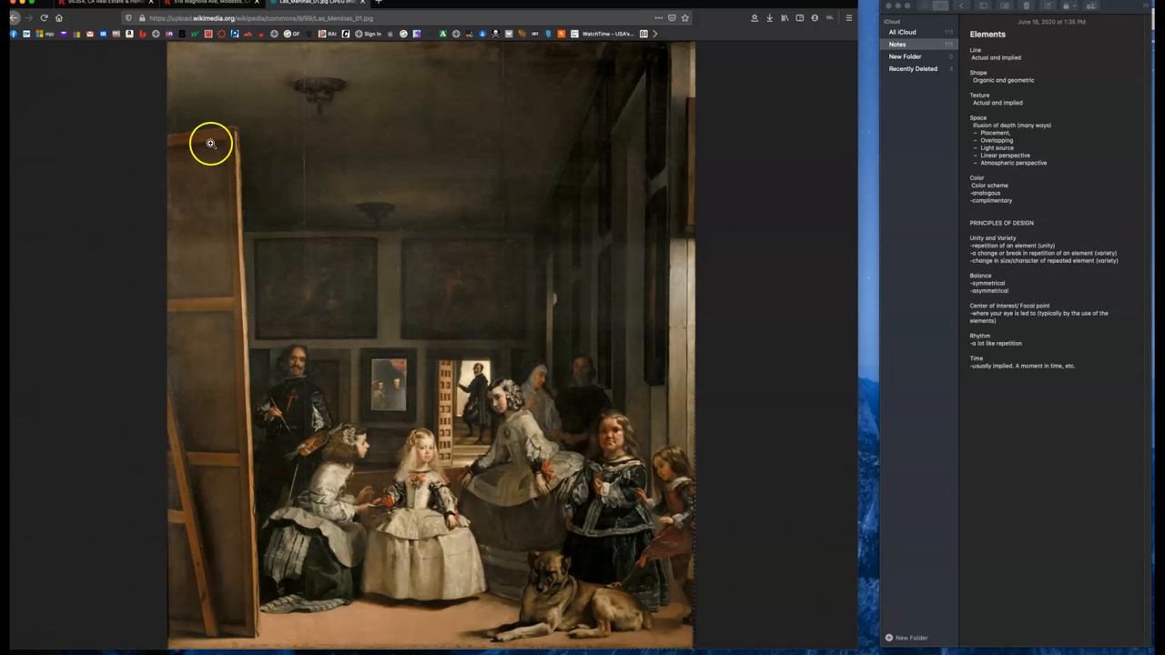
pyautogui.moveTo(641, 415)
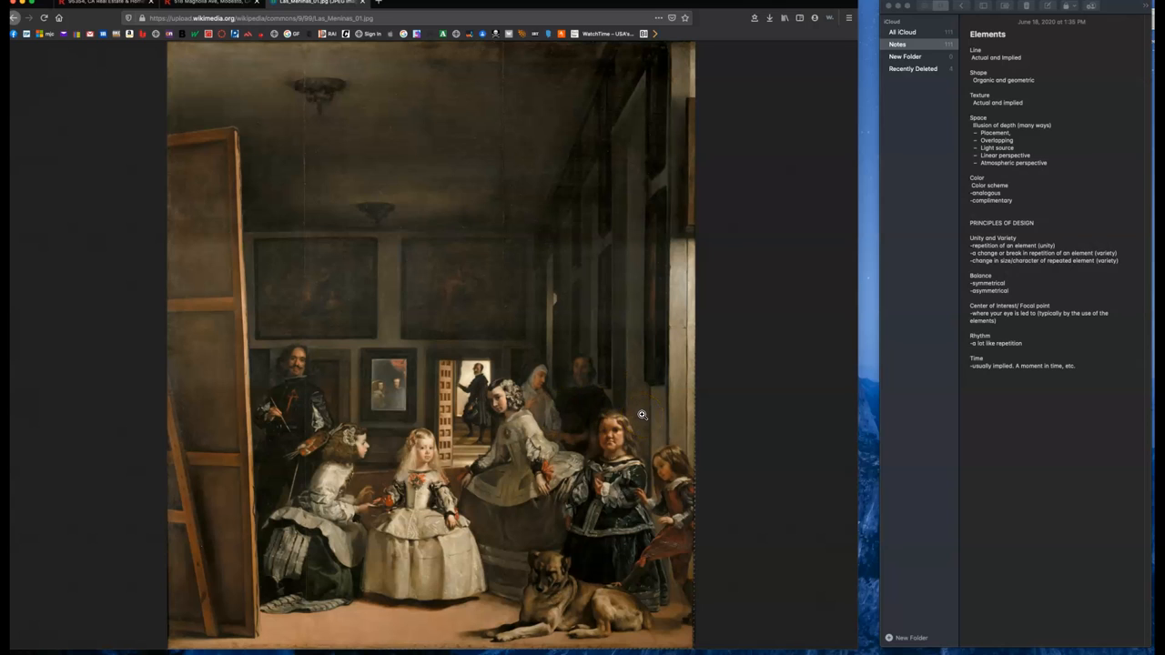
pyautogui.moveTo(1139, 235)
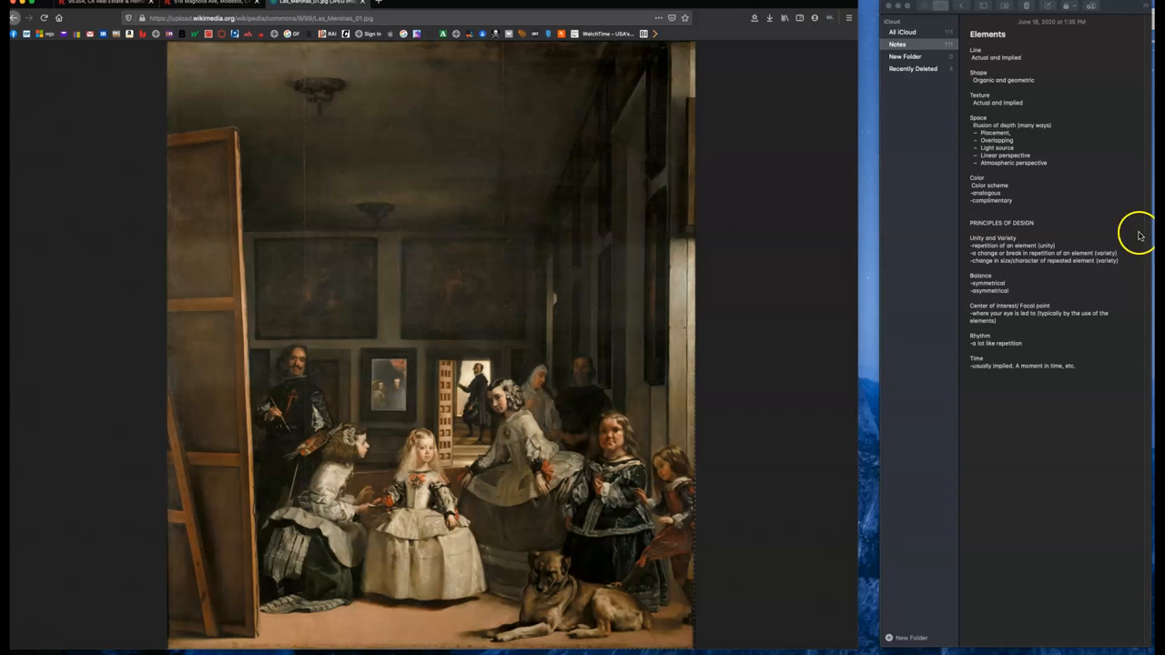
pyautogui.moveTo(1045, 218)
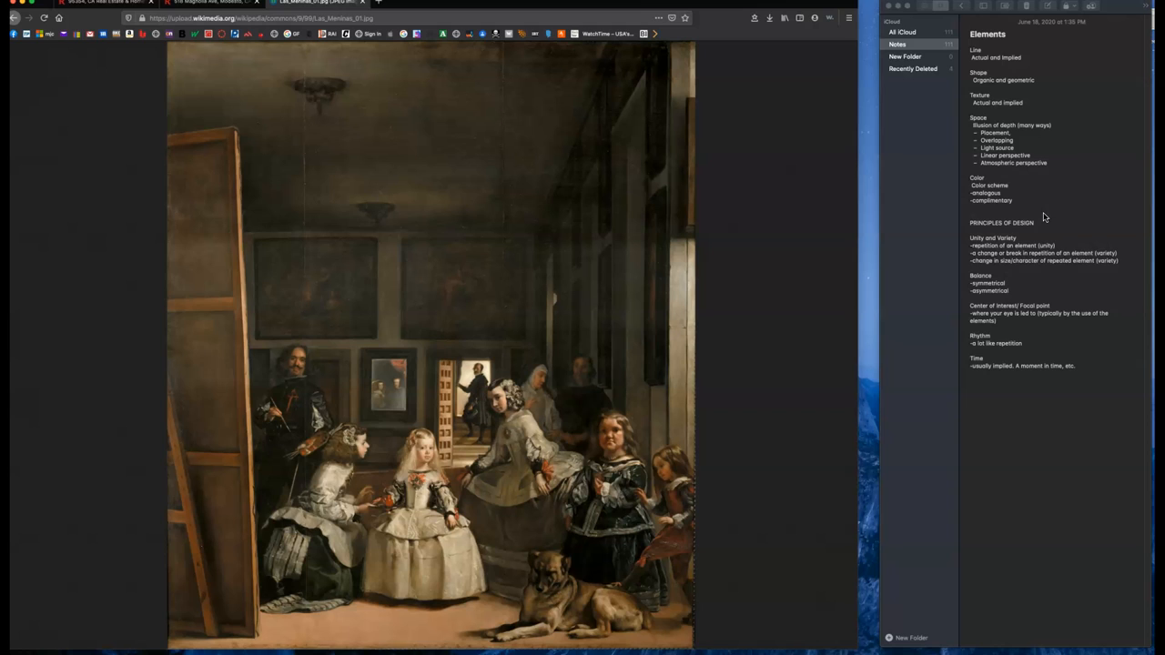
pyautogui.moveTo(502, 222)
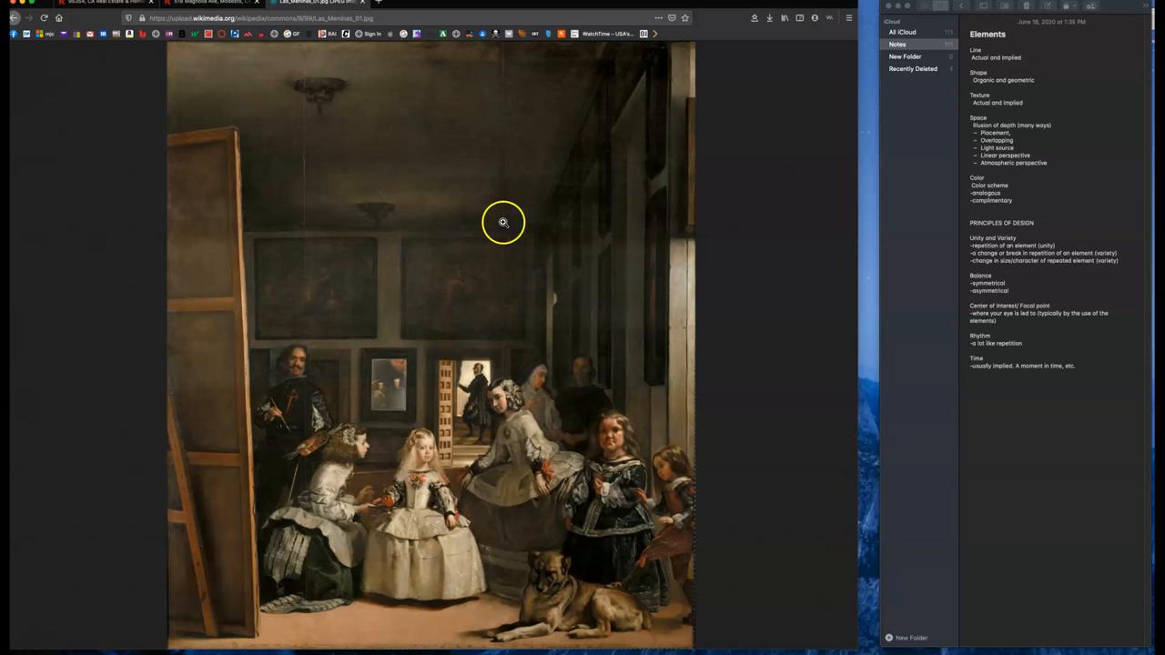
pyautogui.moveTo(404, 360)
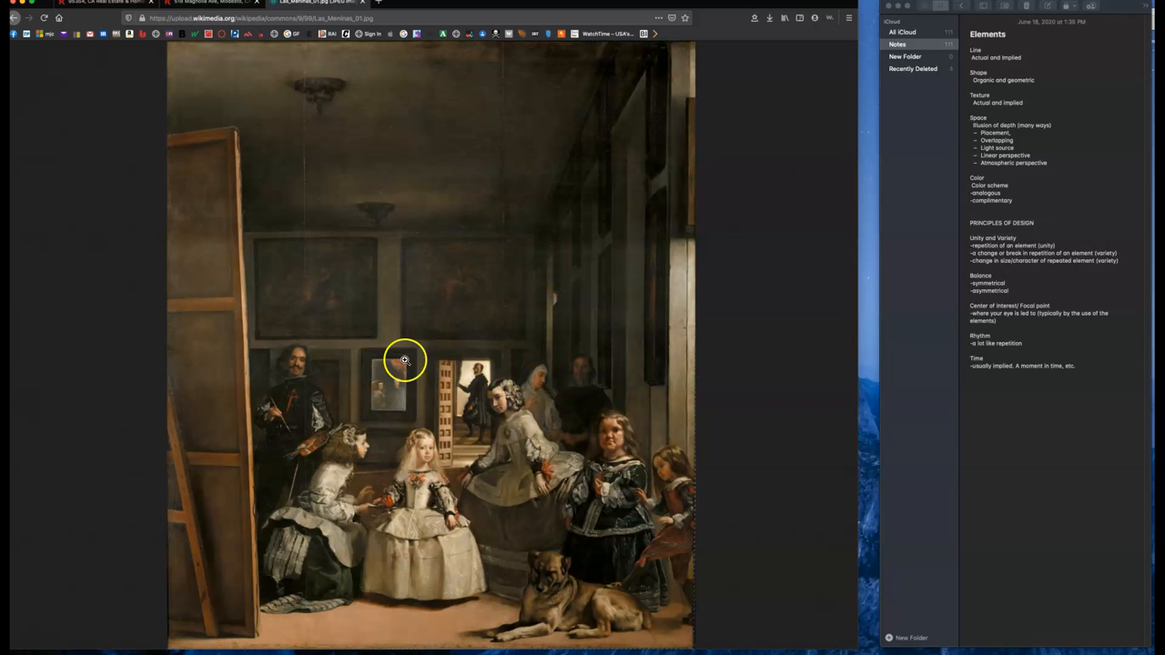
pyautogui.moveTo(640, 308)
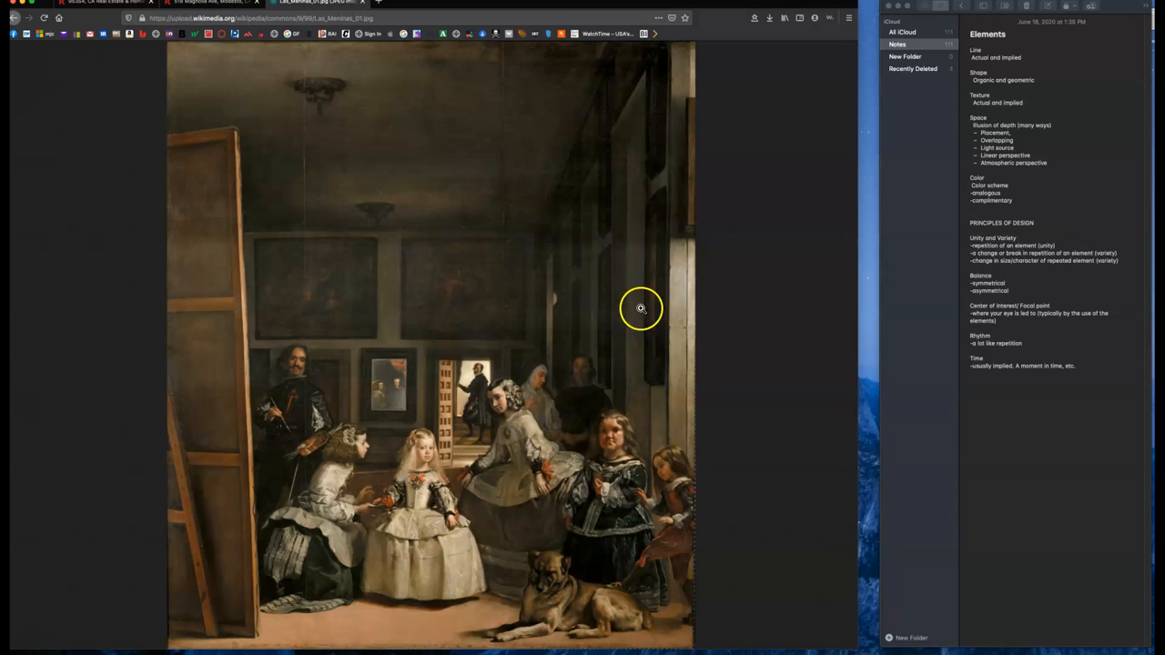
pyautogui.moveTo(644, 386)
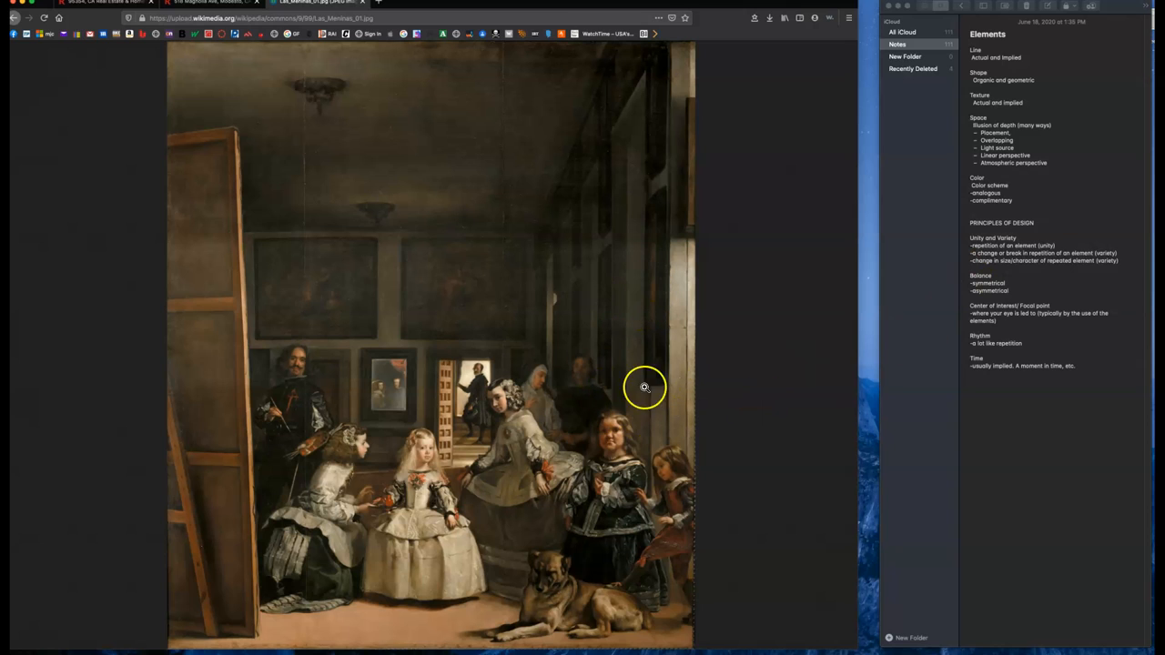
pyautogui.moveTo(407, 417)
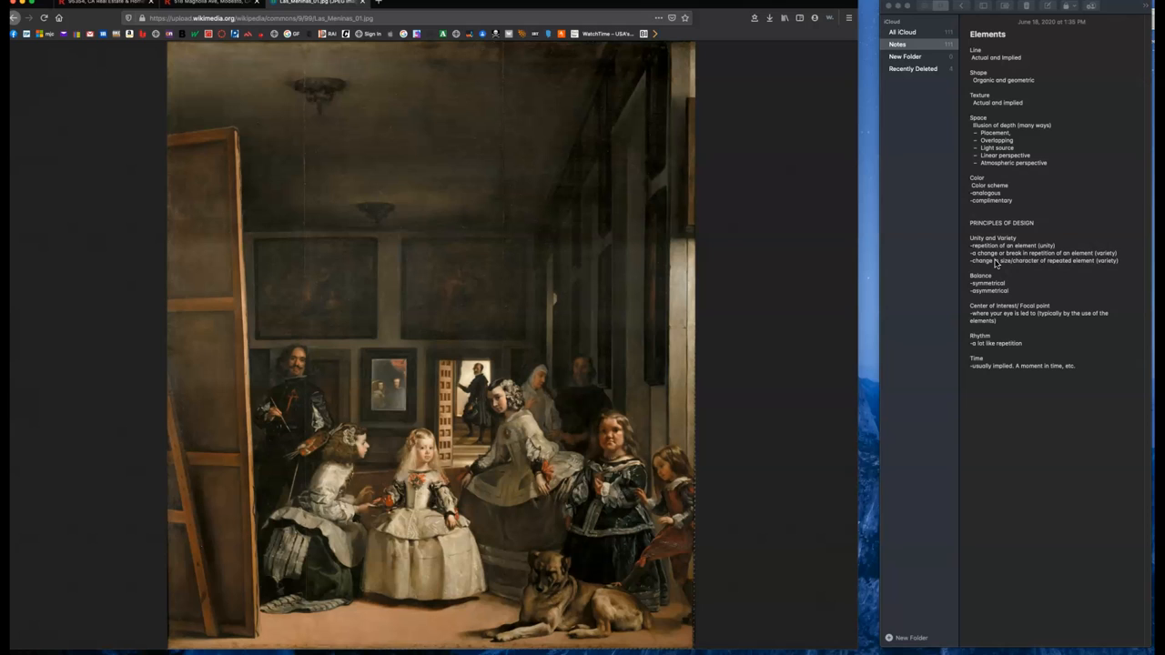
pyautogui.moveTo(990, 271)
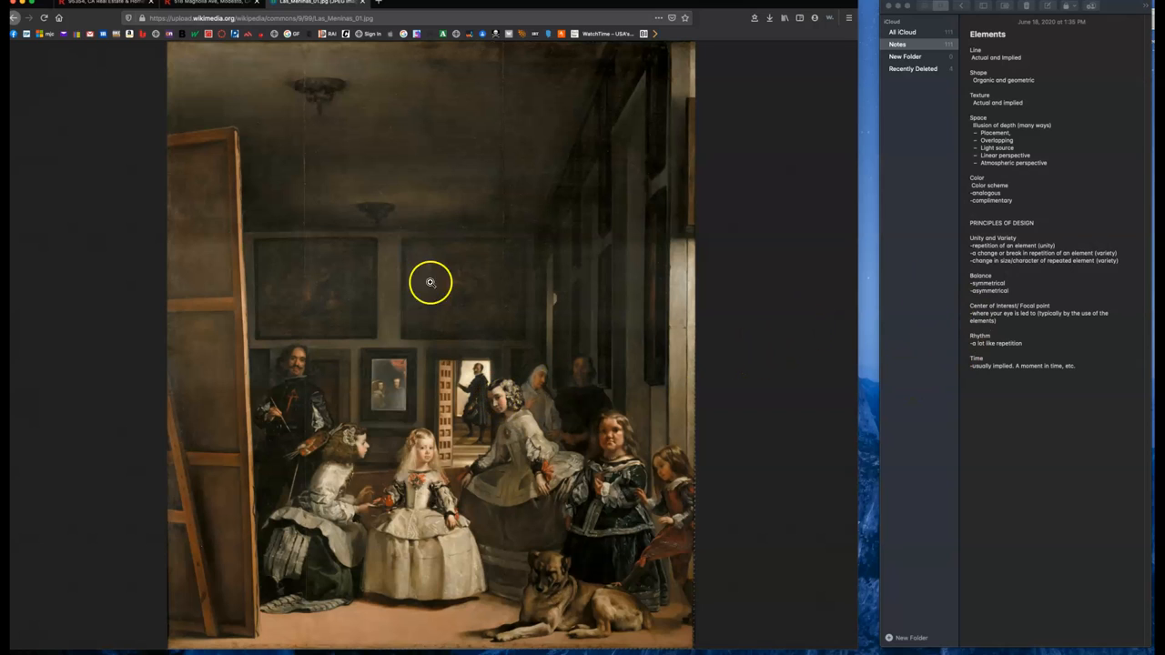
pyautogui.moveTo(437, 241)
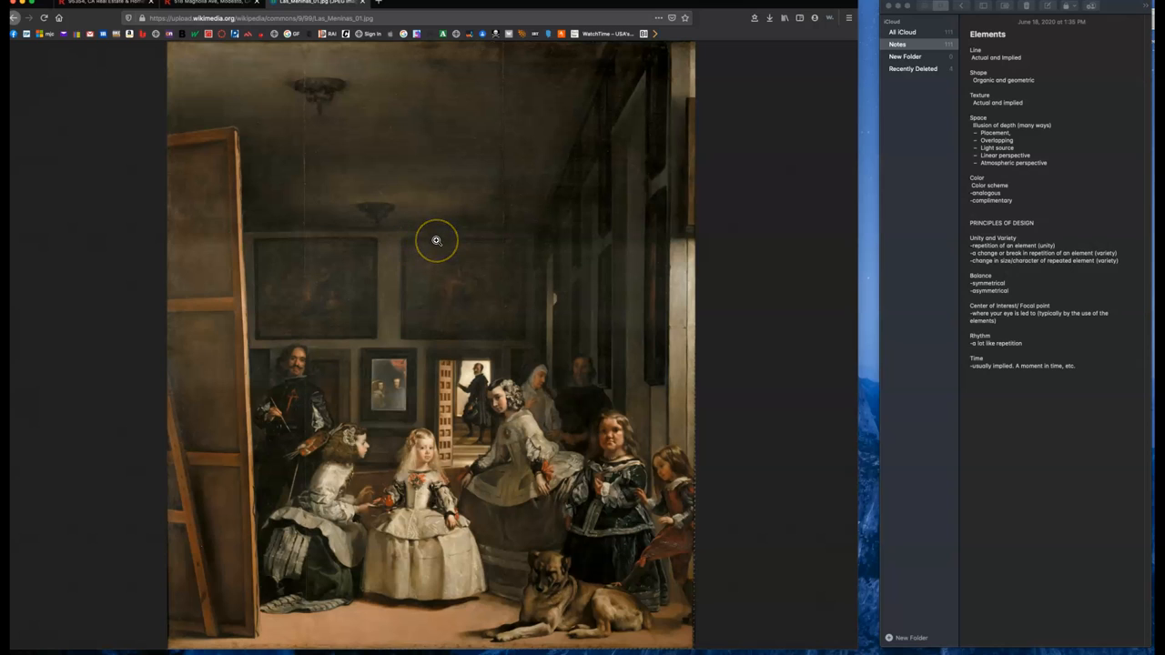
pyautogui.moveTo(440, 100)
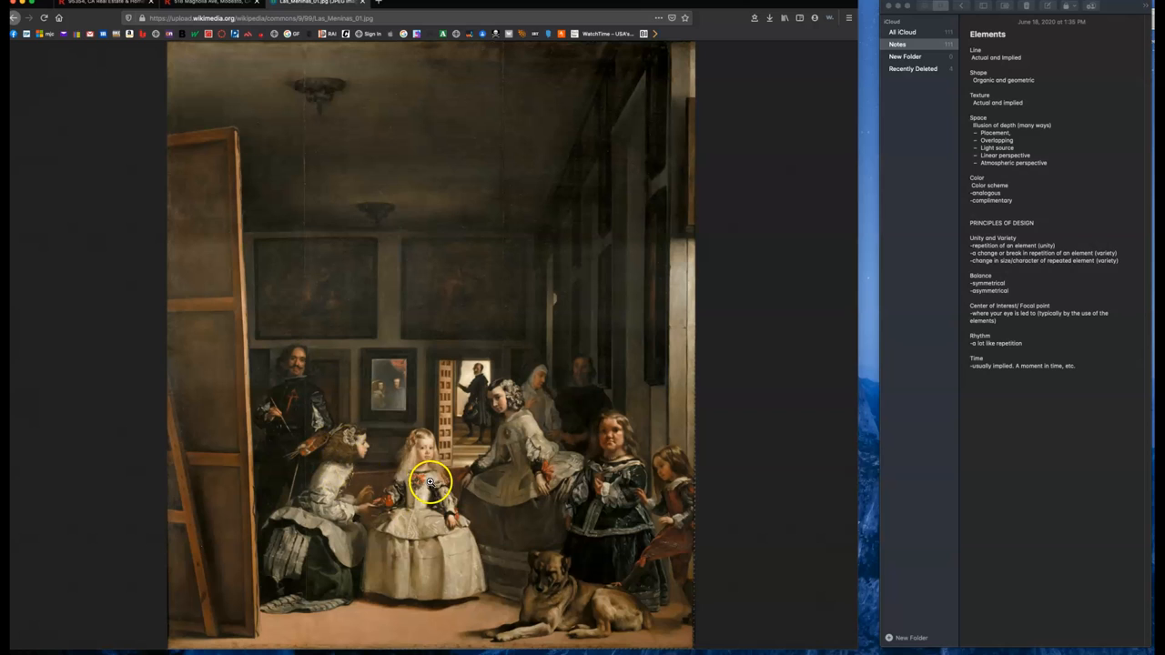
pyautogui.moveTo(658, 373)
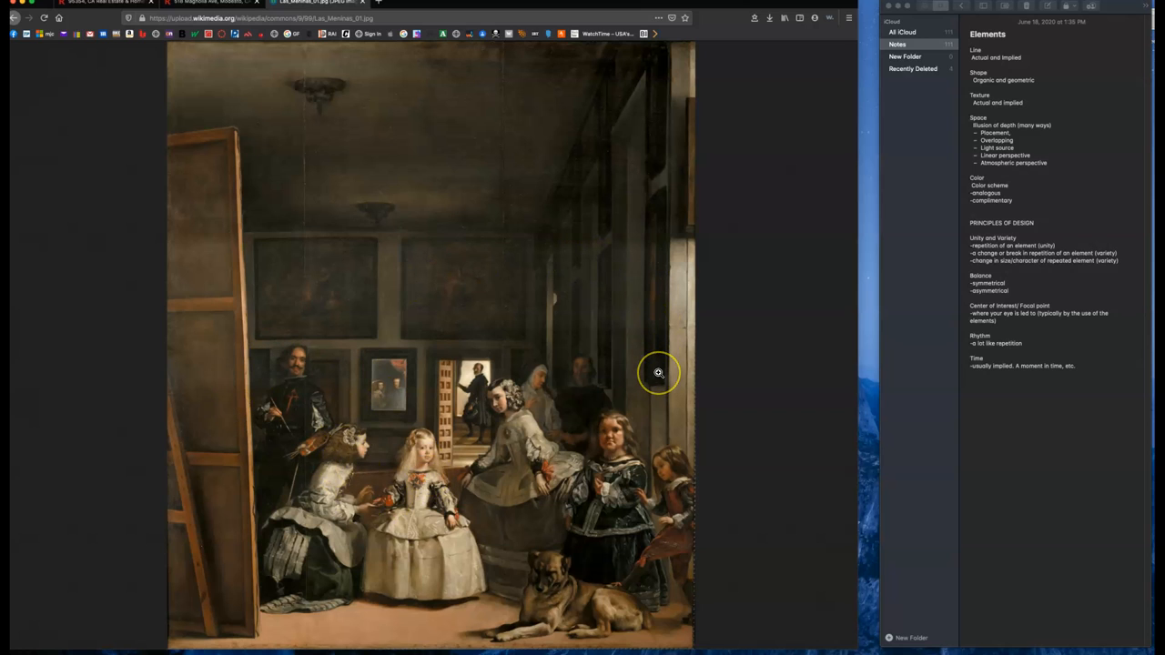
pyautogui.moveTo(435, 146)
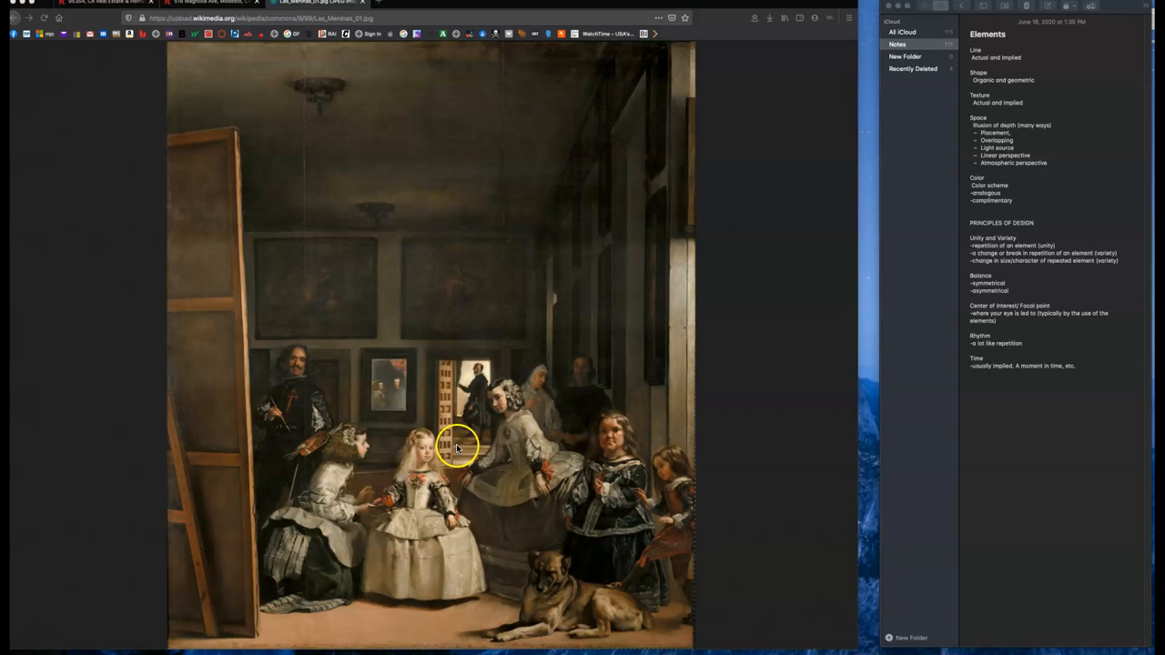
pyautogui.moveTo(582, 411)
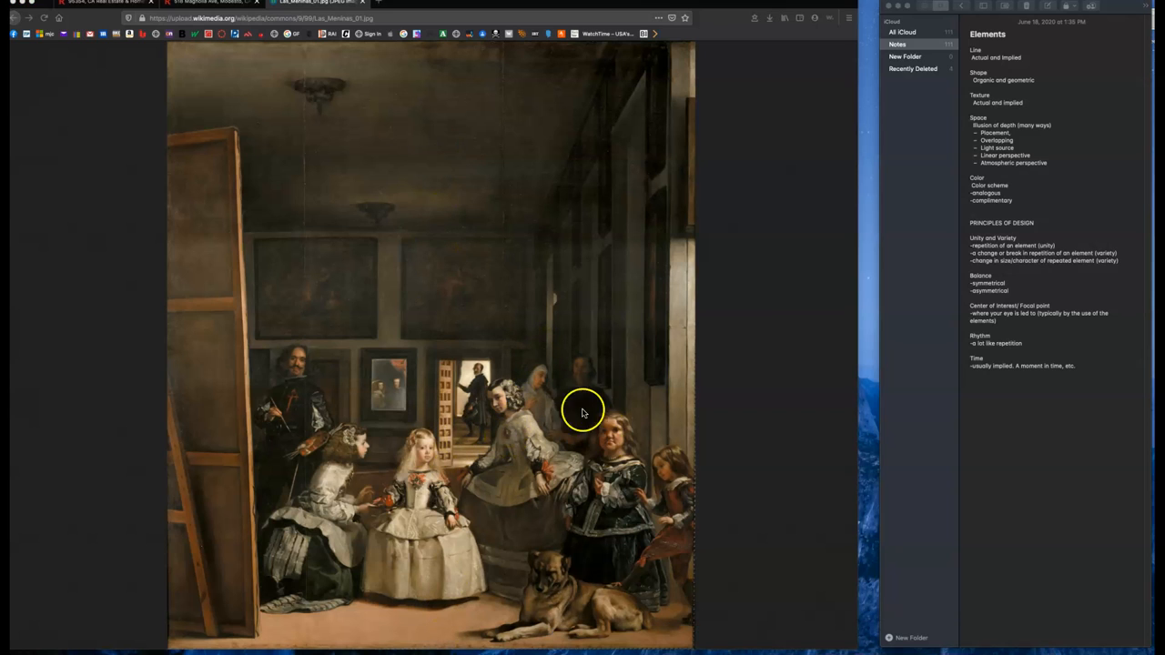
pyautogui.moveTo(357, 411)
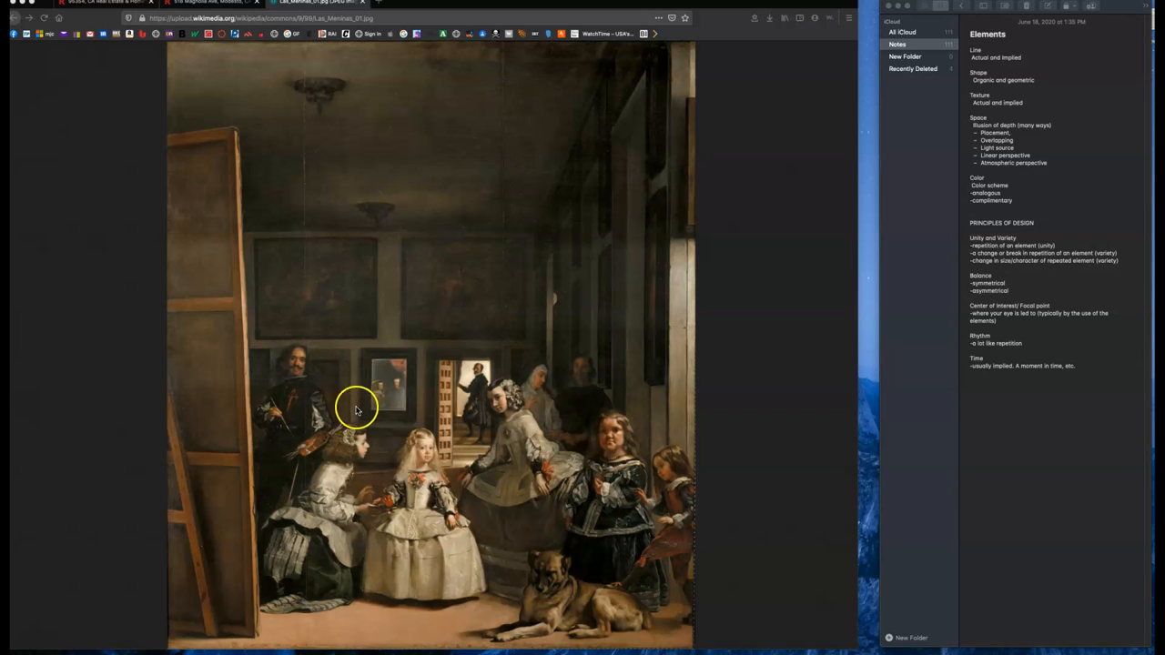
pyautogui.moveTo(555, 355)
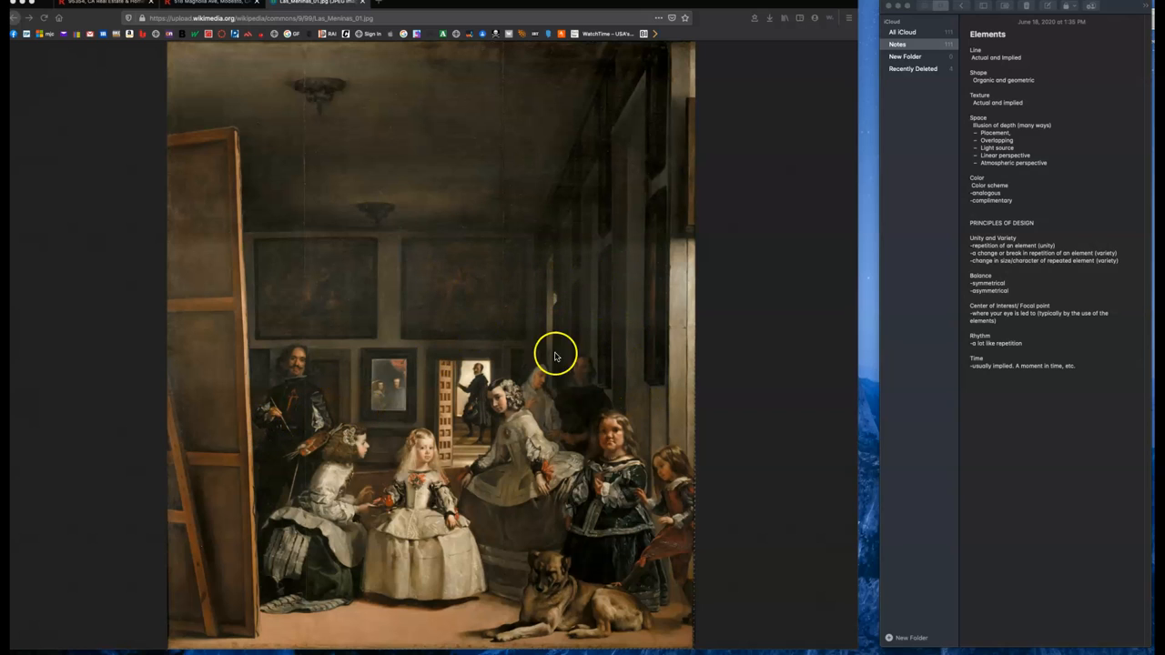
pyautogui.moveTo(579, 317)
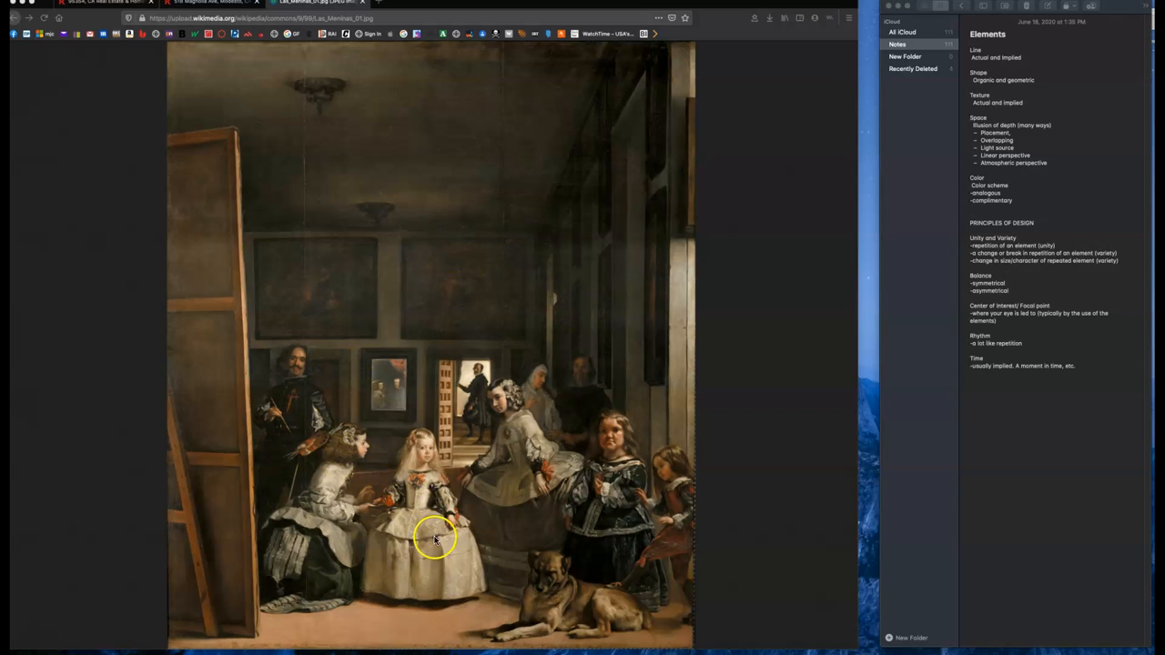
pyautogui.moveTo(536, 390)
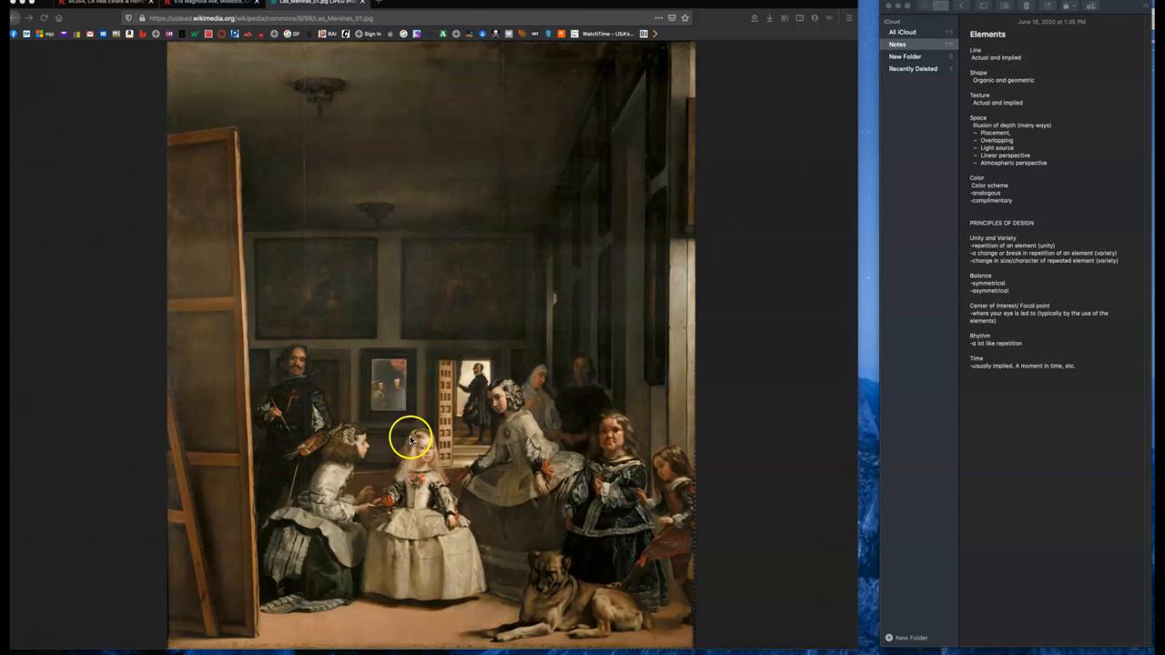
pyautogui.moveTo(419, 433)
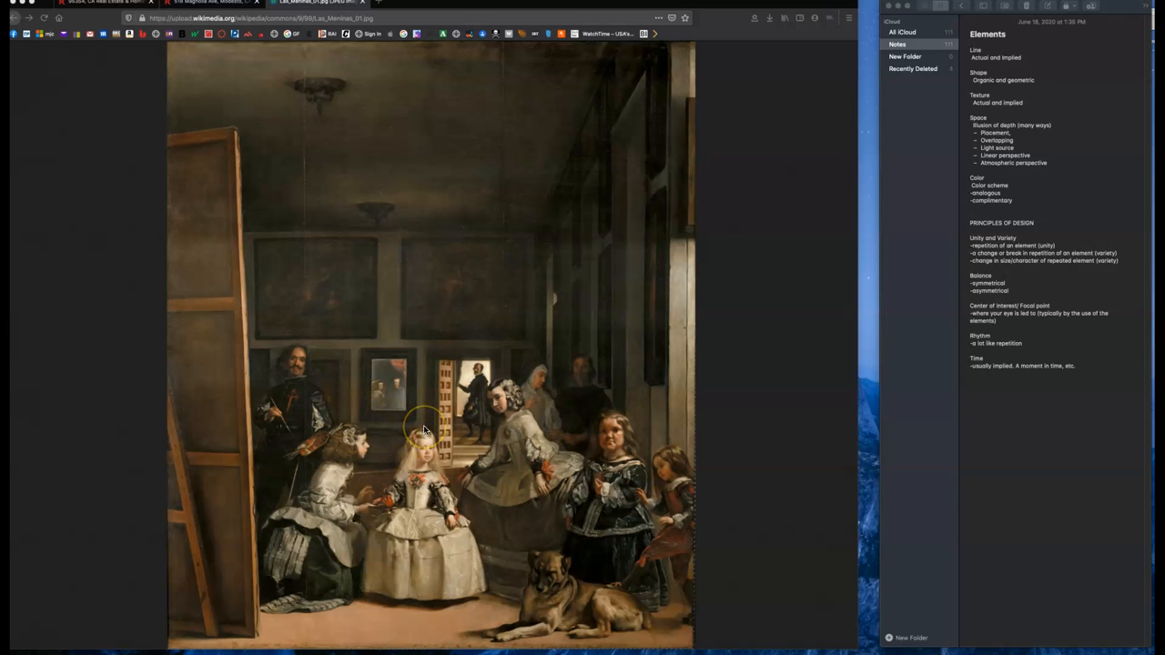
pyautogui.moveTo(404, 612)
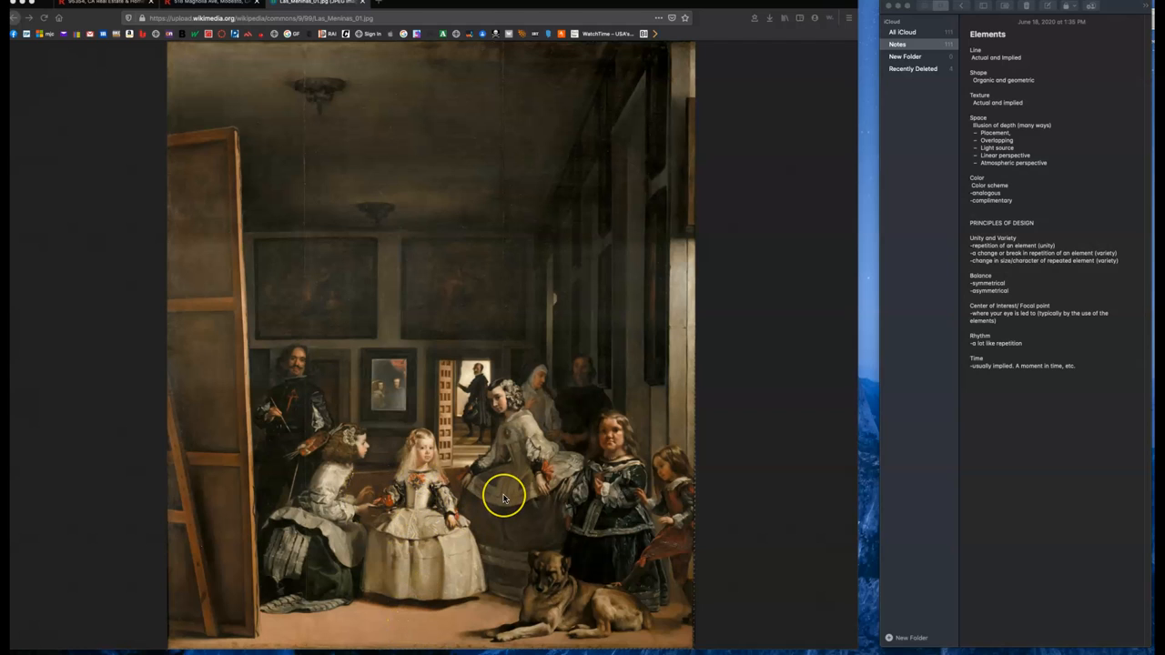
pyautogui.moveTo(508, 482)
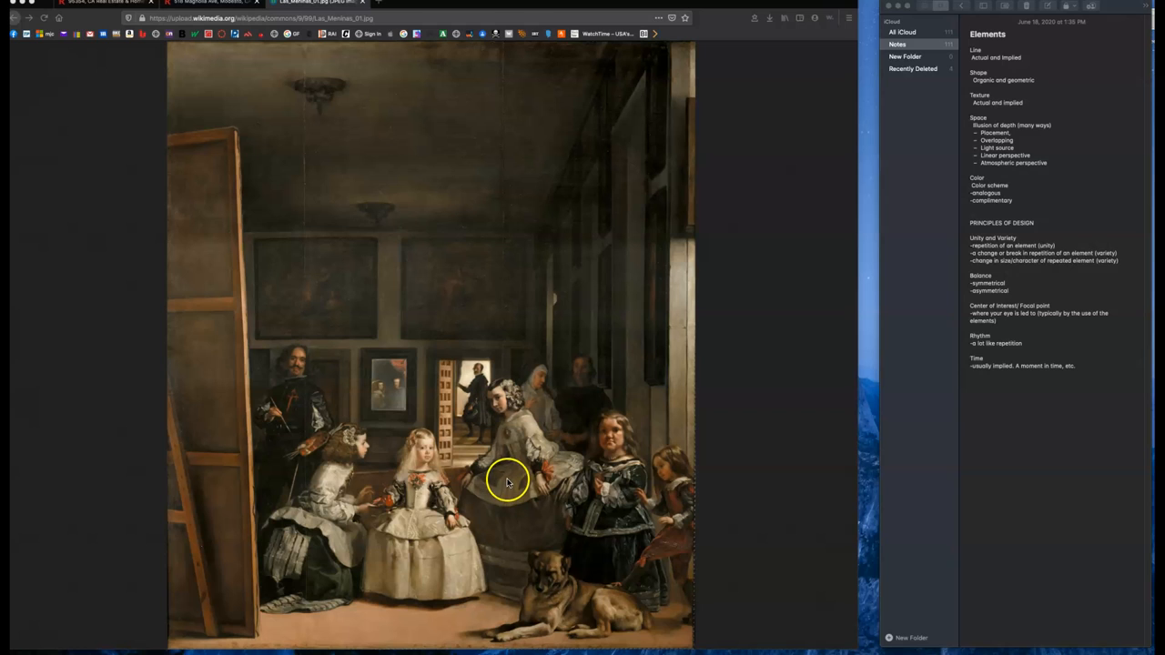
pyautogui.moveTo(448, 389)
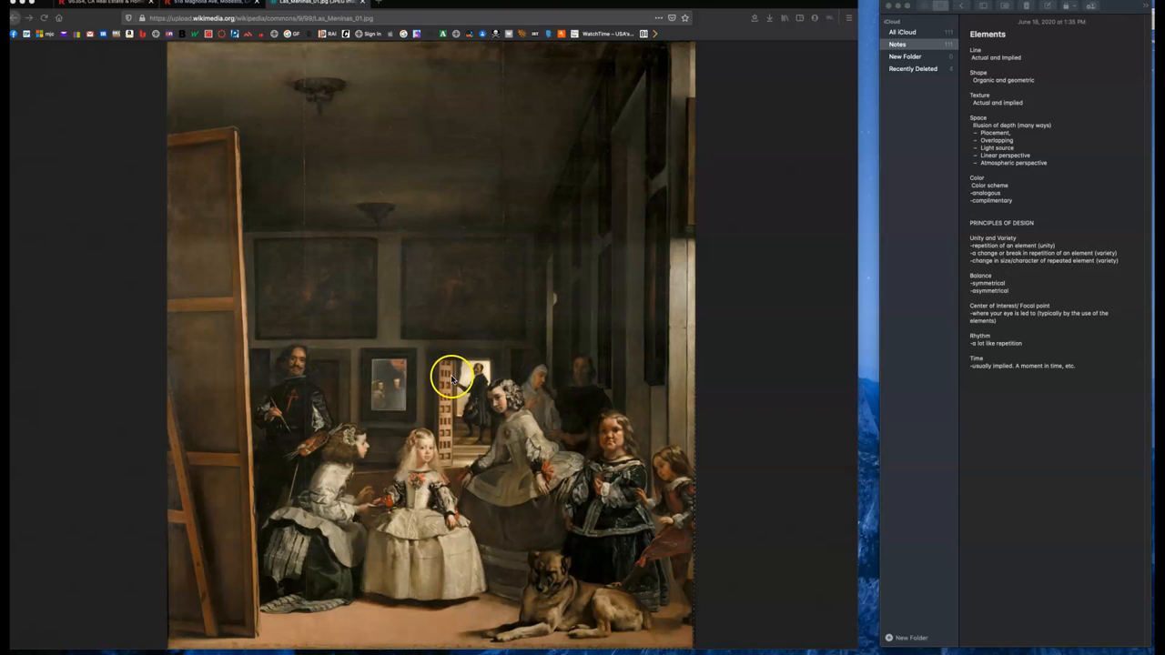
pyautogui.moveTo(420, 309)
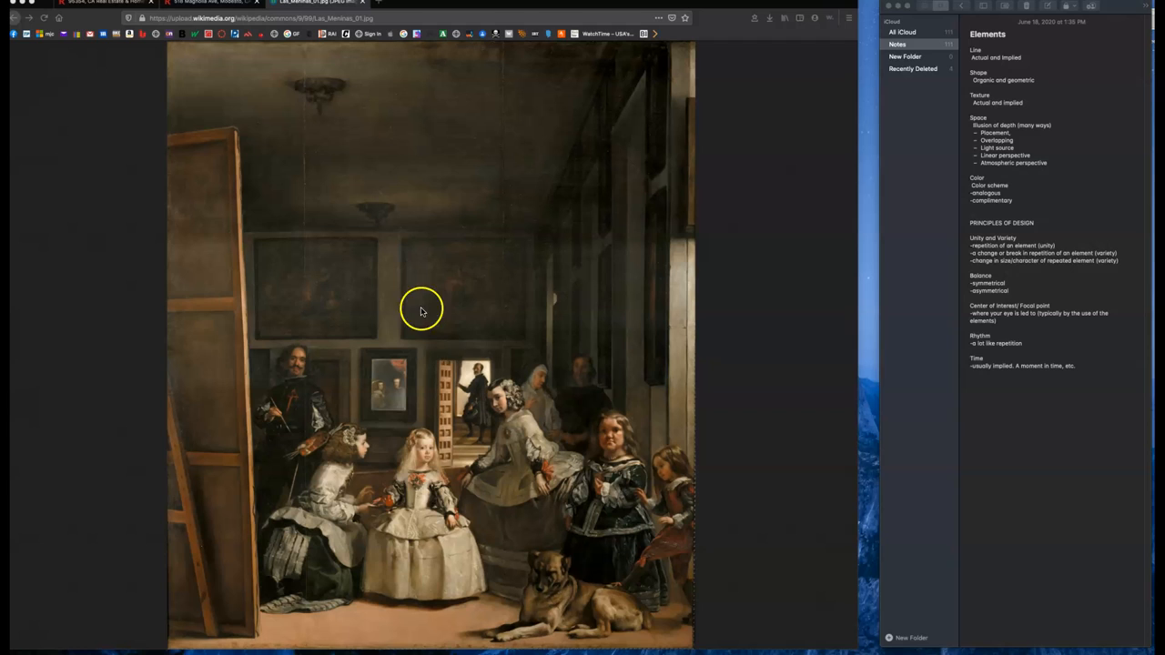
pyautogui.moveTo(428, 427)
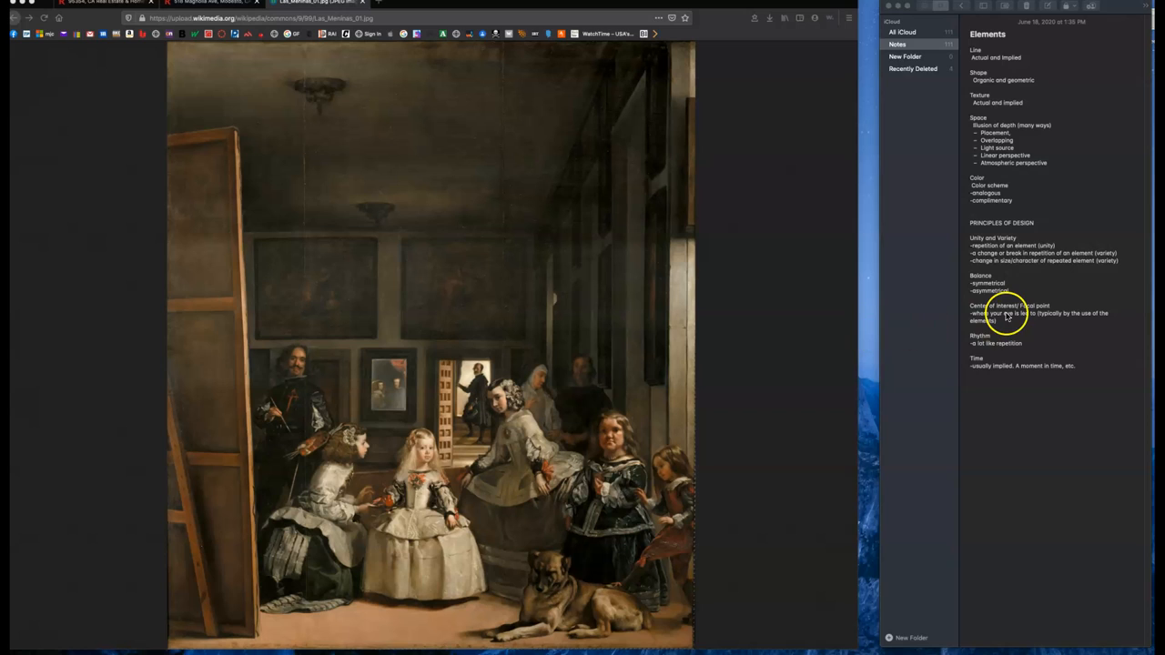
pyautogui.moveTo(597, 423)
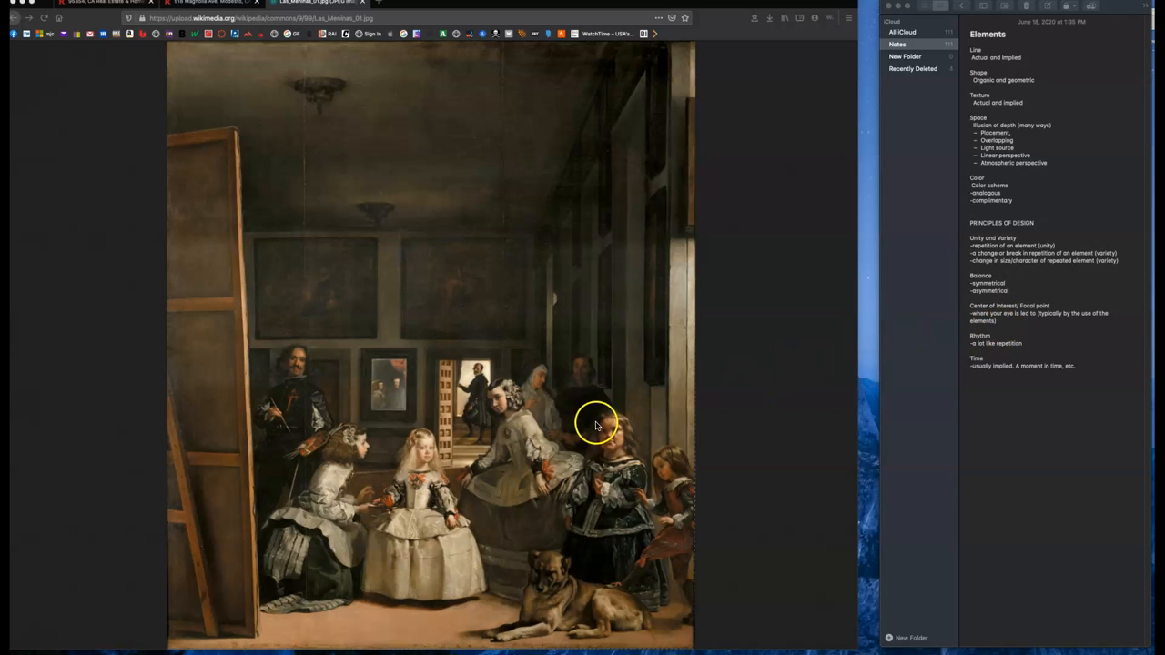
pyautogui.moveTo(595, 426)
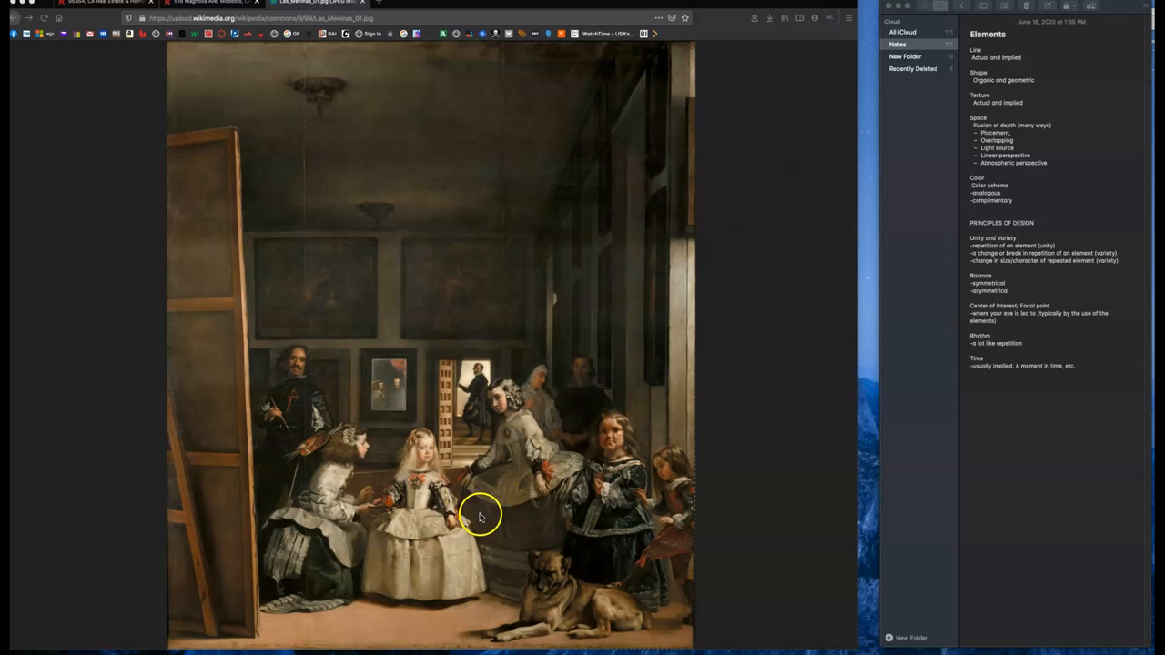
pyautogui.moveTo(506, 458)
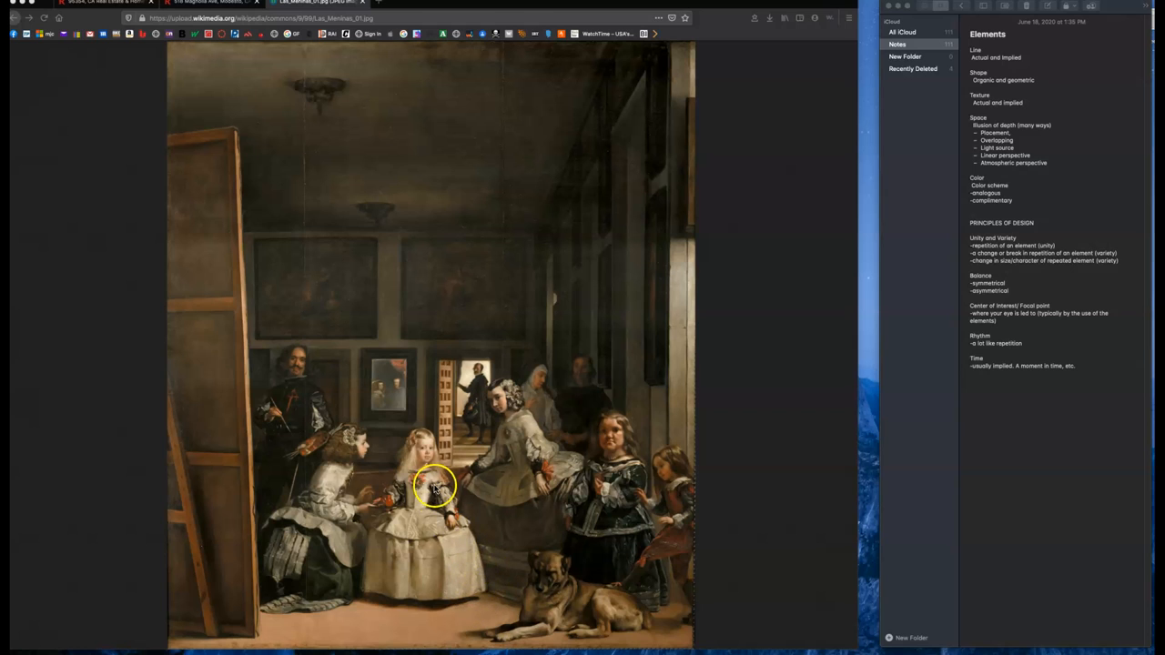
pyautogui.moveTo(564, 446)
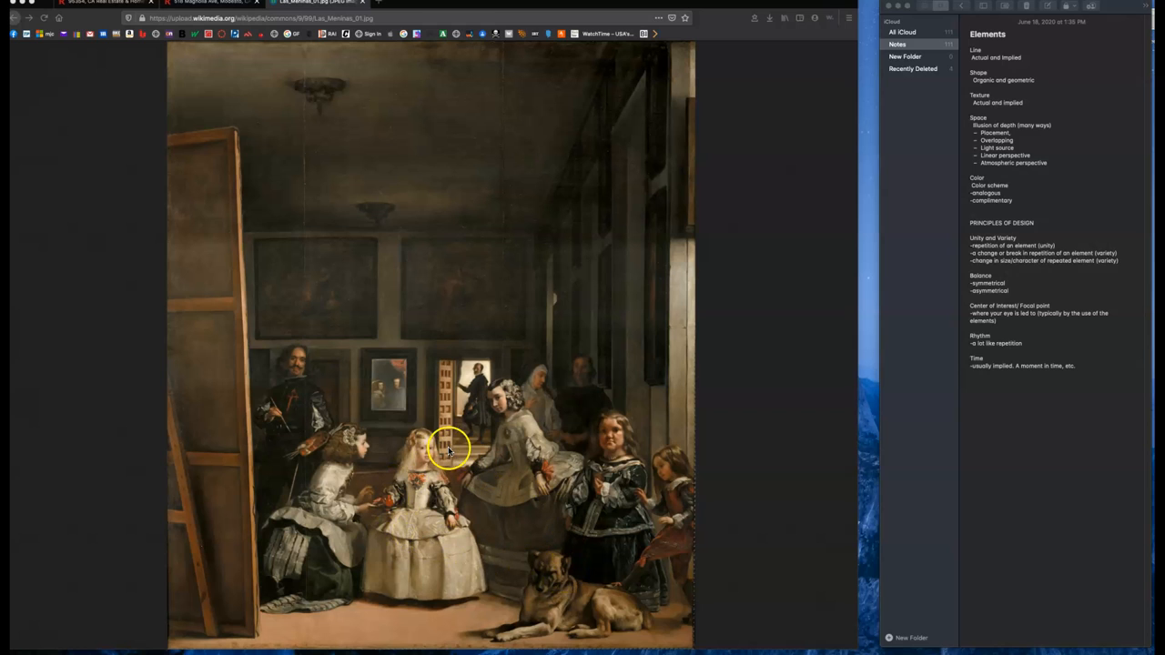
pyautogui.moveTo(479, 379)
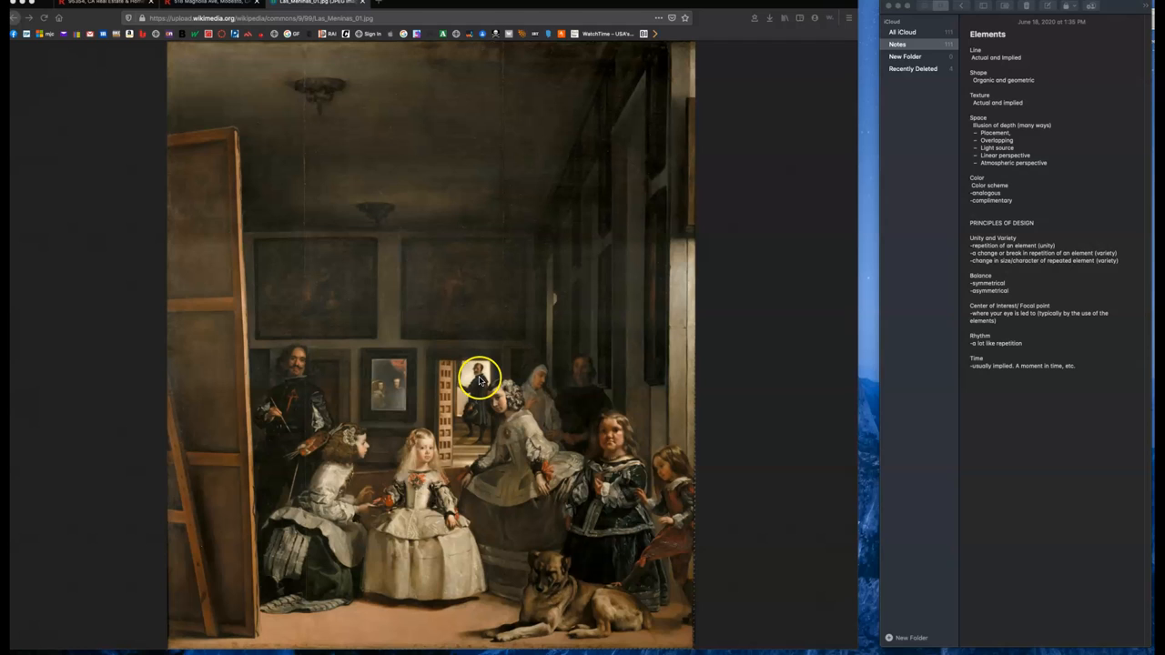
pyautogui.moveTo(563, 605)
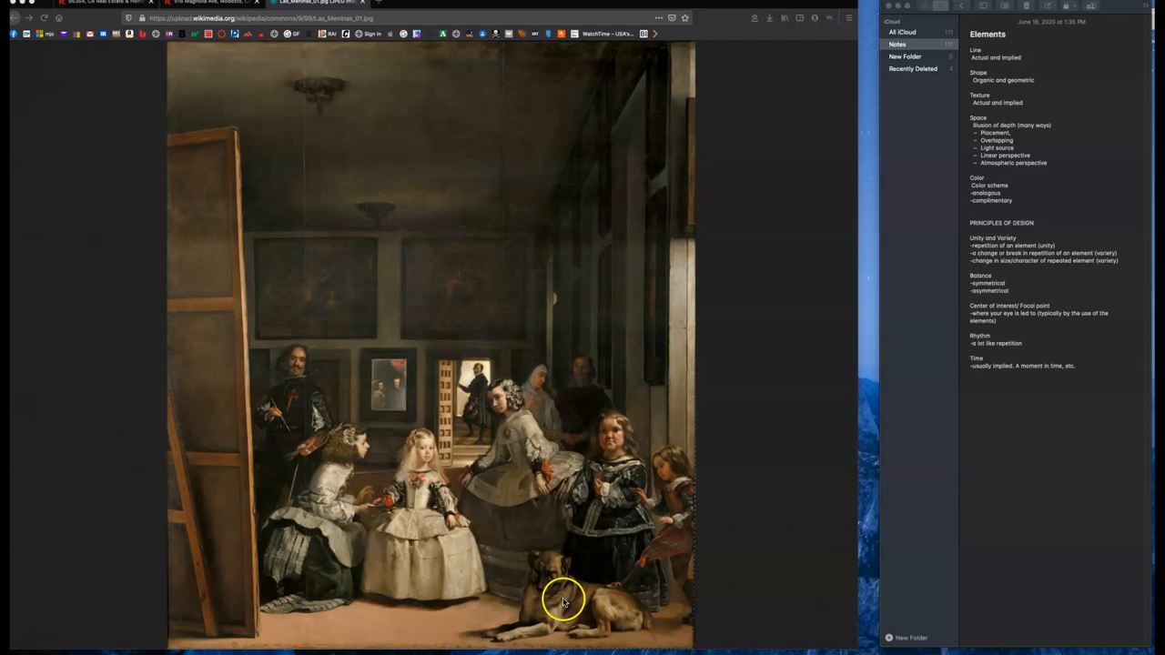
pyautogui.moveTo(382, 353)
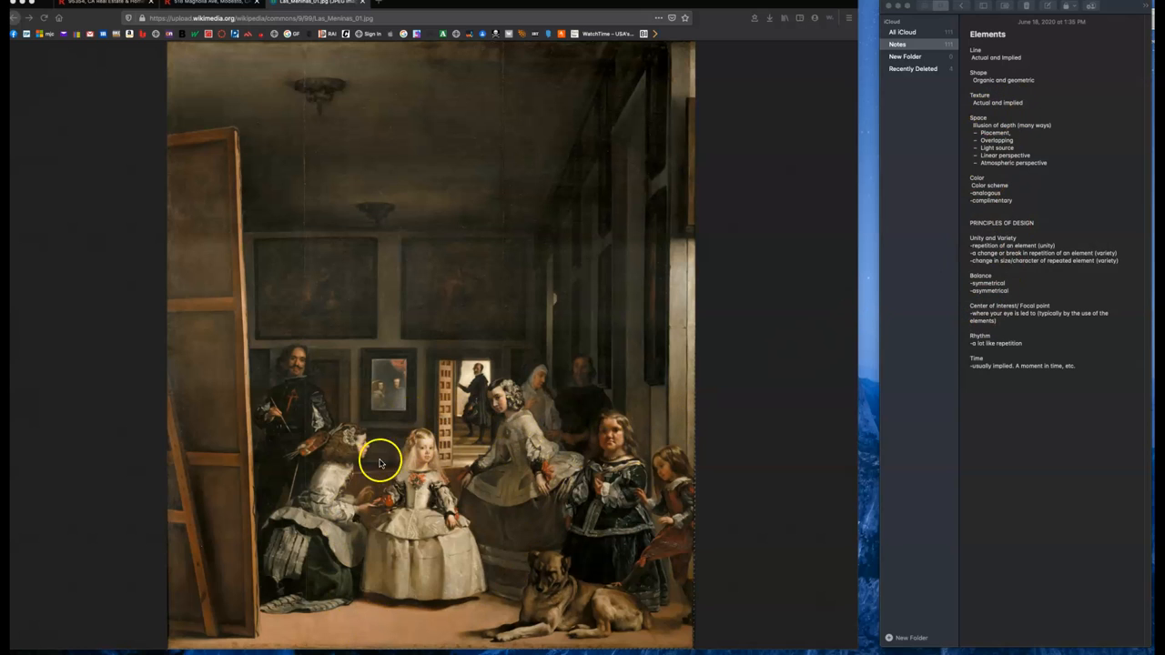
pyautogui.moveTo(704, 320)
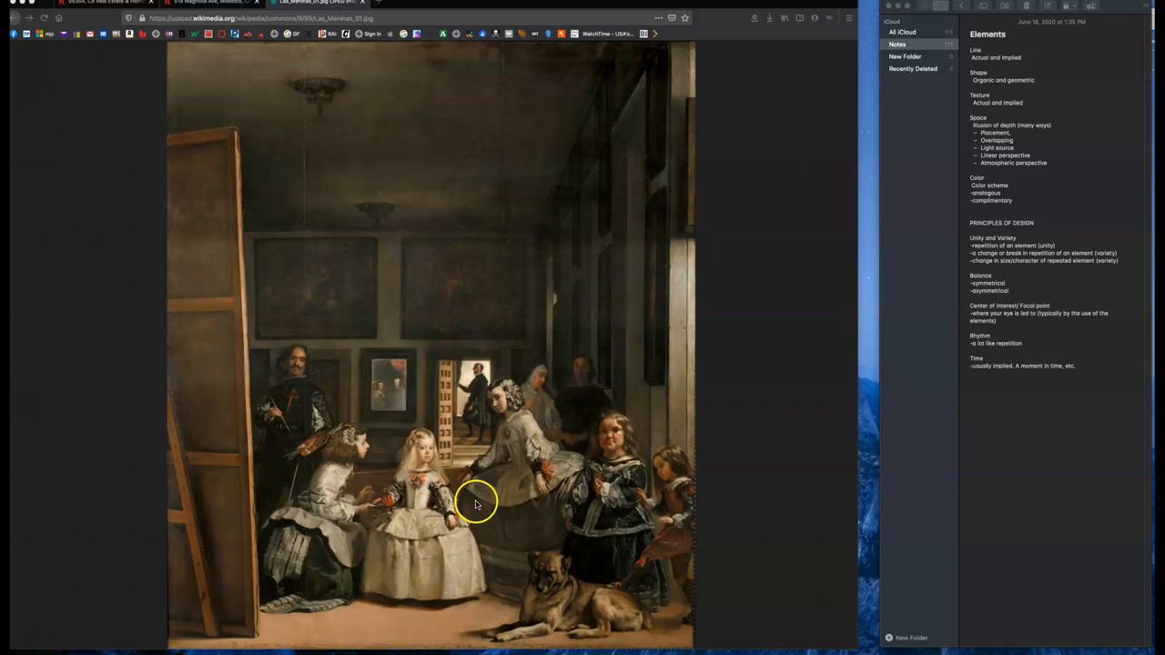
pyautogui.moveTo(286, 396)
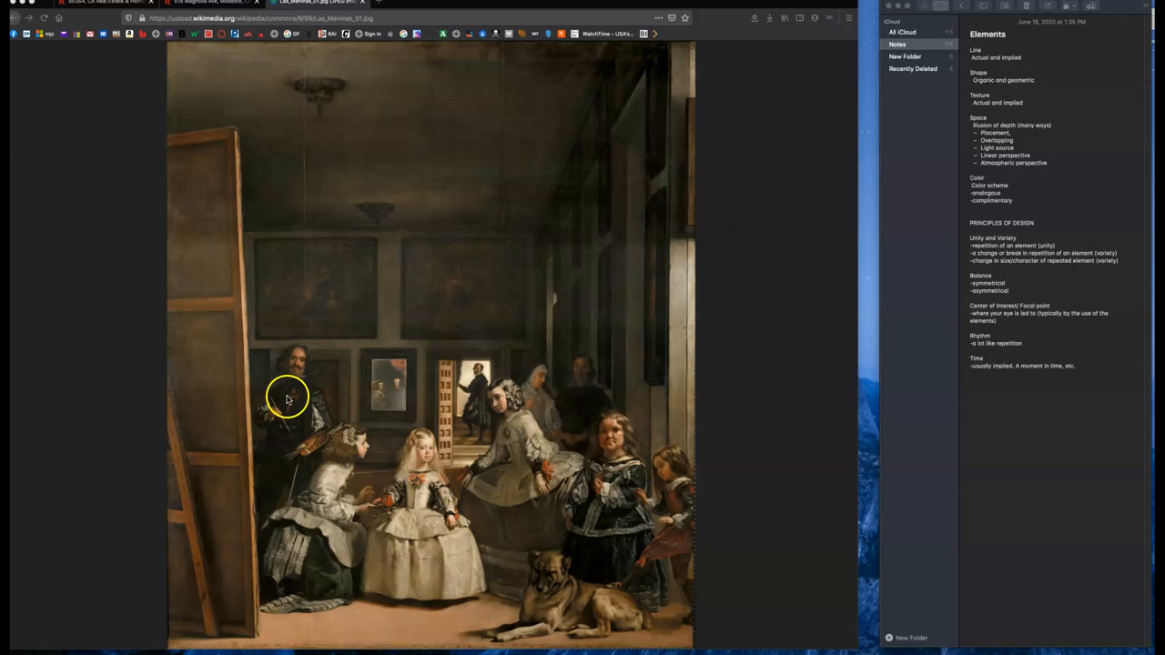
pyautogui.moveTo(292, 422)
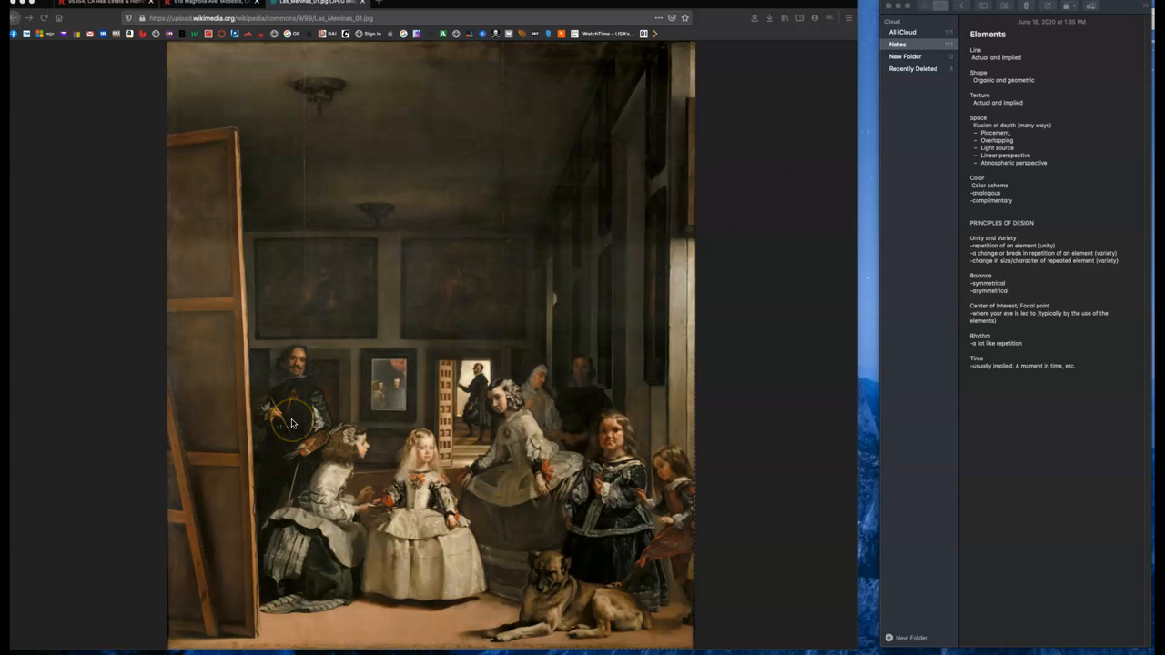
pyautogui.moveTo(288, 360)
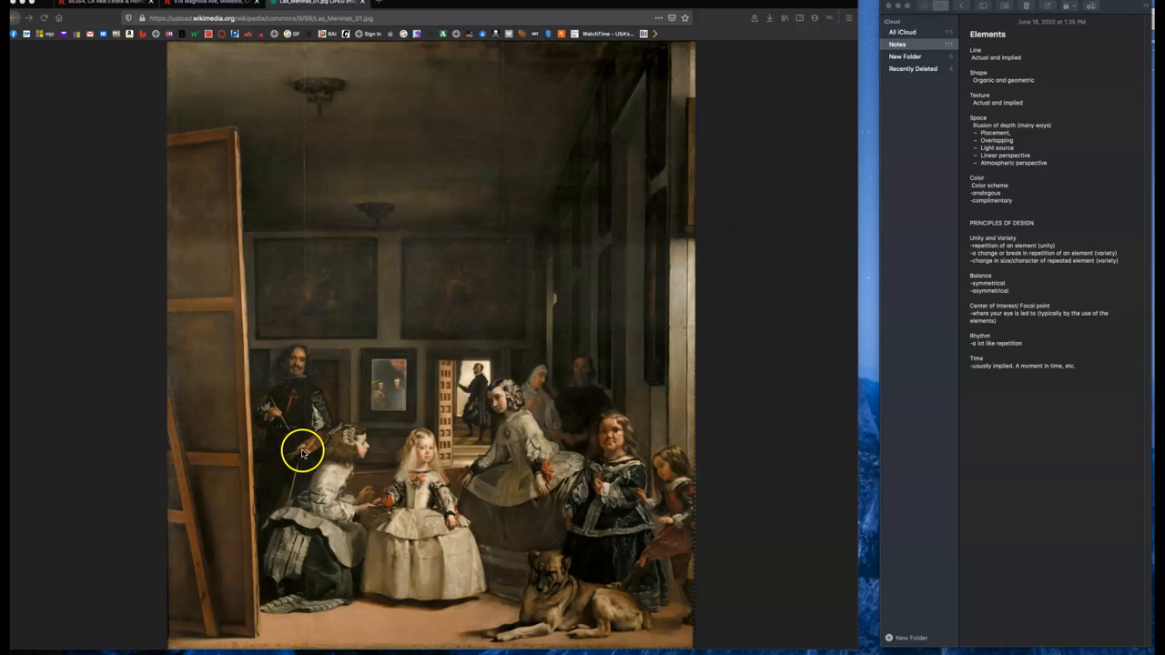
pyautogui.moveTo(283, 417)
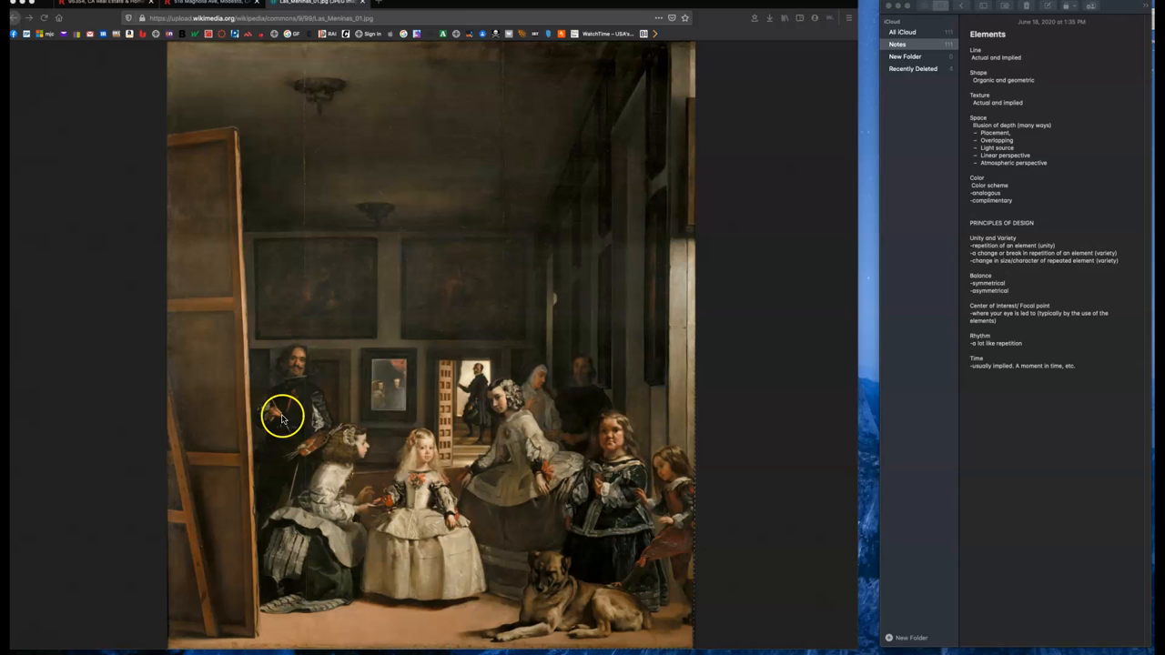
pyautogui.moveTo(297, 411)
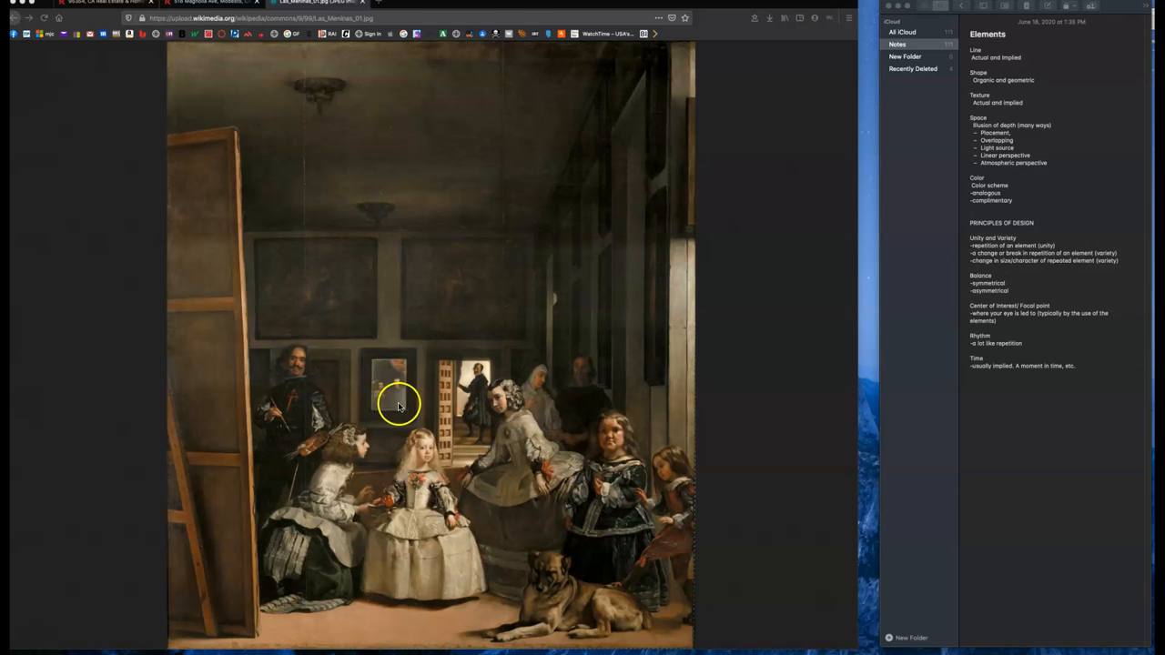
pyautogui.moveTo(361, 419)
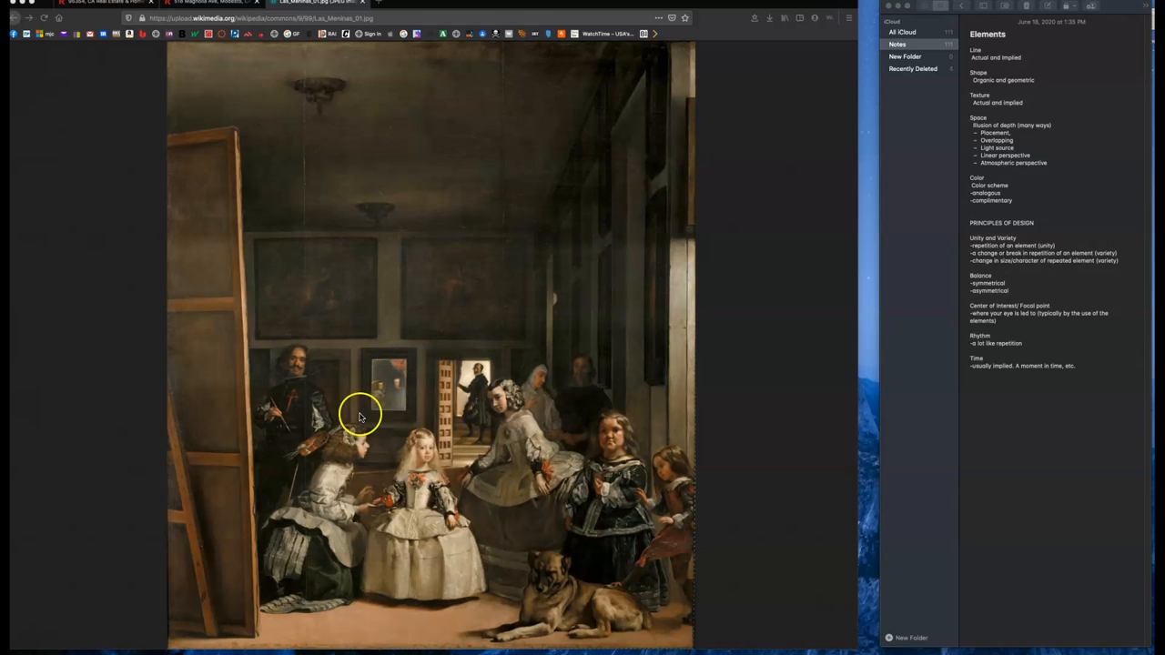
pyautogui.moveTo(374, 380)
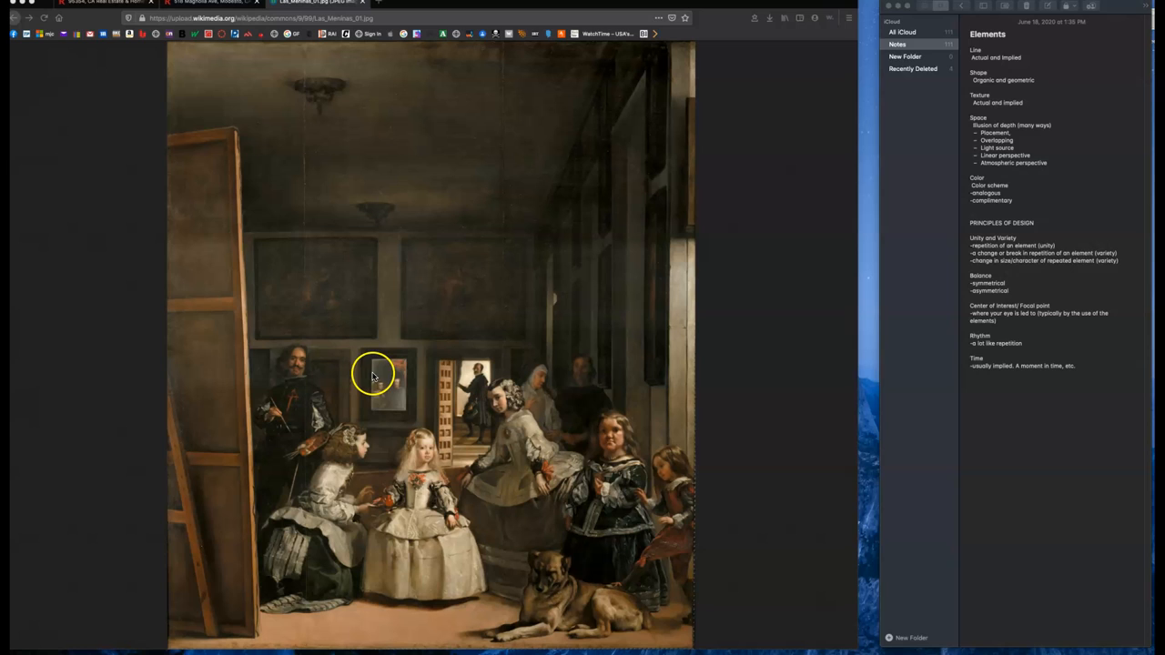
pyautogui.moveTo(404, 403)
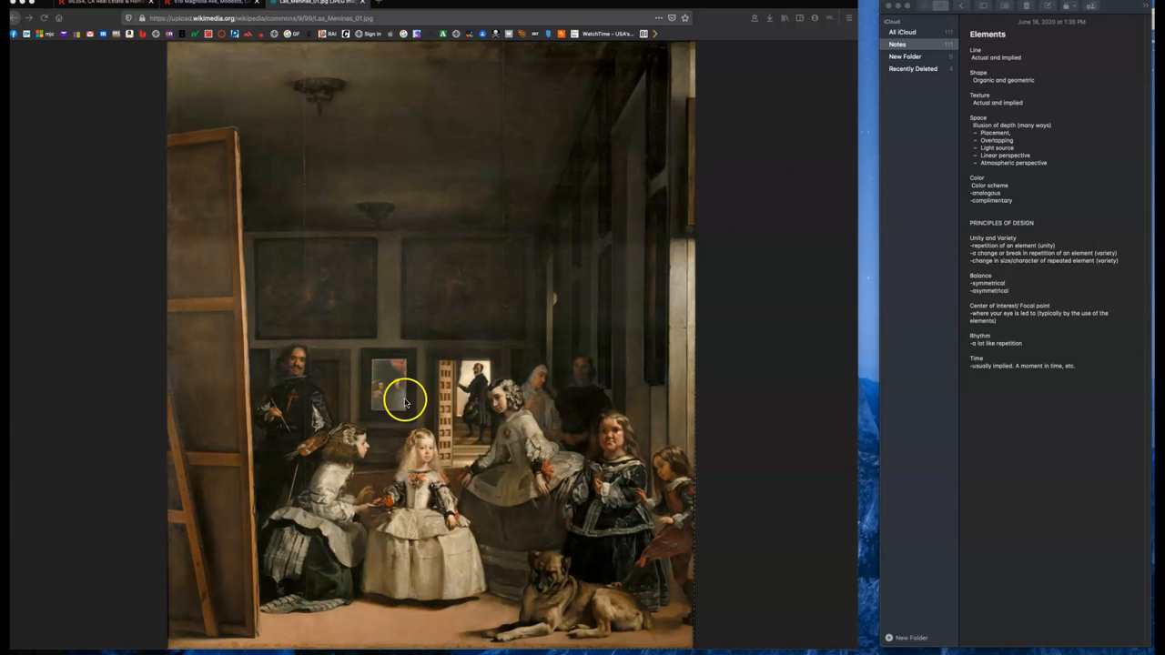
pyautogui.moveTo(458, 386)
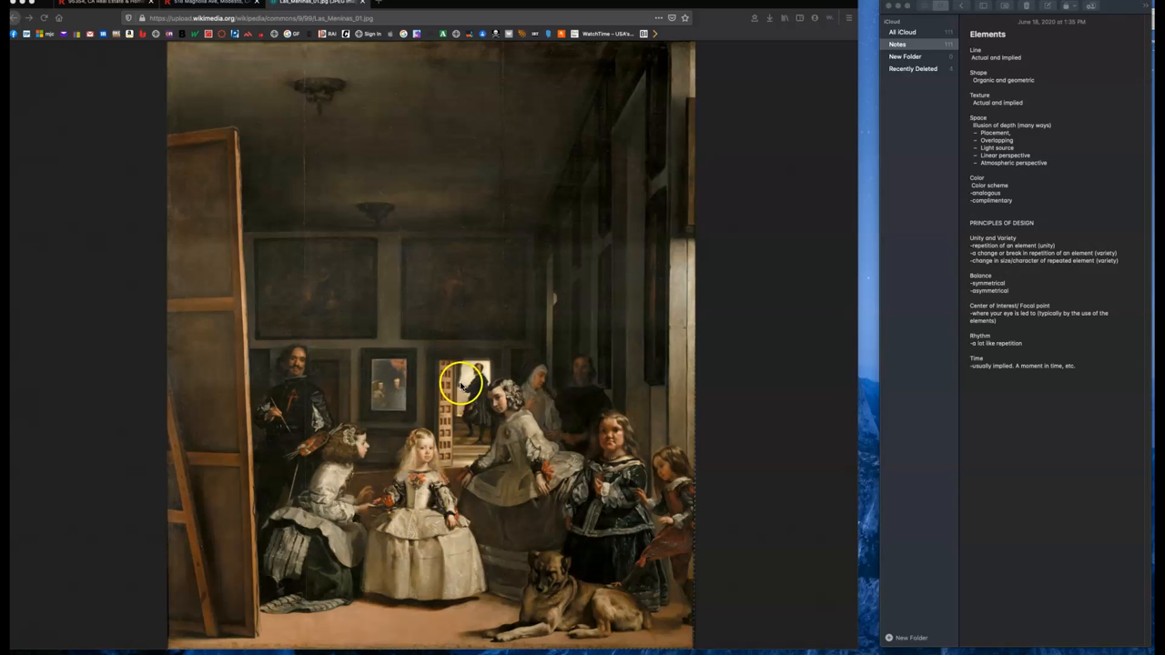
pyautogui.moveTo(488, 397)
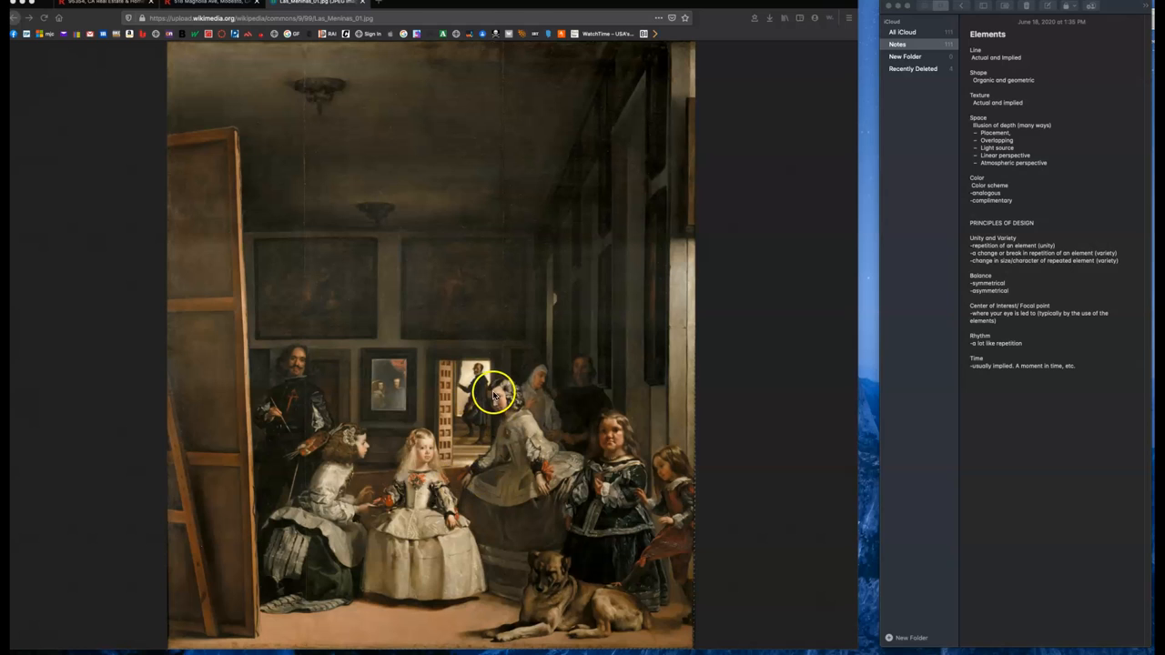
pyautogui.moveTo(475, 416)
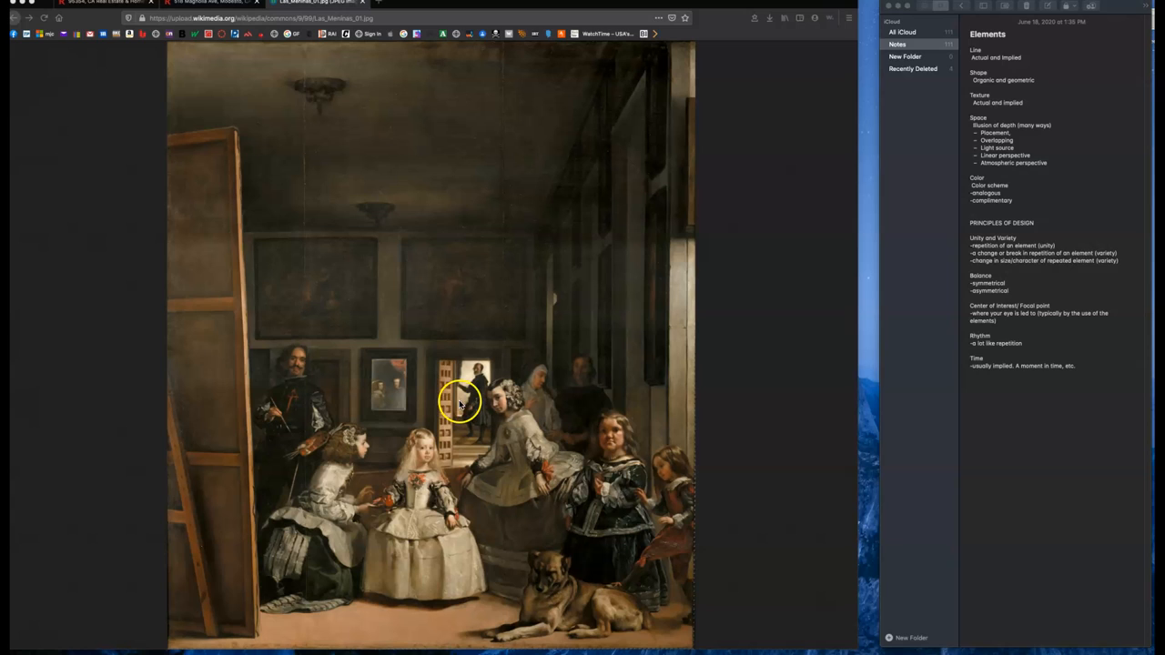
pyautogui.moveTo(458, 412)
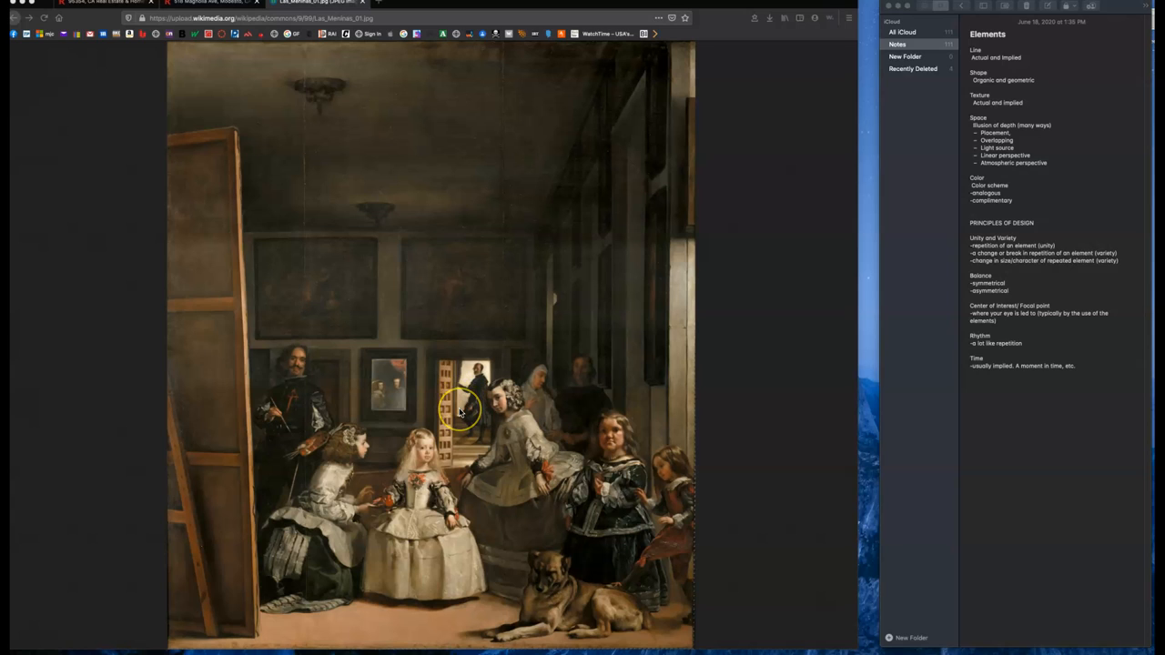
pyautogui.moveTo(458, 439)
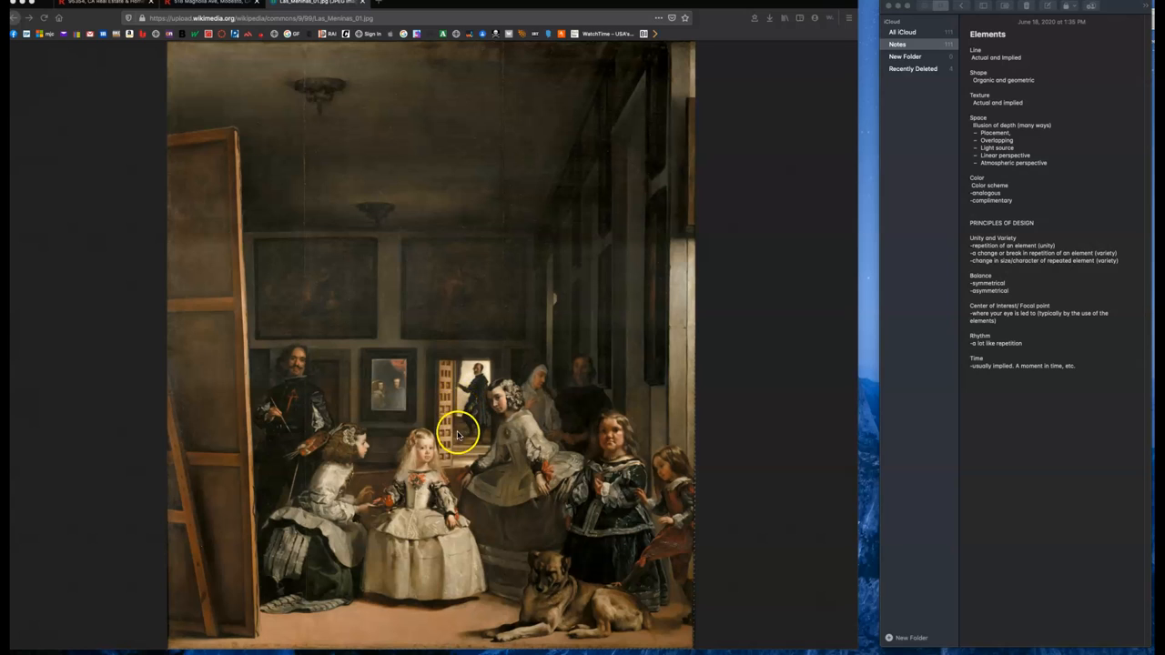
pyautogui.moveTo(397, 557)
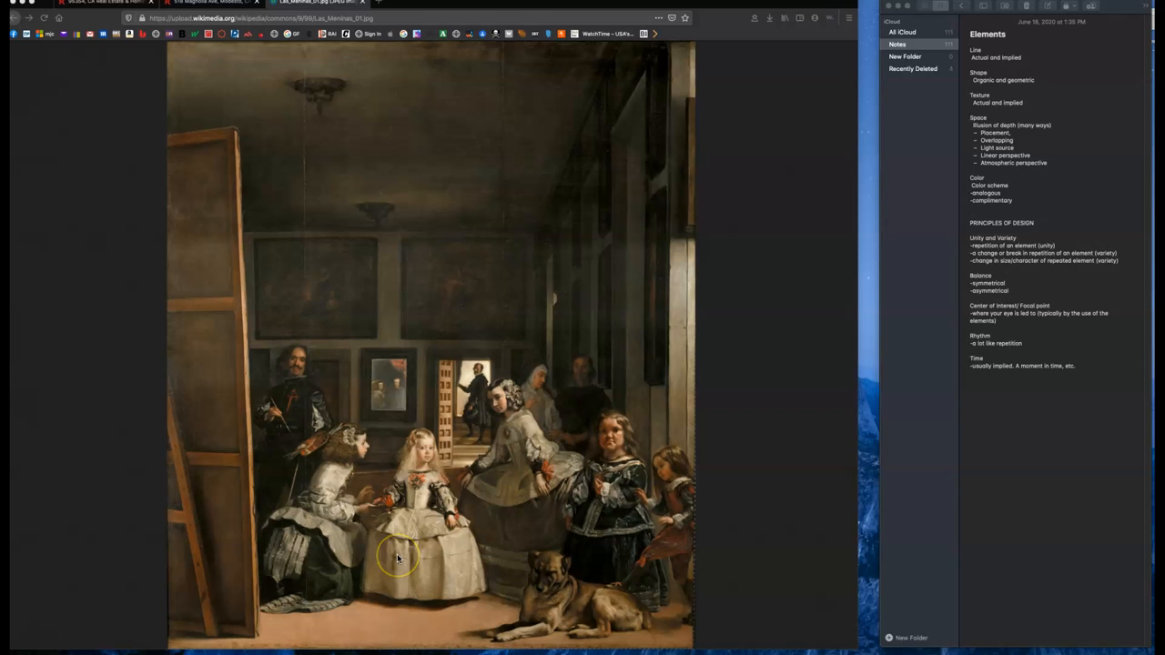
pyautogui.moveTo(919, 355)
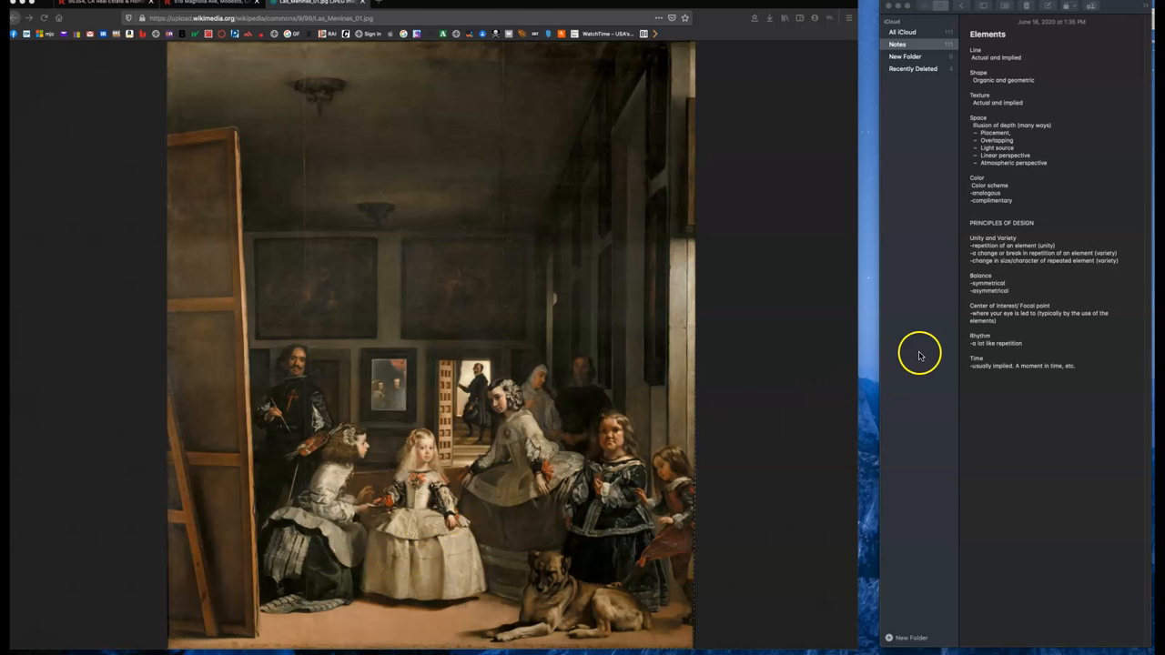
pyautogui.moveTo(1005, 369)
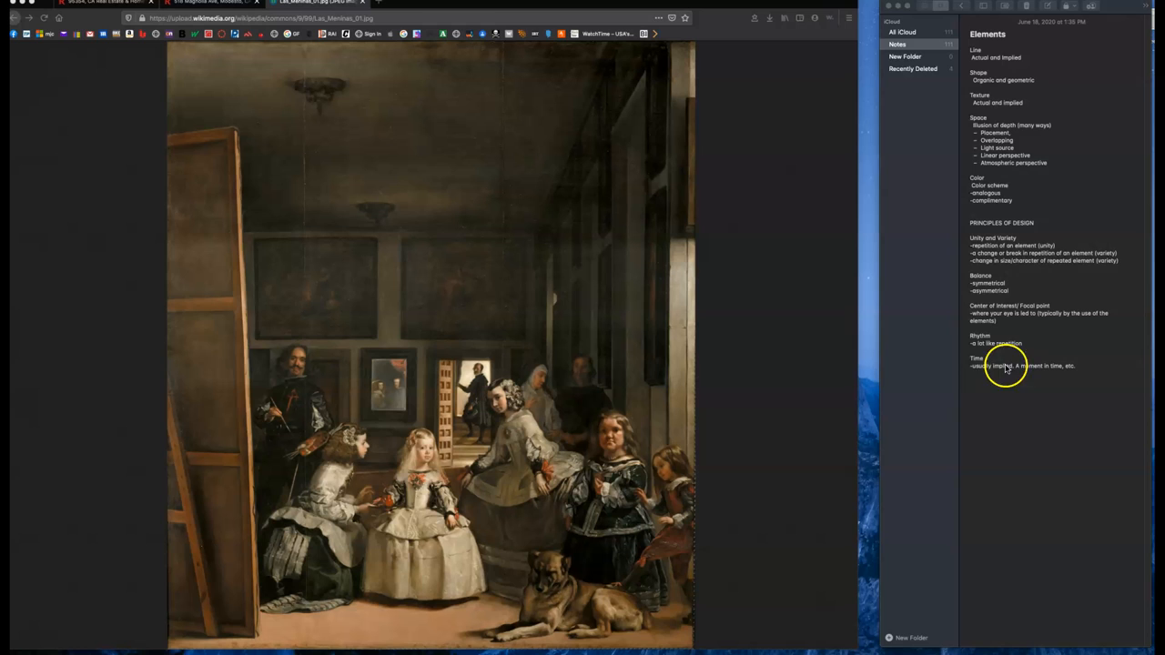
pyautogui.moveTo(608, 586)
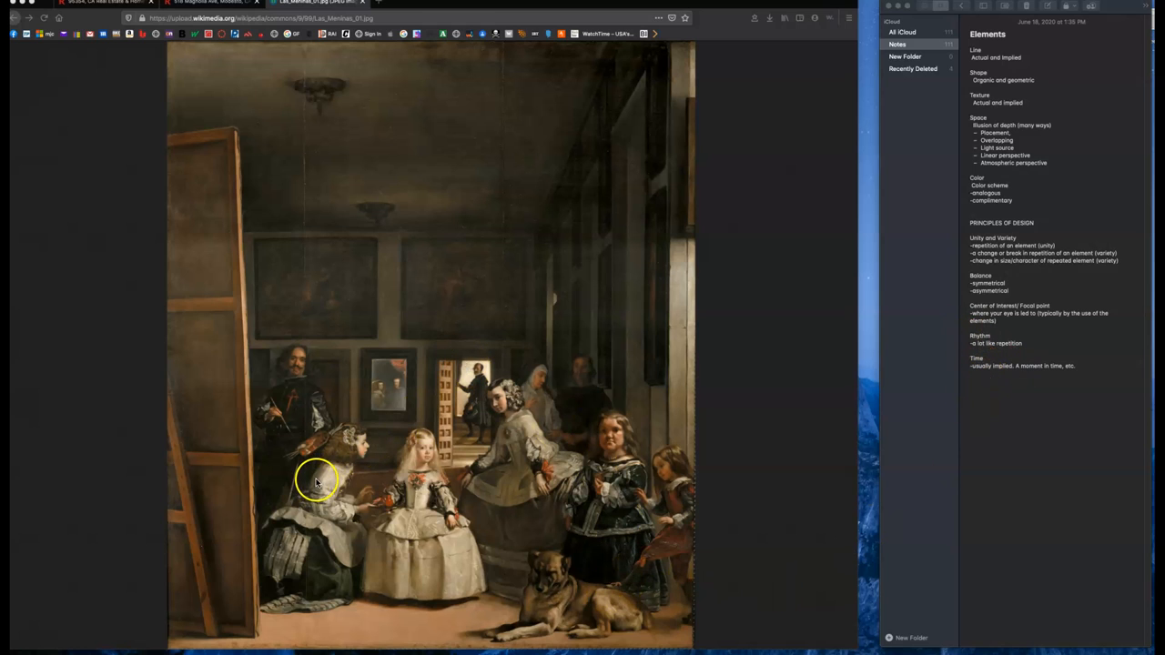
pyautogui.moveTo(649, 104)
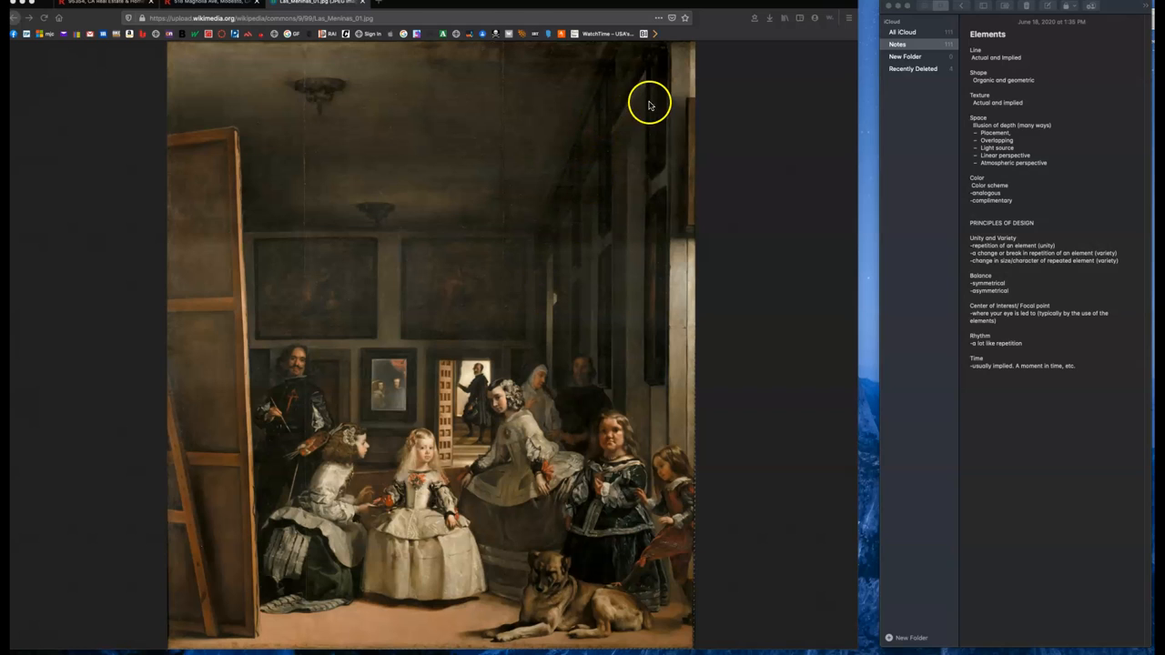
pyautogui.moveTo(338, 283)
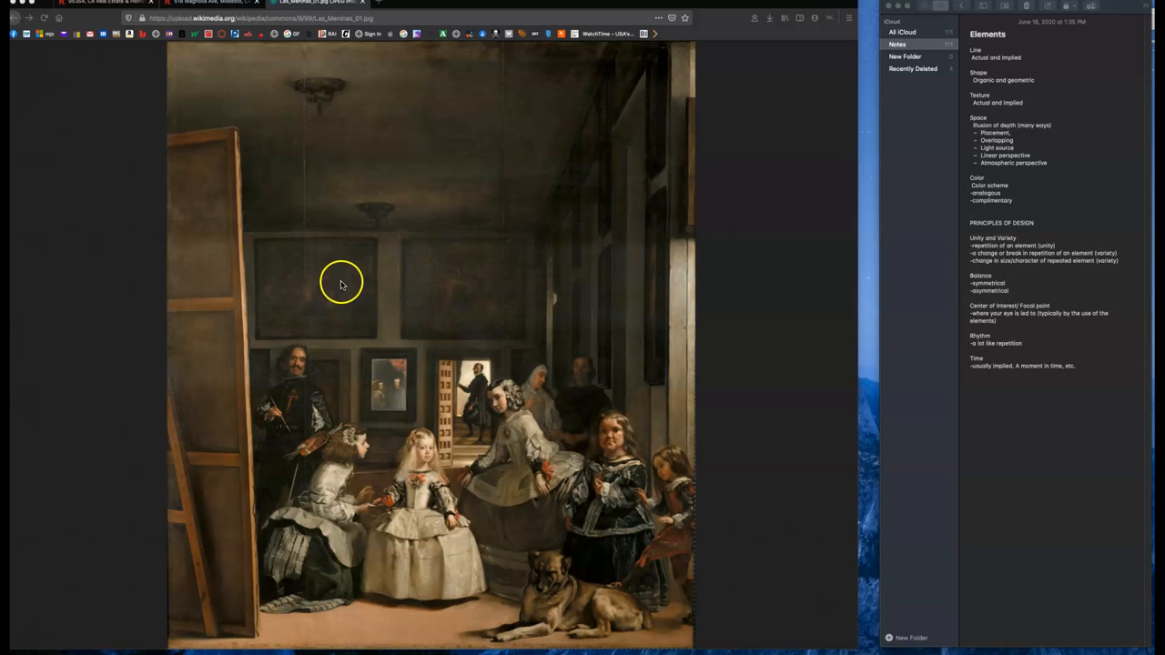
pyautogui.moveTo(418, 313)
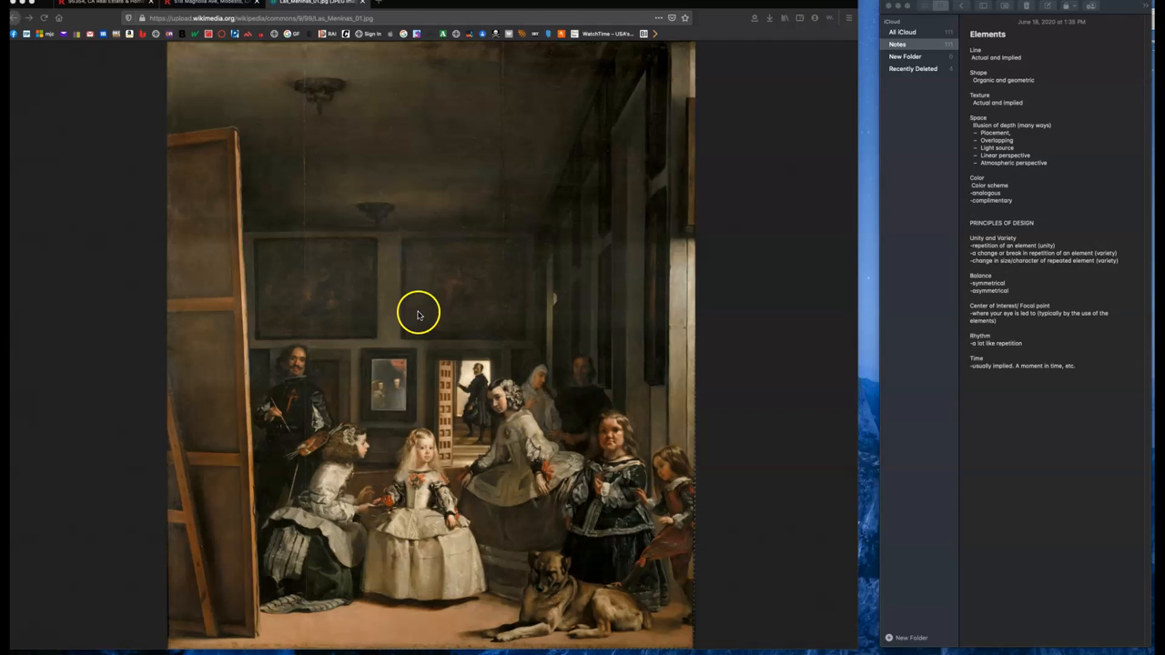
pyautogui.moveTo(607, 313)
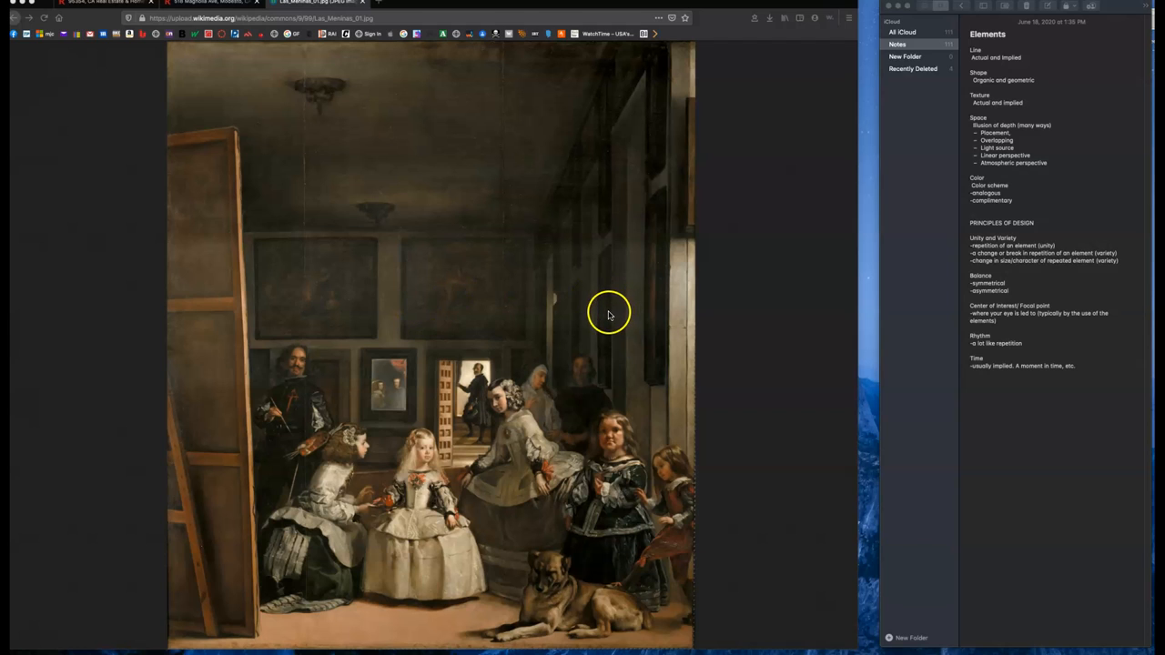
pyautogui.moveTo(614, 152)
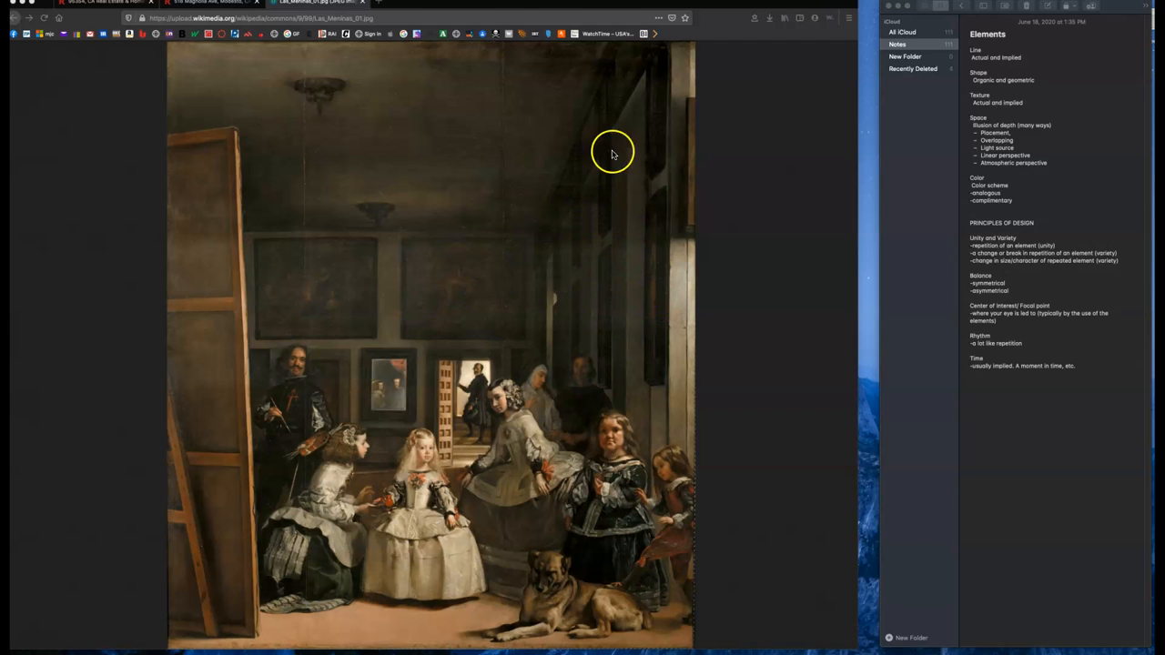
pyautogui.moveTo(608, 120)
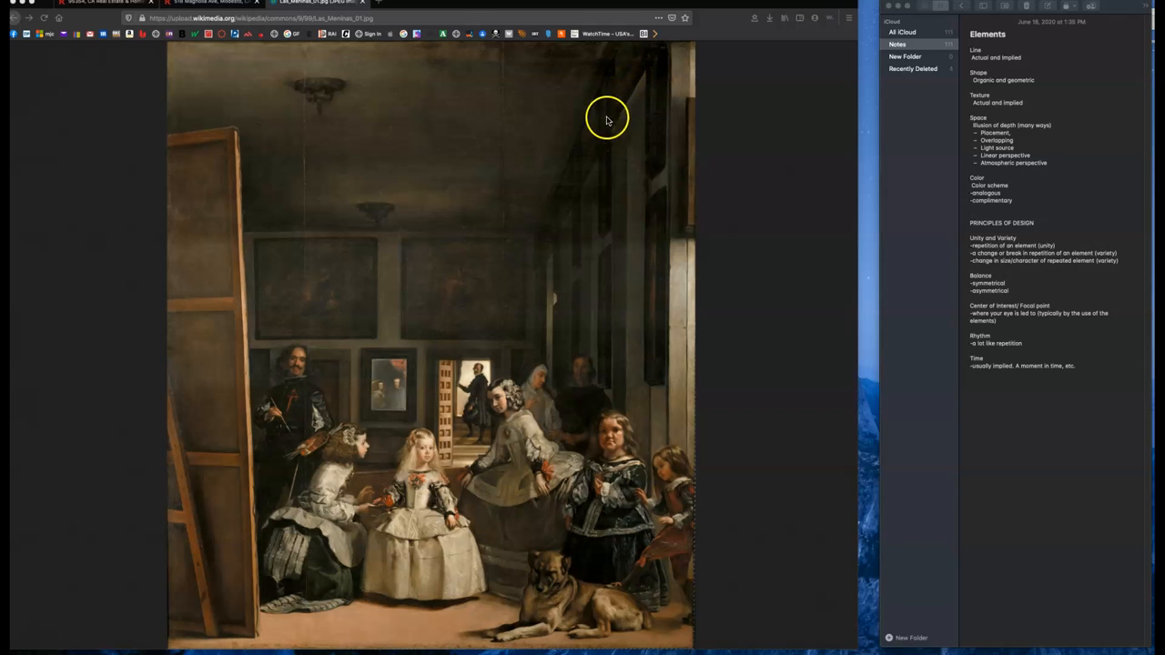
pyautogui.moveTo(575, 218)
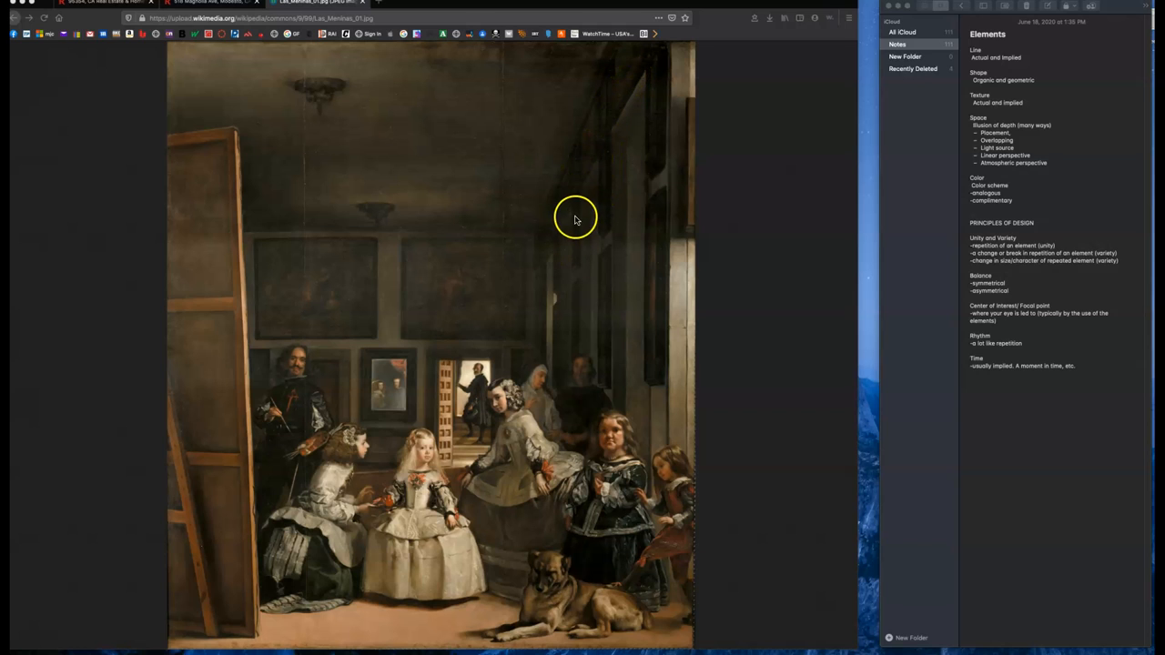
pyautogui.moveTo(555, 251)
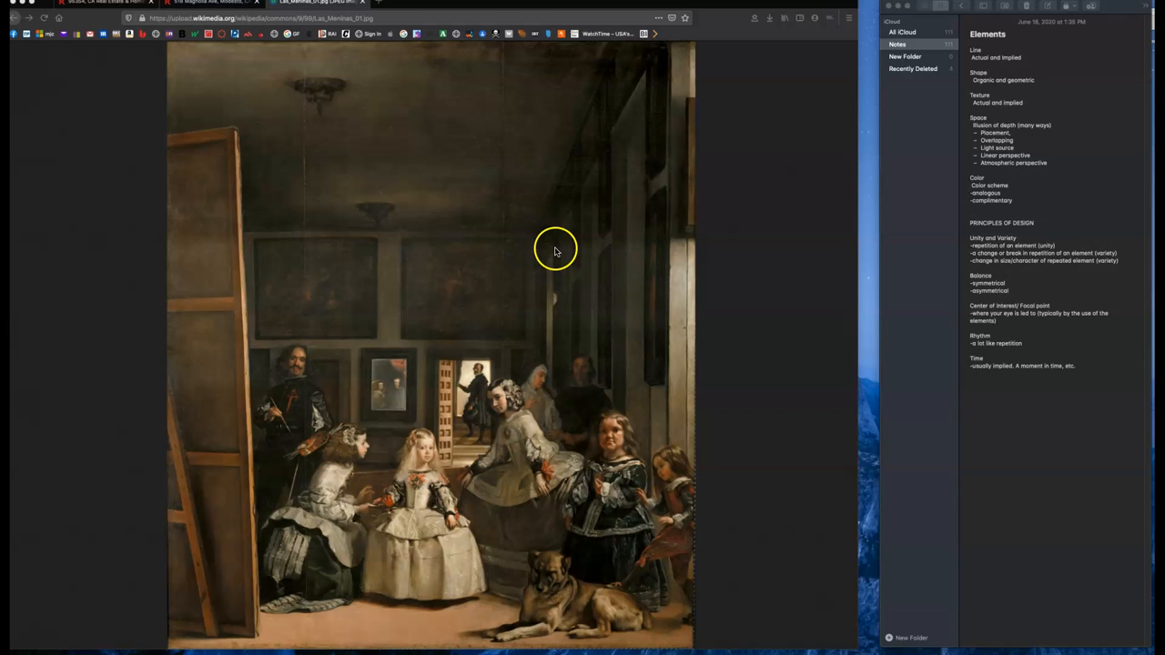
pyautogui.moveTo(608, 282)
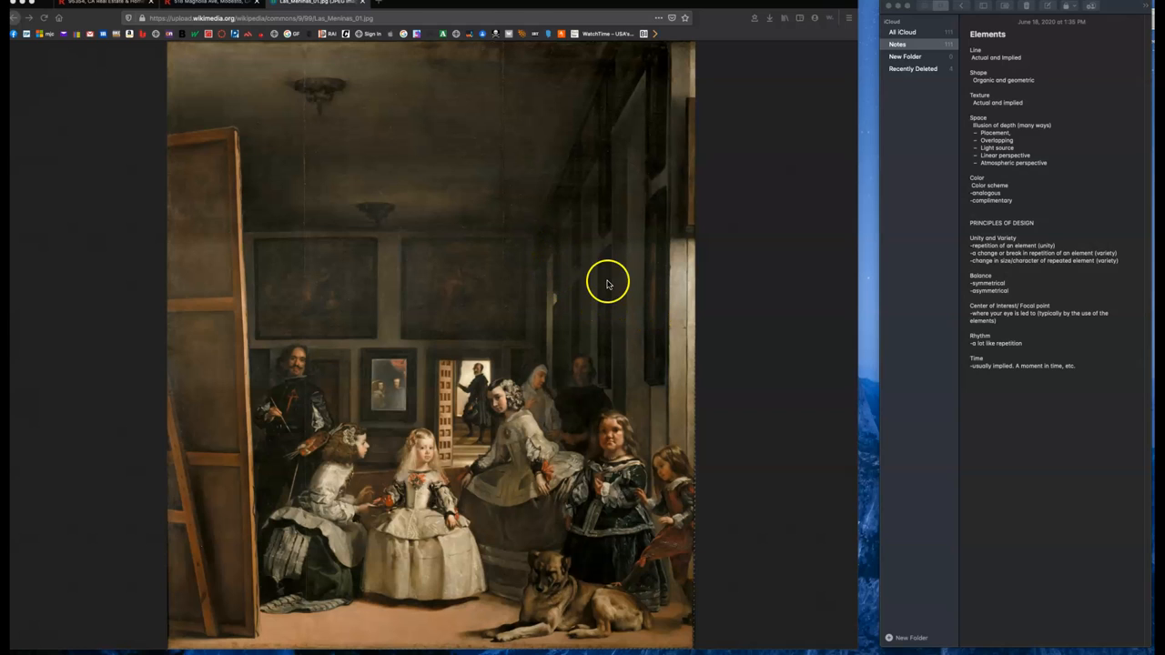
pyautogui.moveTo(599, 298)
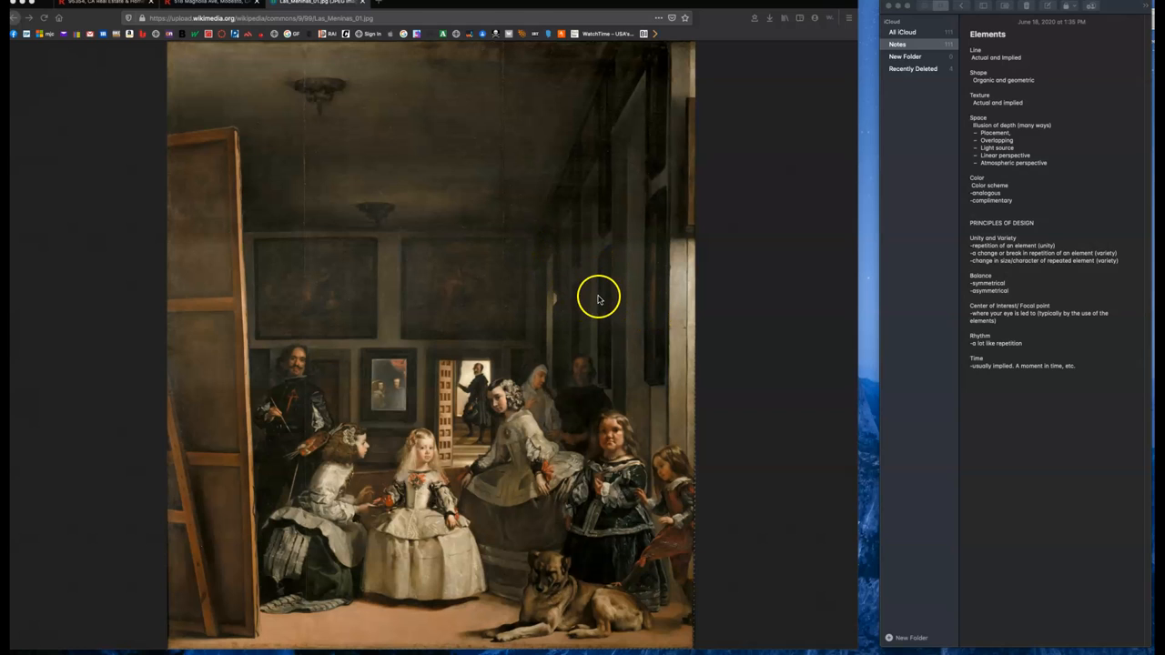
pyautogui.moveTo(577, 280)
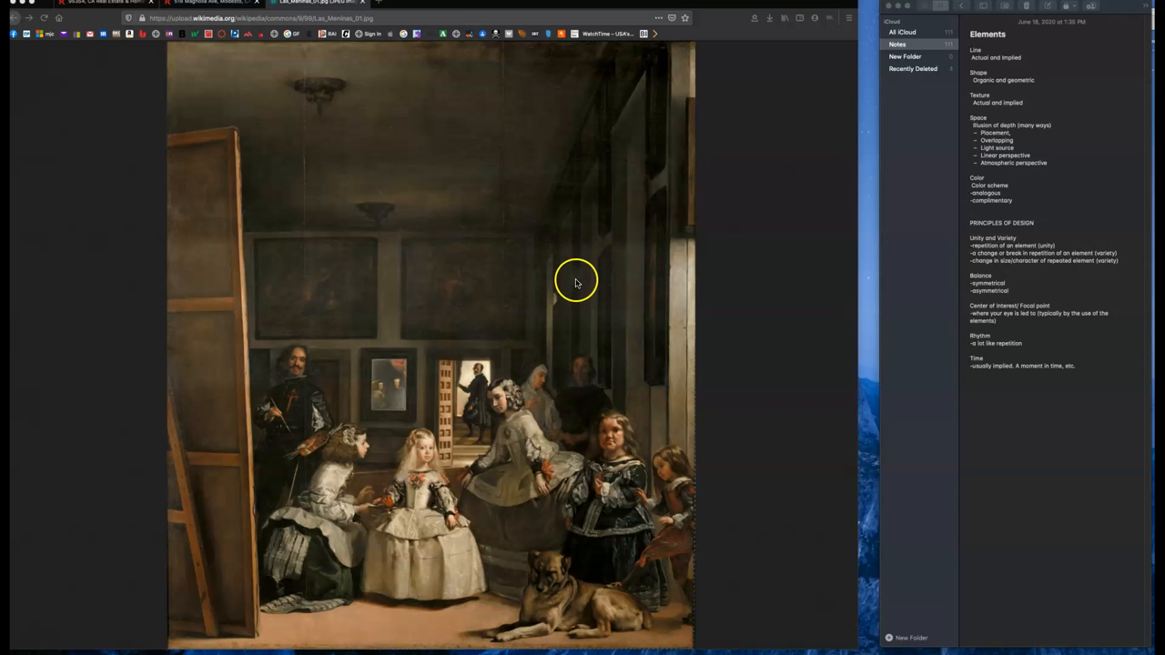
pyautogui.moveTo(593, 339)
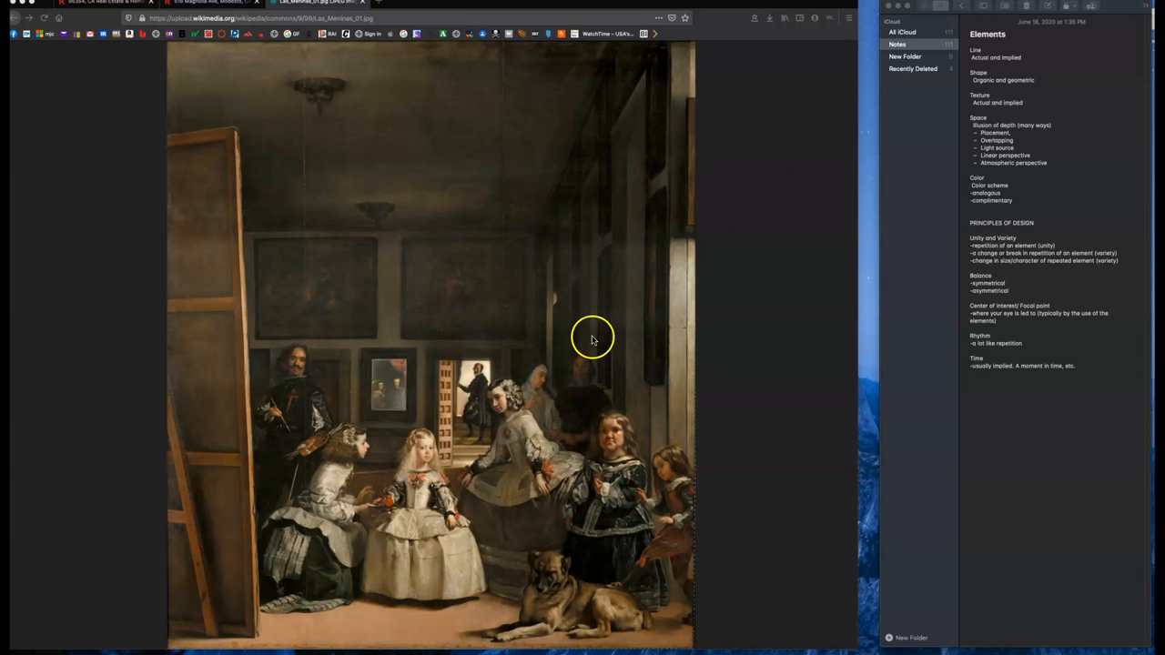
pyautogui.moveTo(561, 427)
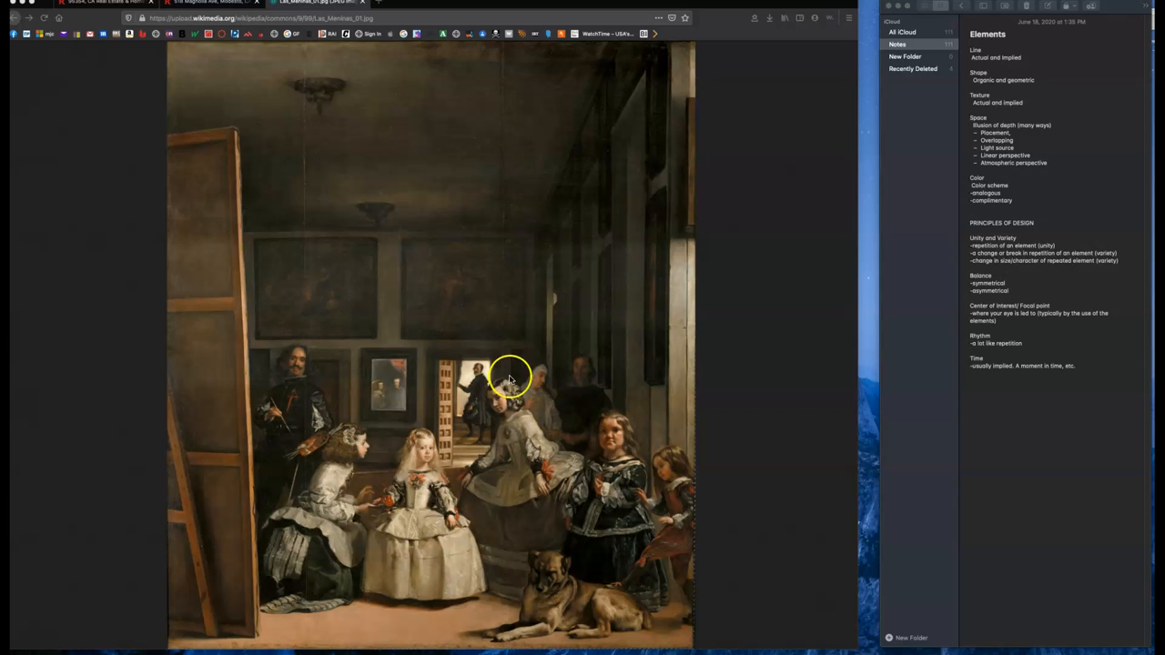
pyautogui.moveTo(397, 510)
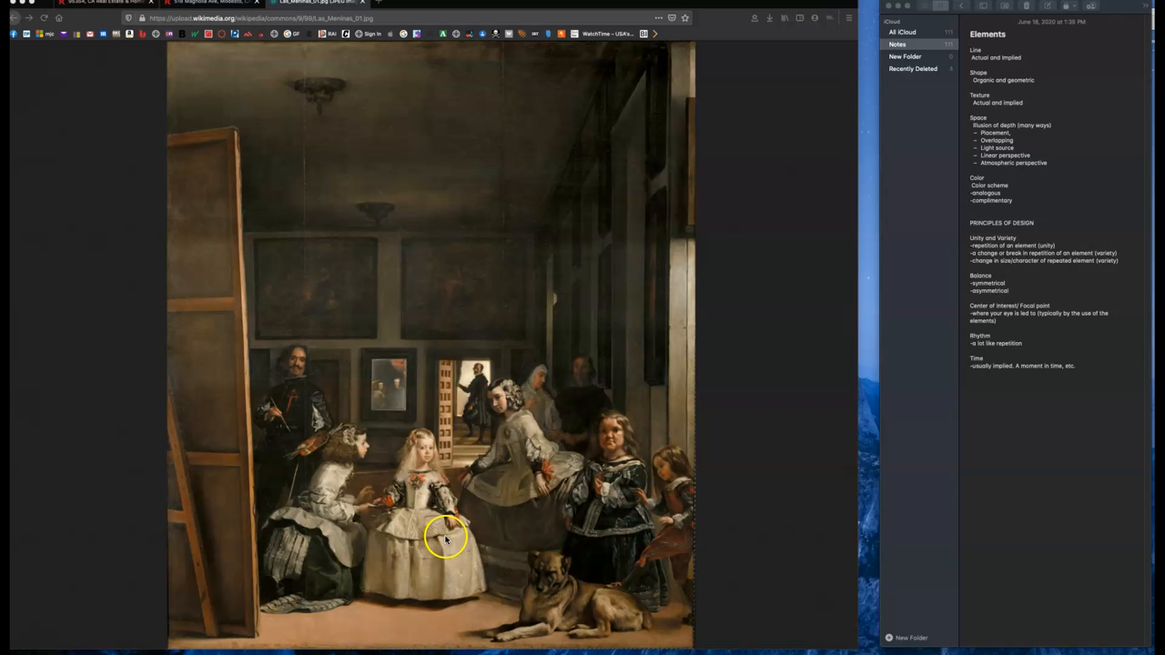
pyautogui.moveTo(288, 384)
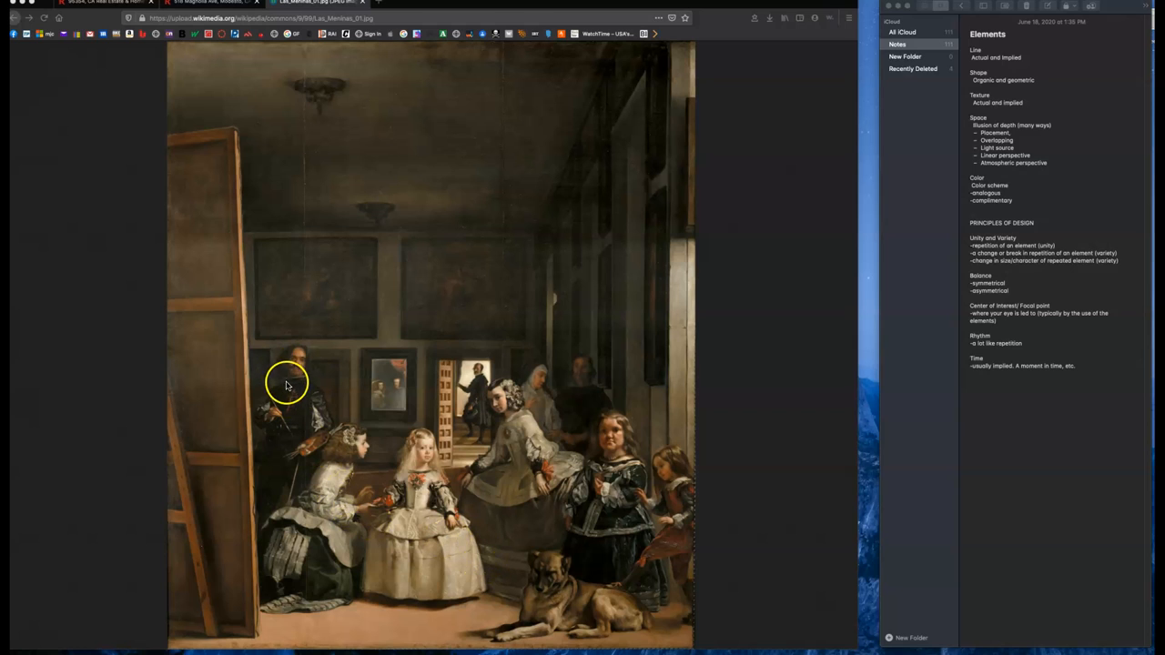
pyautogui.moveTo(397, 393)
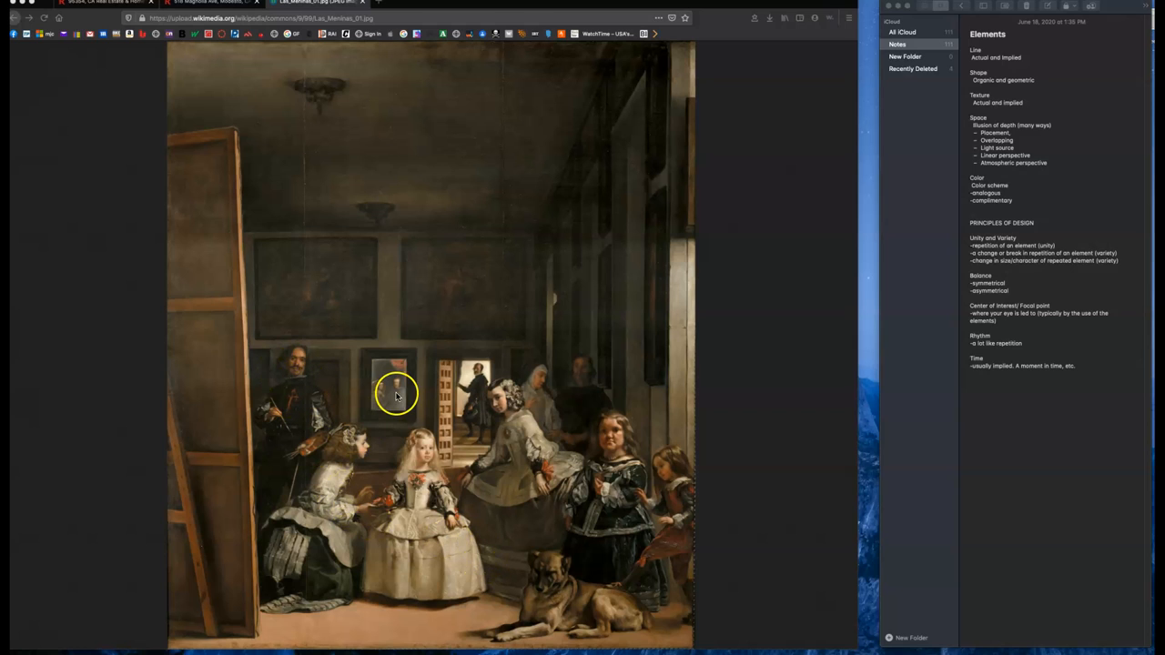
pyautogui.moveTo(659, 573)
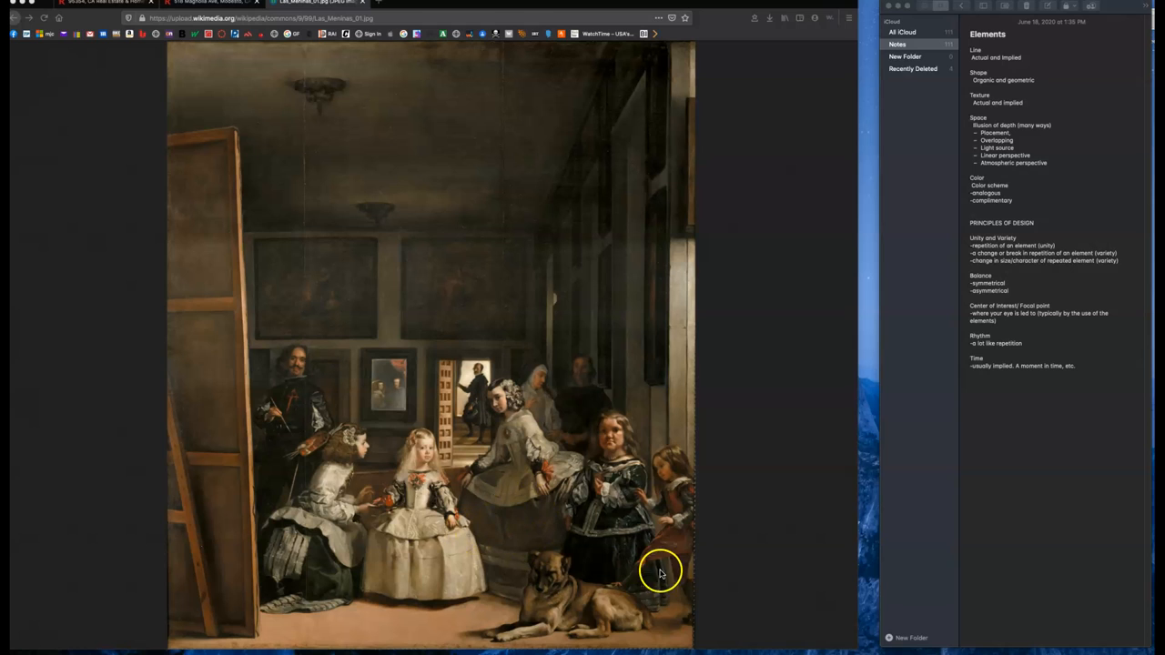
pyautogui.moveTo(477, 380)
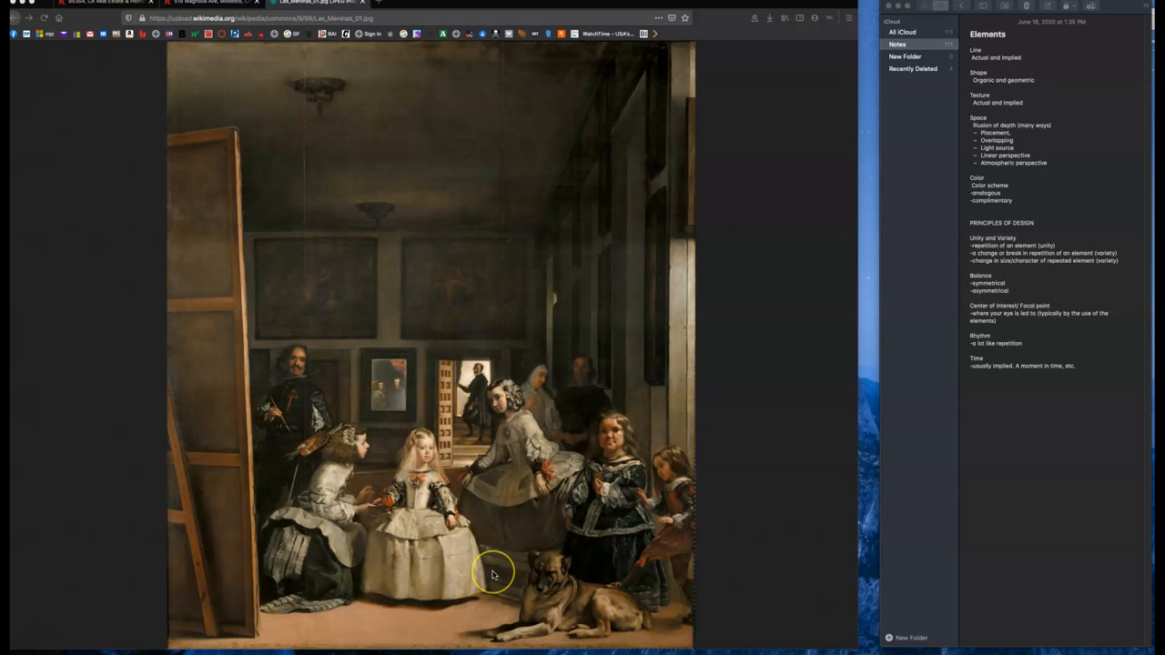
pyautogui.moveTo(499, 584)
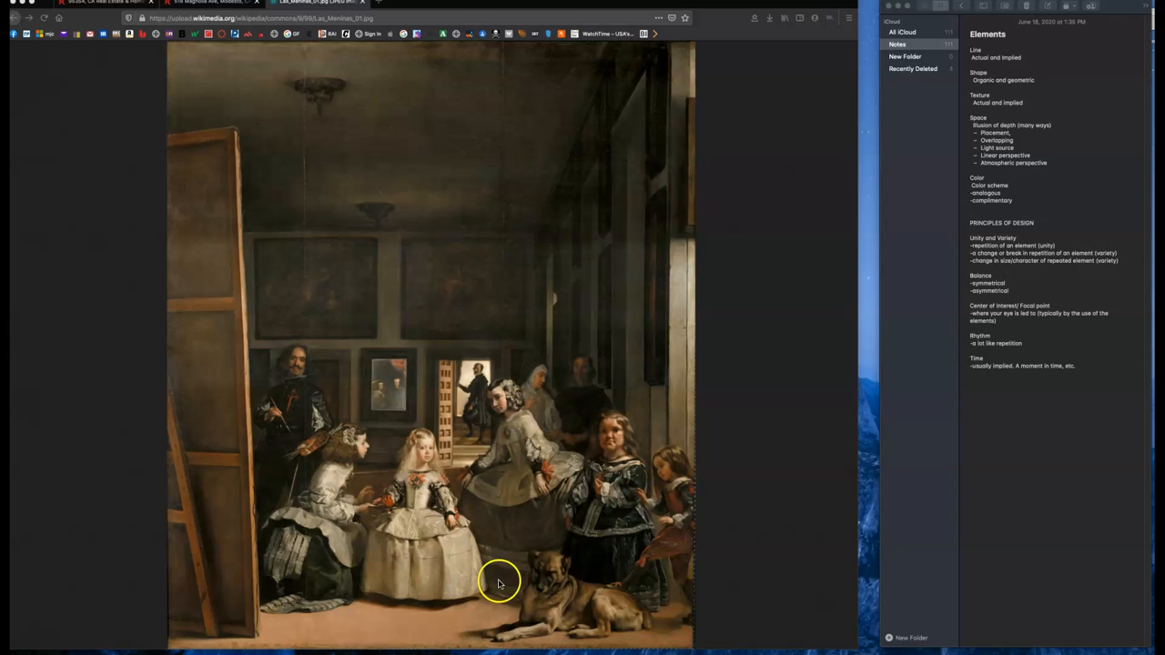
pyautogui.moveTo(611, 437)
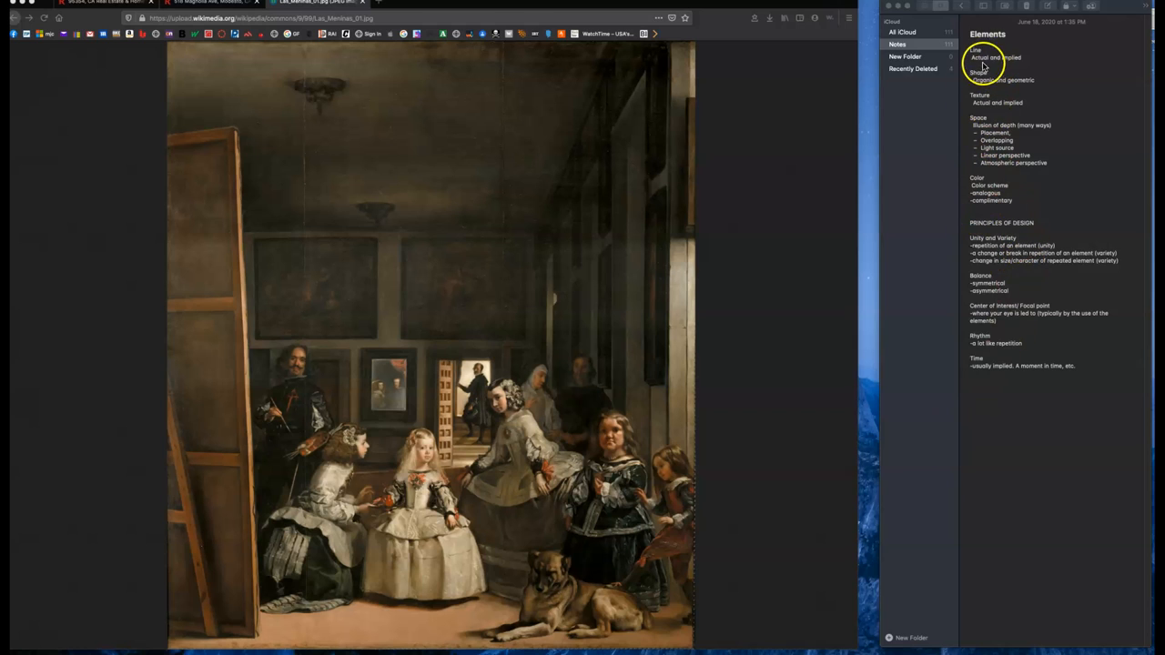
pyautogui.moveTo(550, 219)
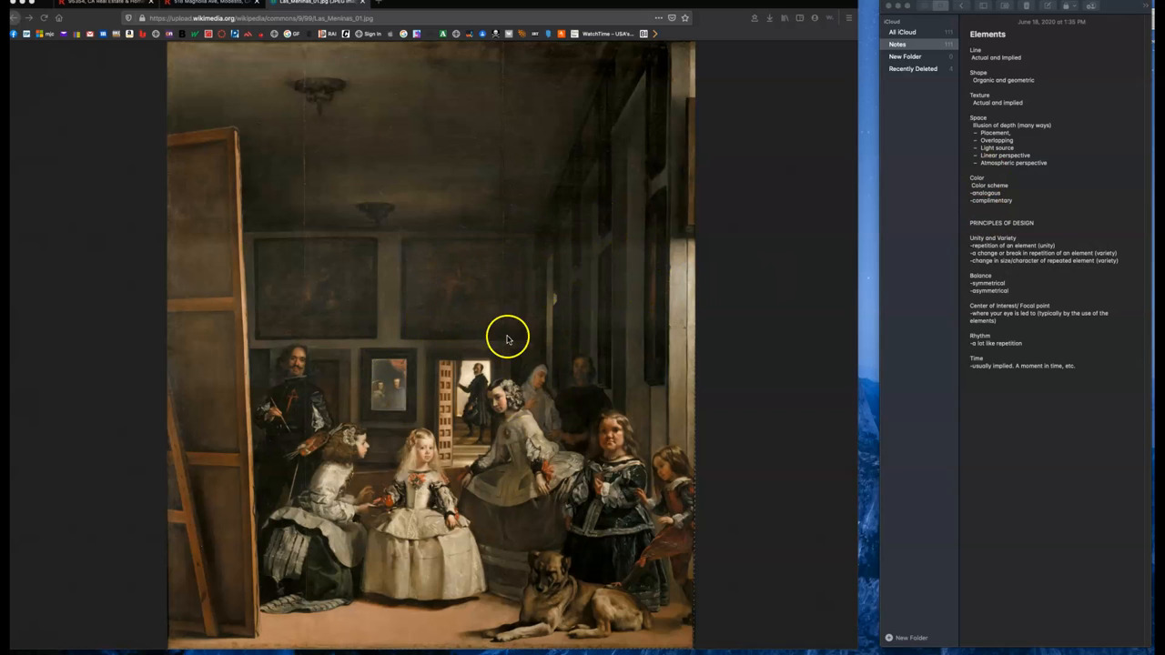
pyautogui.moveTo(633, 408)
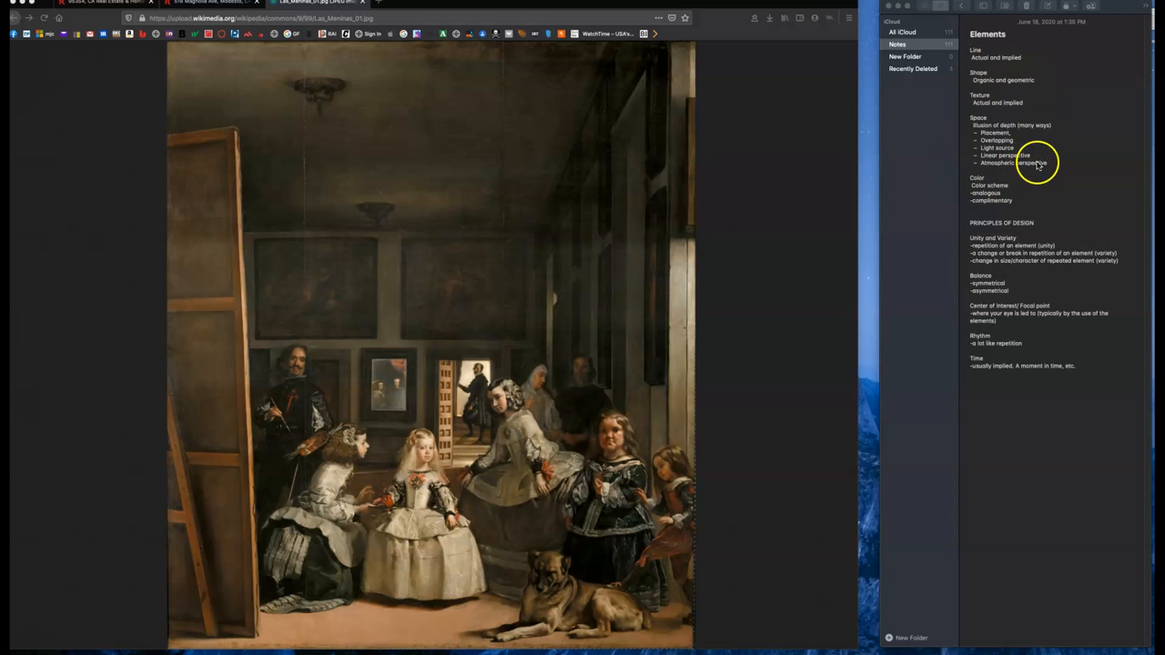
pyautogui.moveTo(1001, 259)
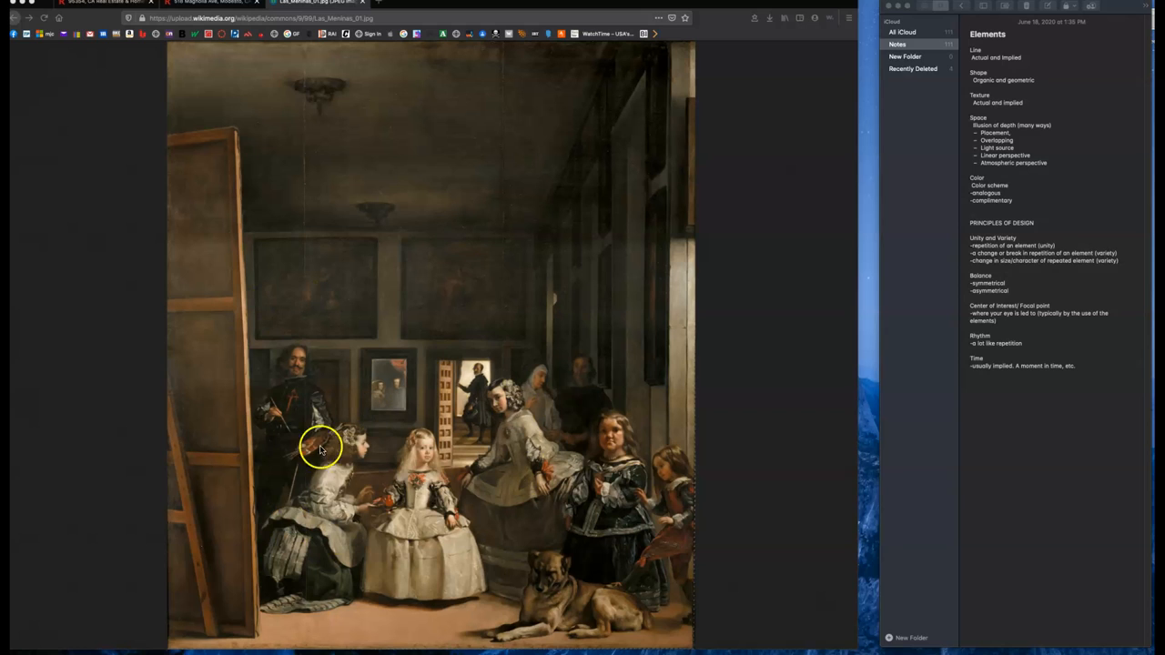
pyautogui.moveTo(488, 488)
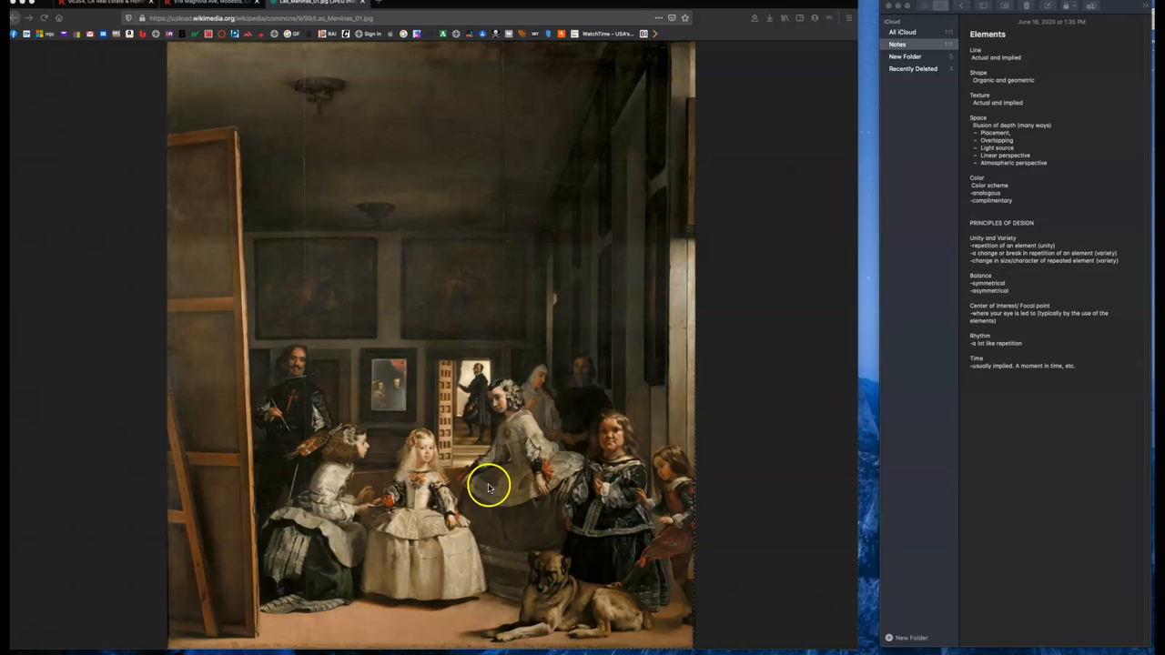
pyautogui.moveTo(313, 415)
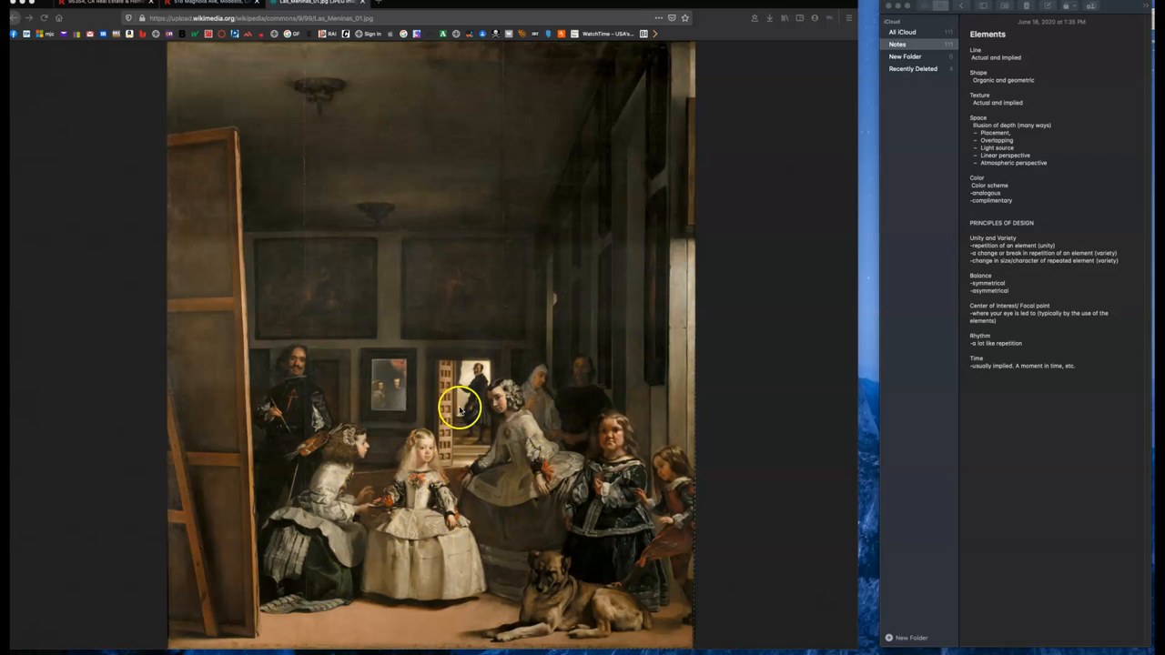
pyautogui.moveTo(495, 422)
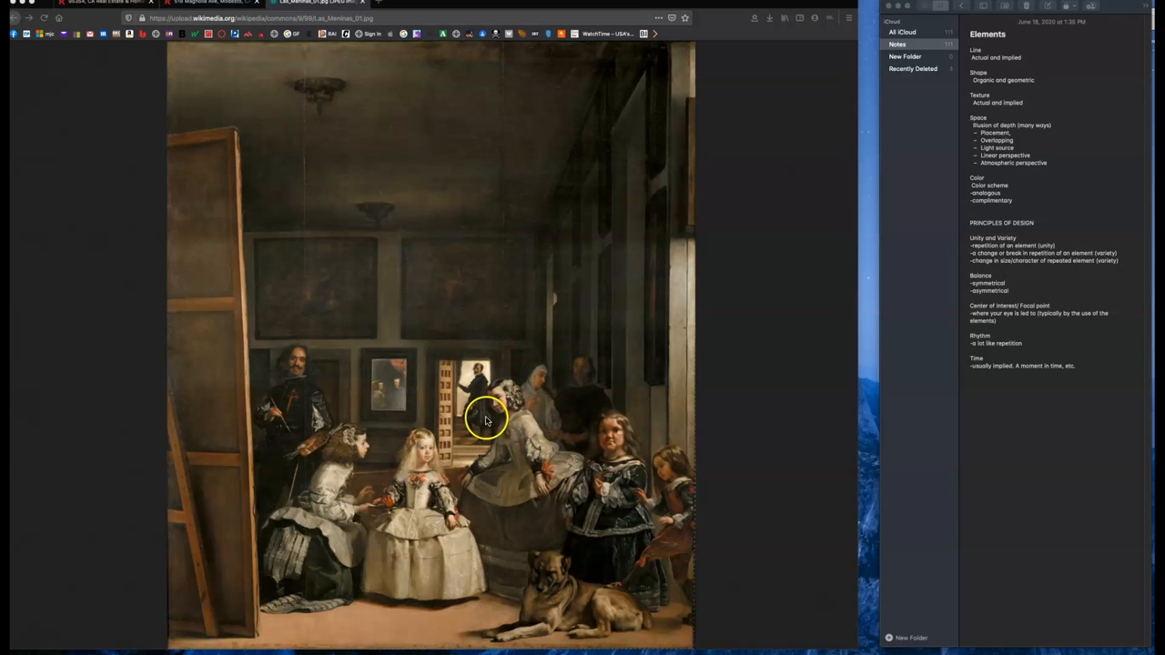
pyautogui.moveTo(564, 422)
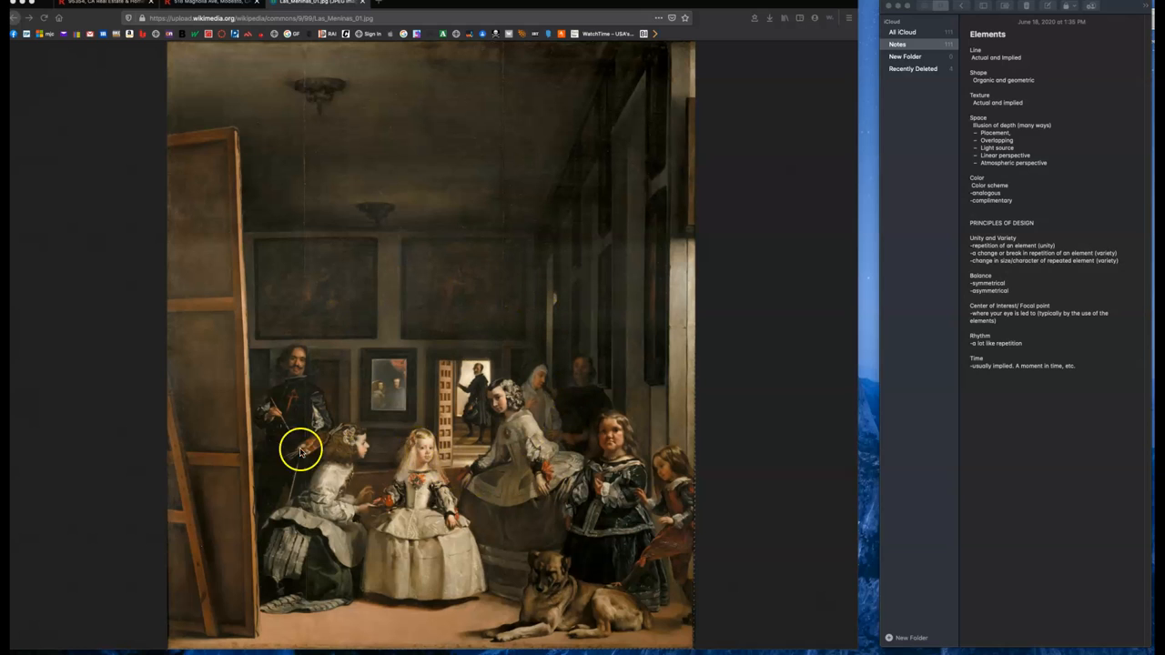
pyautogui.moveTo(519, 557)
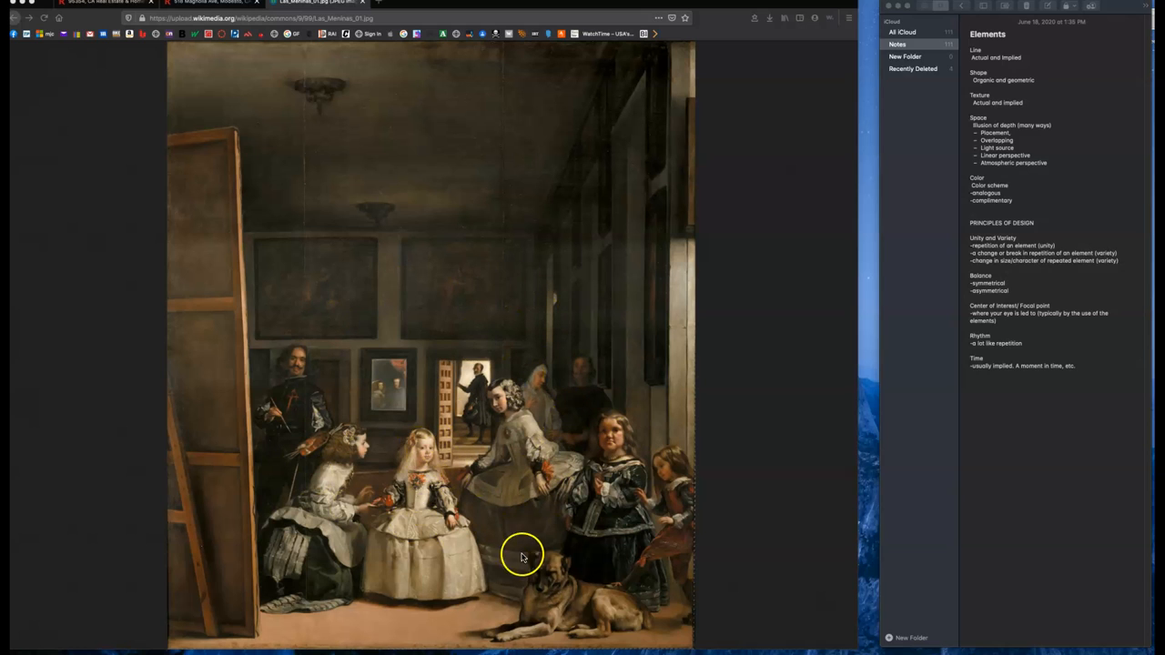
pyautogui.moveTo(62, 642)
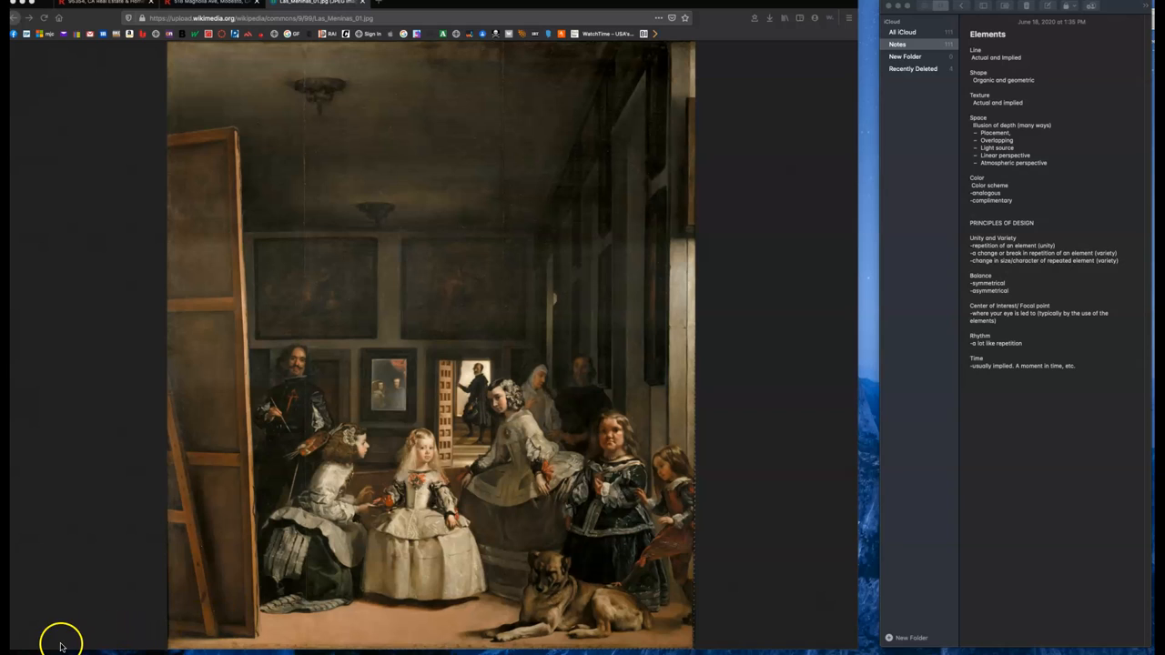
pyautogui.moveTo(80, 608)
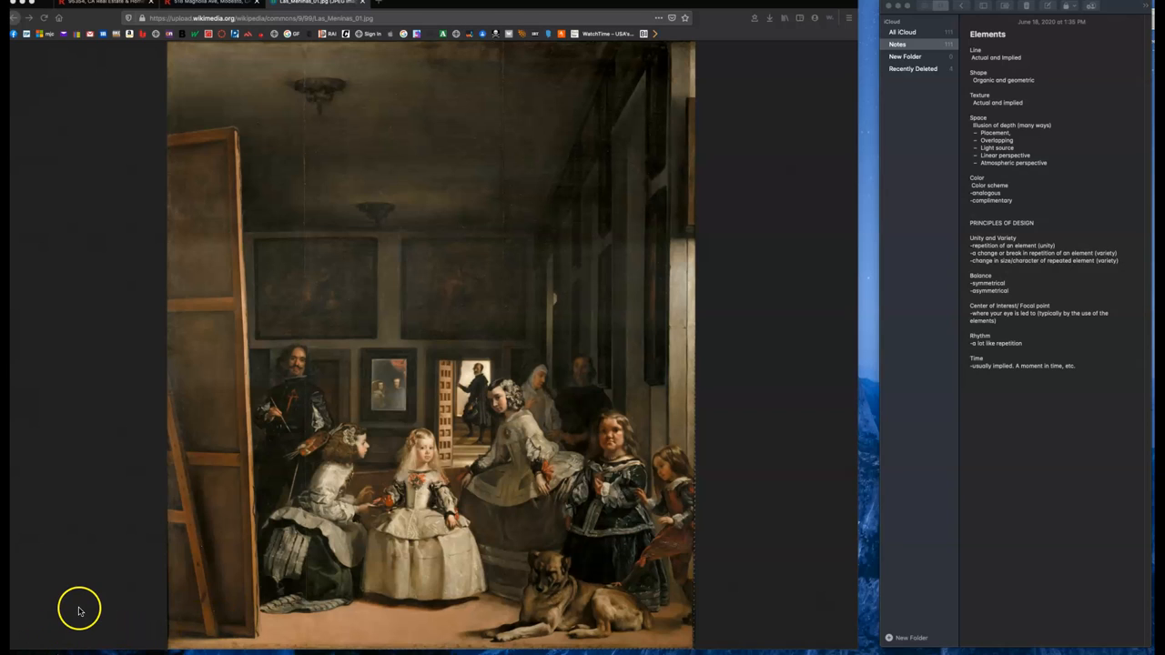
pyautogui.moveTo(135, 624)
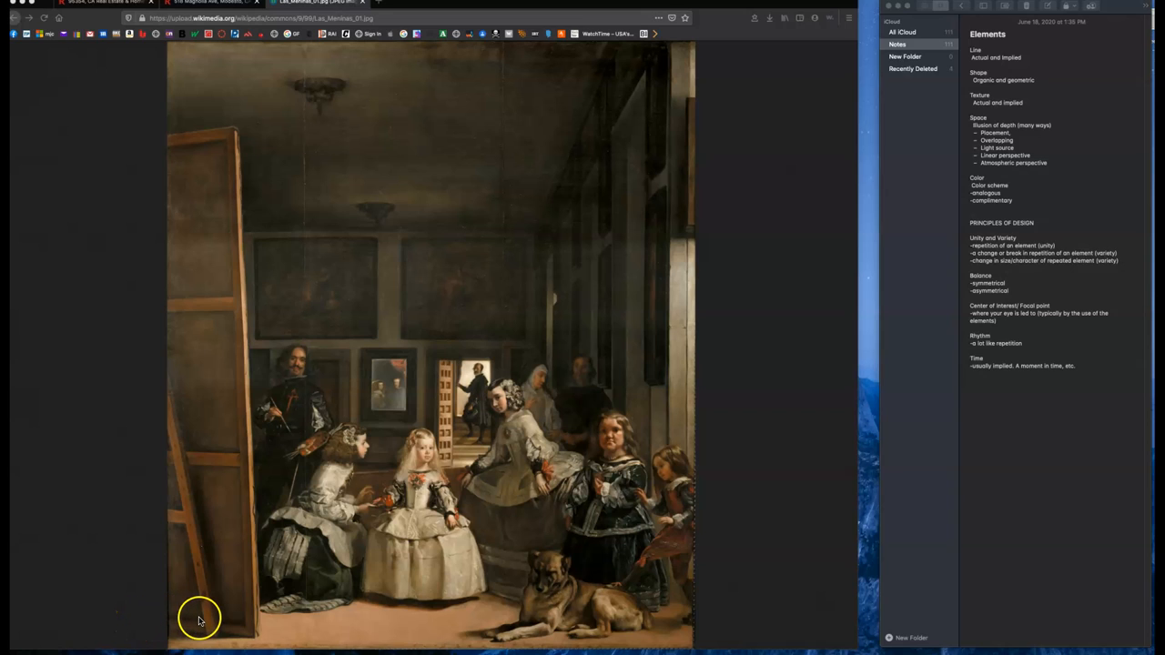
pyautogui.moveTo(247, 609)
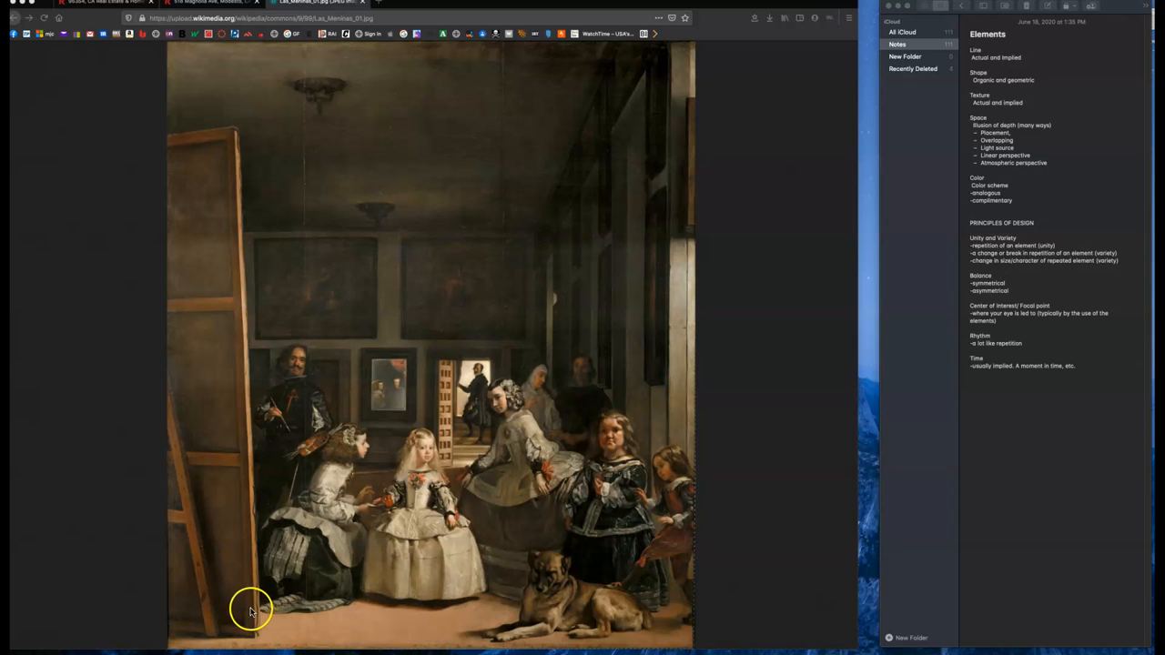
pyautogui.moveTo(36, 654)
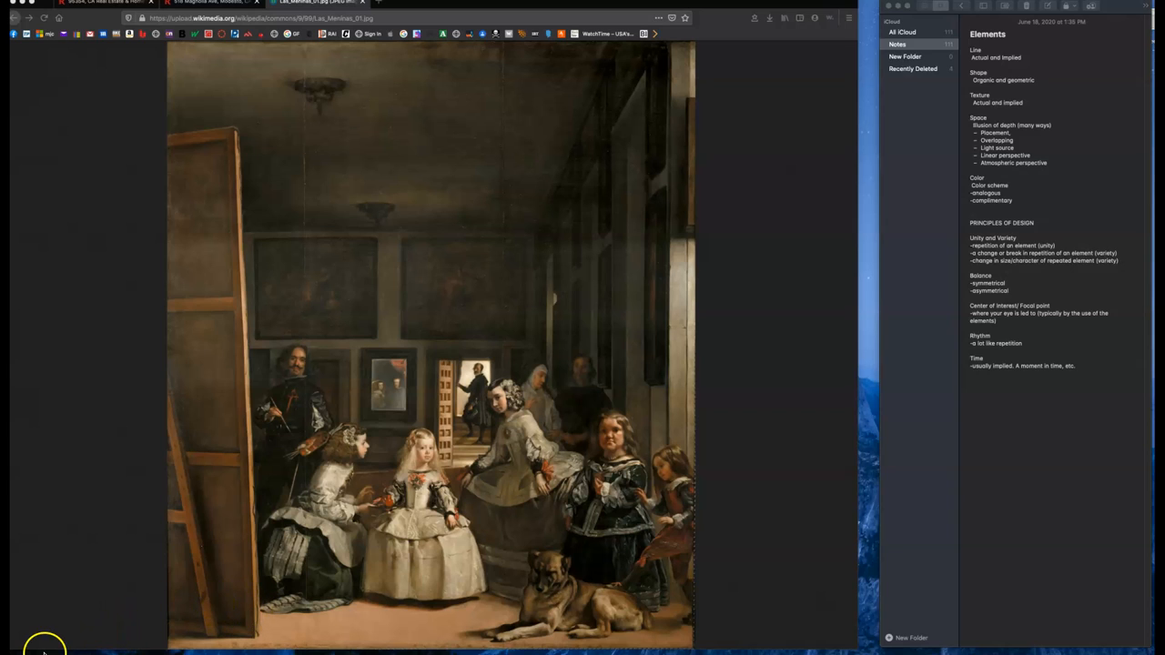
pyautogui.moveTo(55, 645)
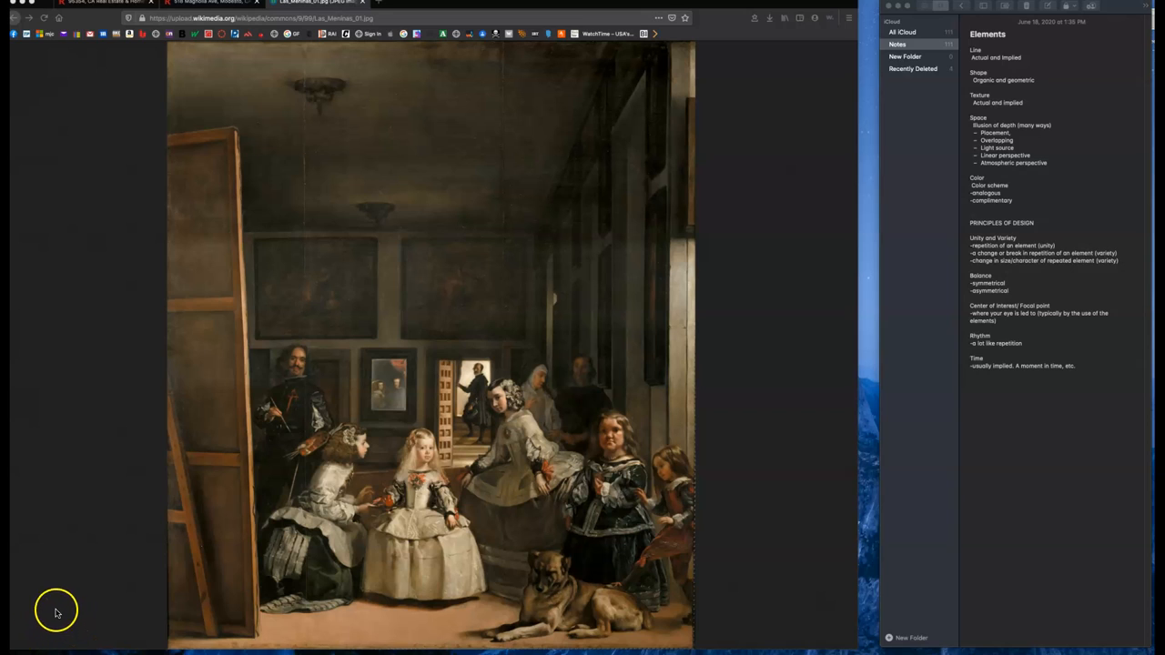
pyautogui.moveTo(58, 632)
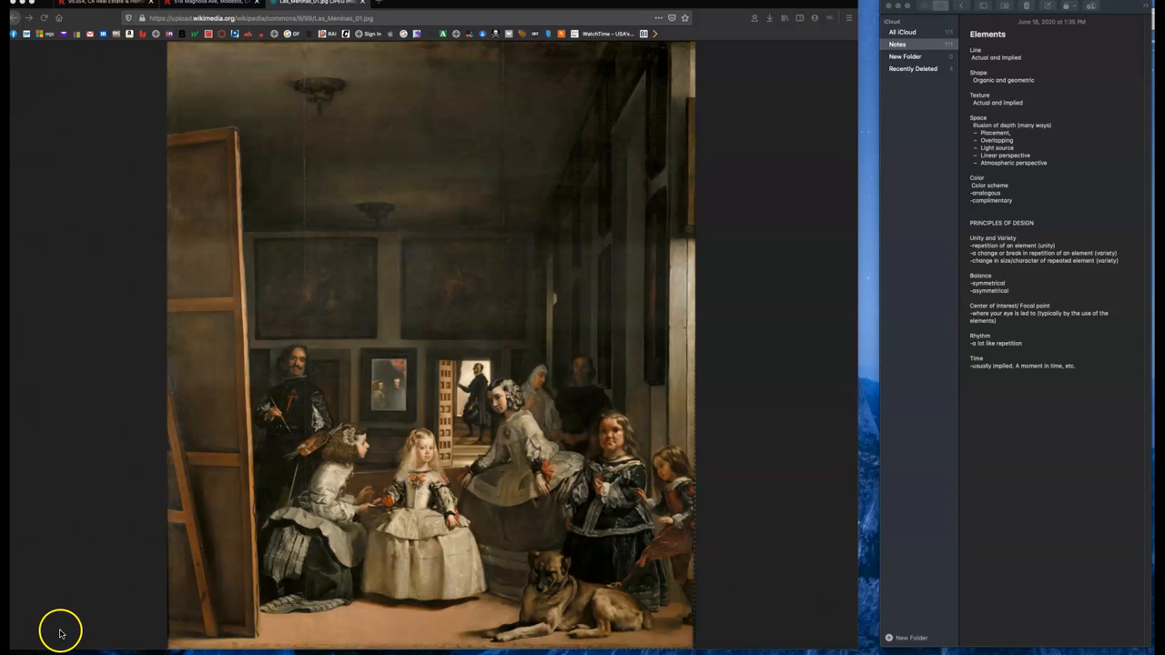
pyautogui.moveTo(56, 610)
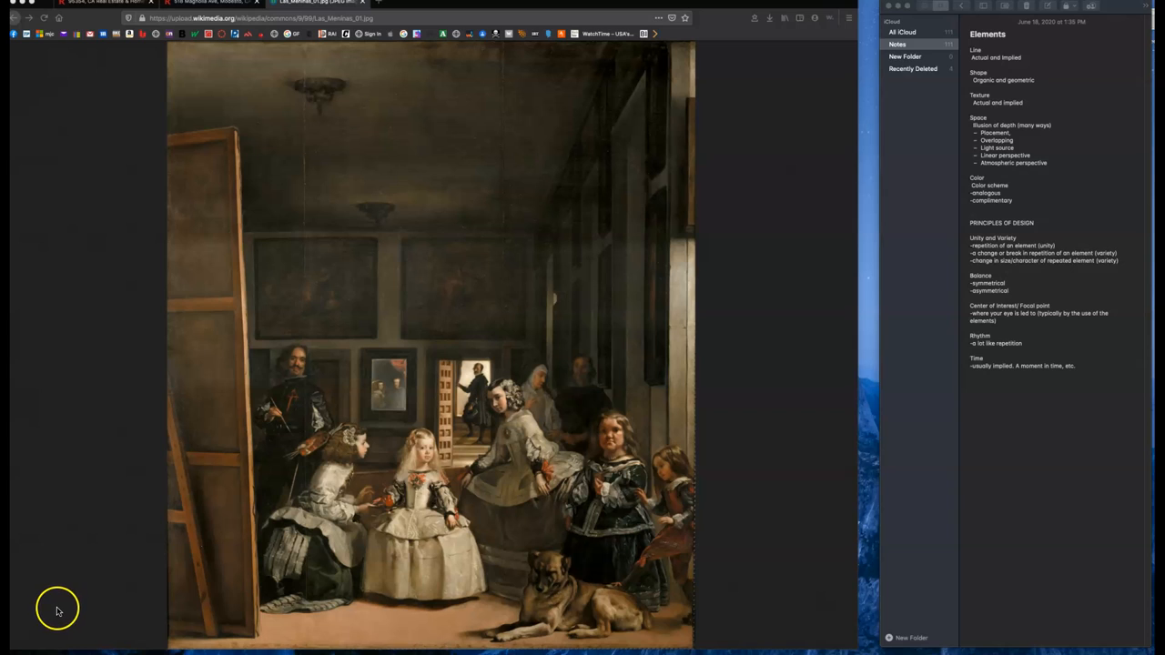
pyautogui.moveTo(34, 629)
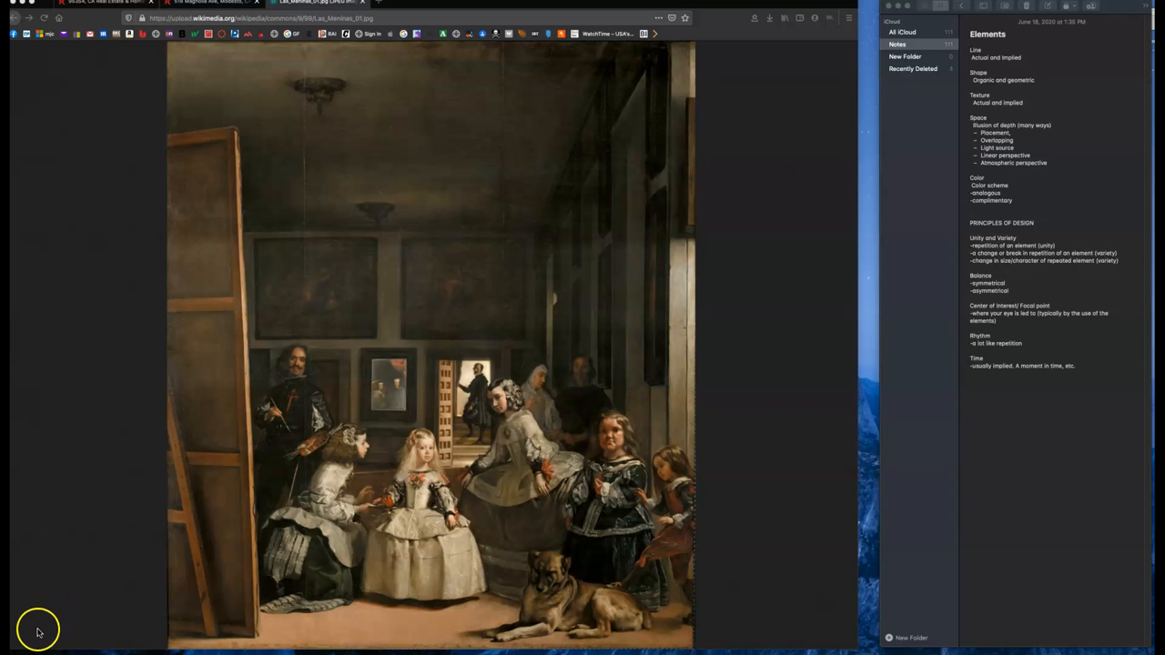
pyautogui.moveTo(29, 637)
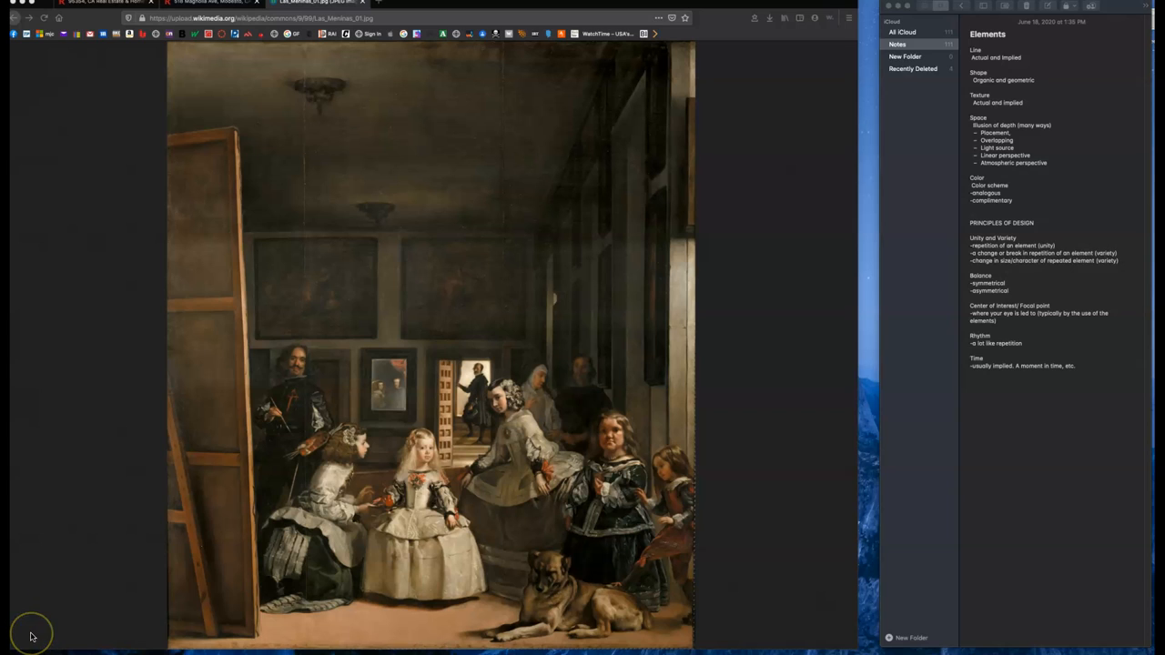